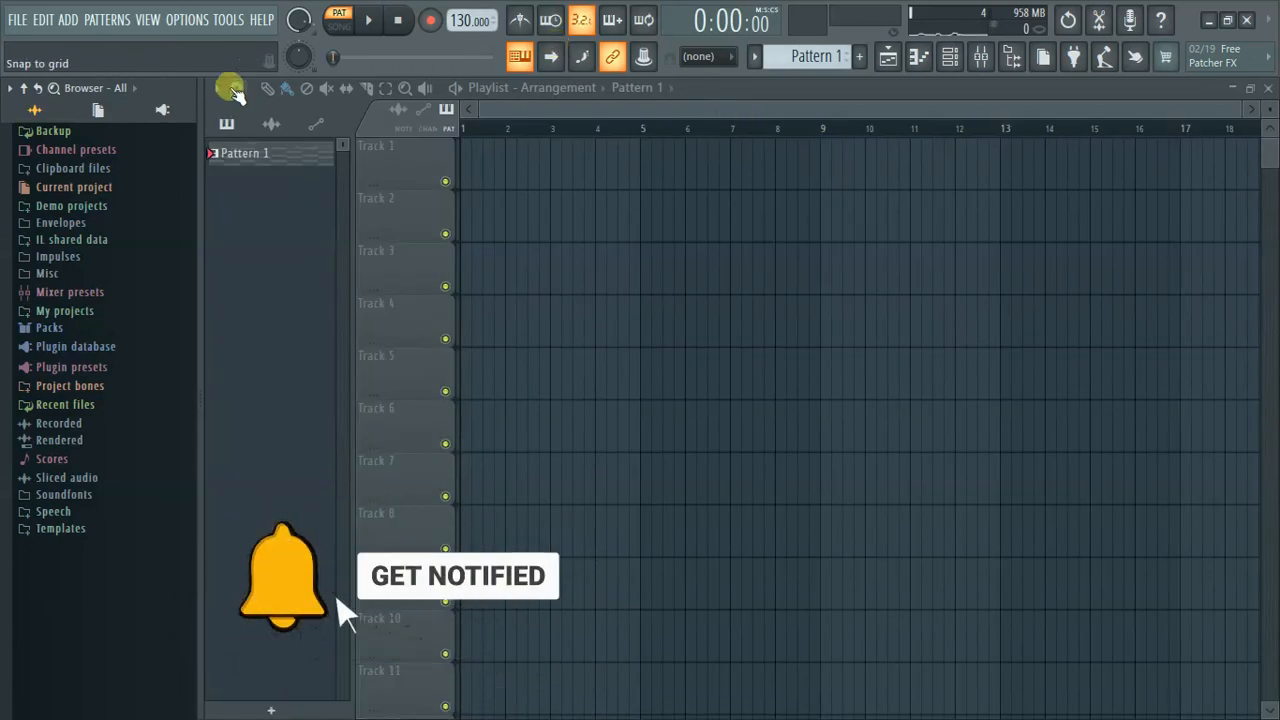
Show the Options menu with its audio, MIDI and general settings entries.
left_click(188, 20)
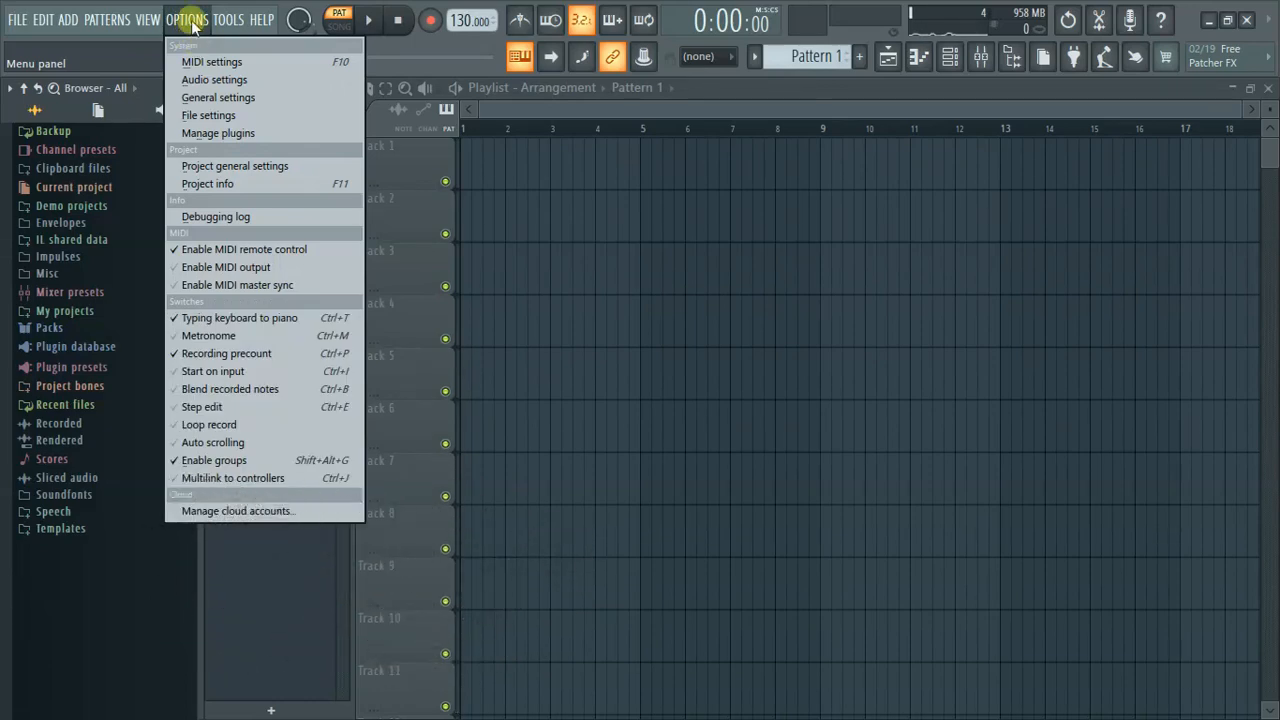
mouse_move(214, 80)
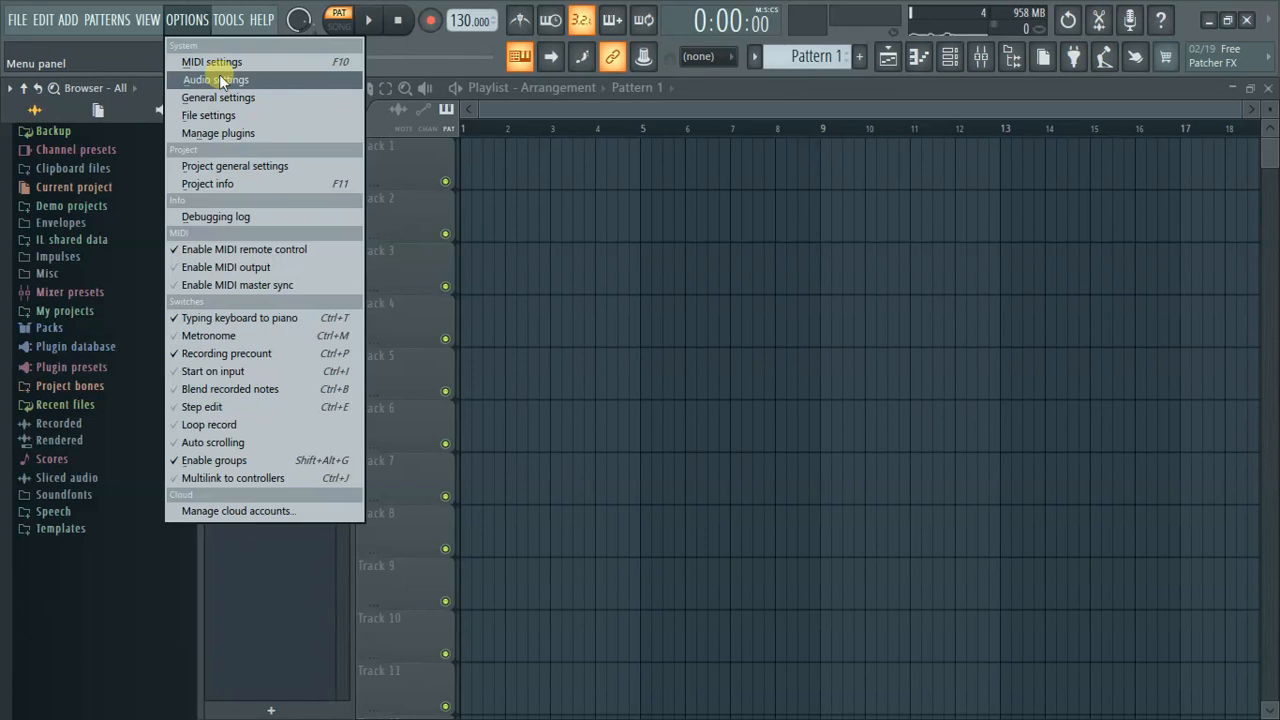
mouse_move(216, 80)
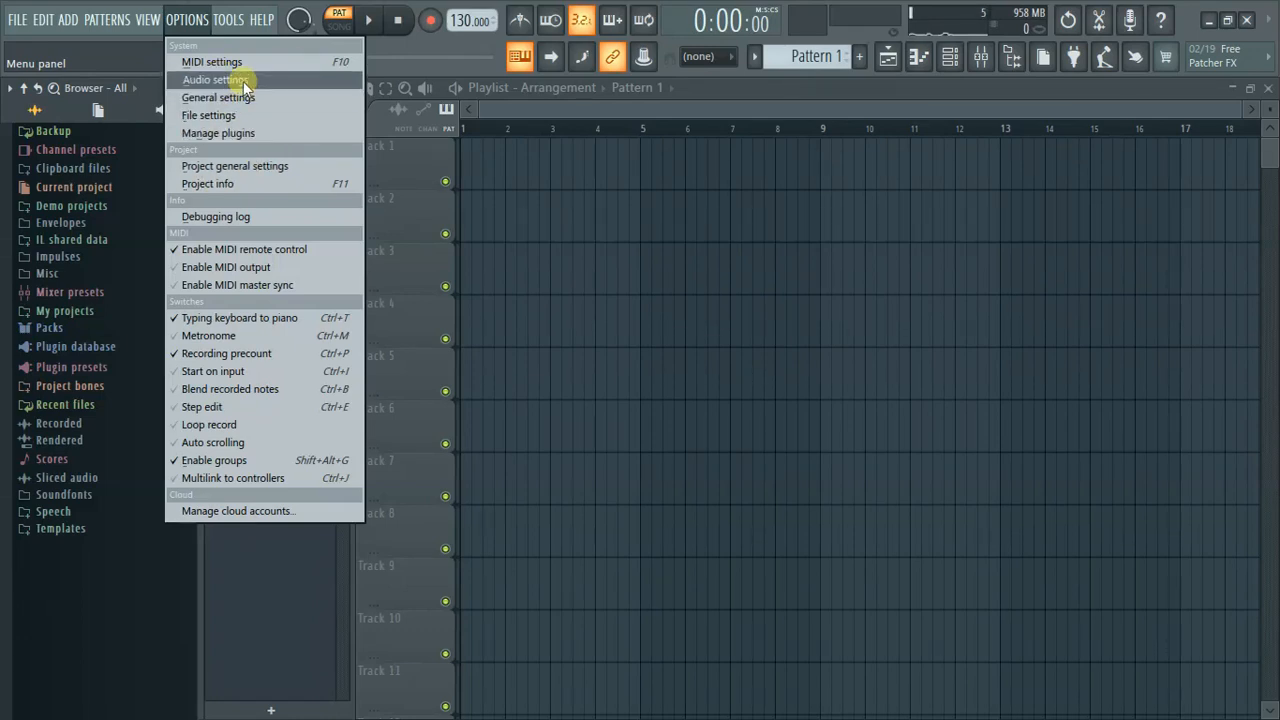
Bring up the Audio devices / mixer settings showing FL Studio ASIO at 48000 Hz, 512 samples.
left_click(216, 80)
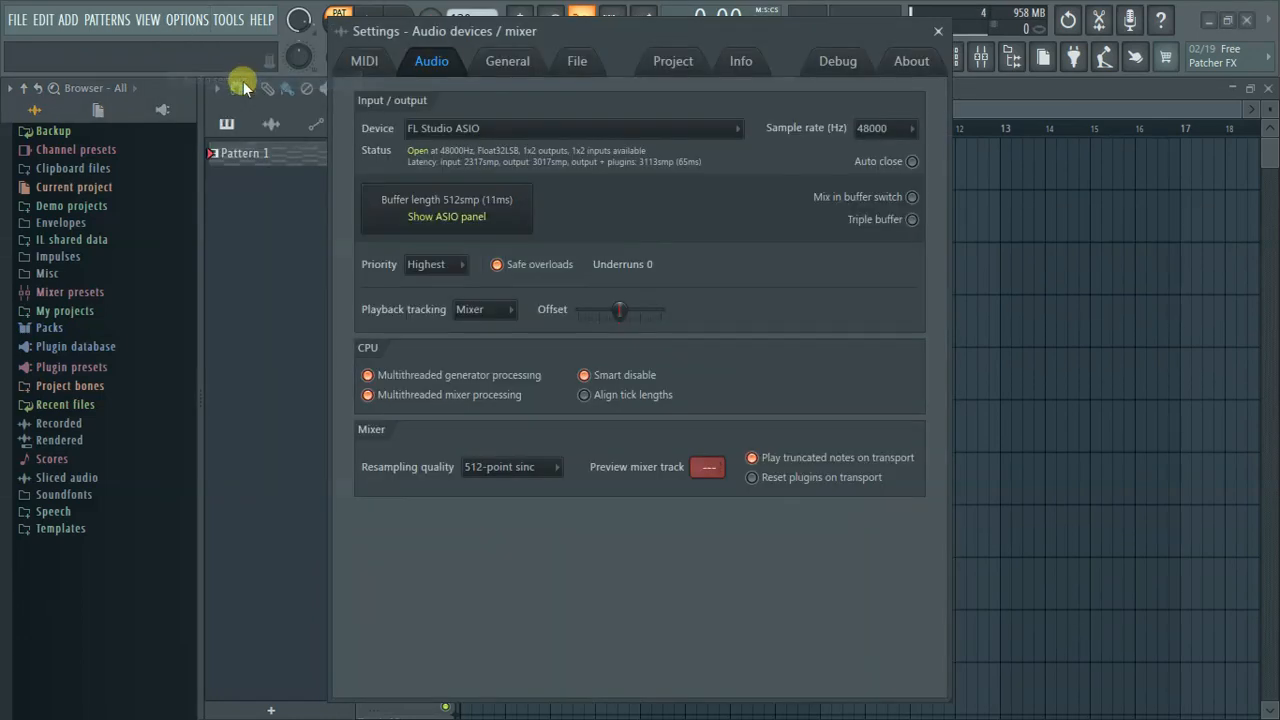
mouse_move(228, 88)
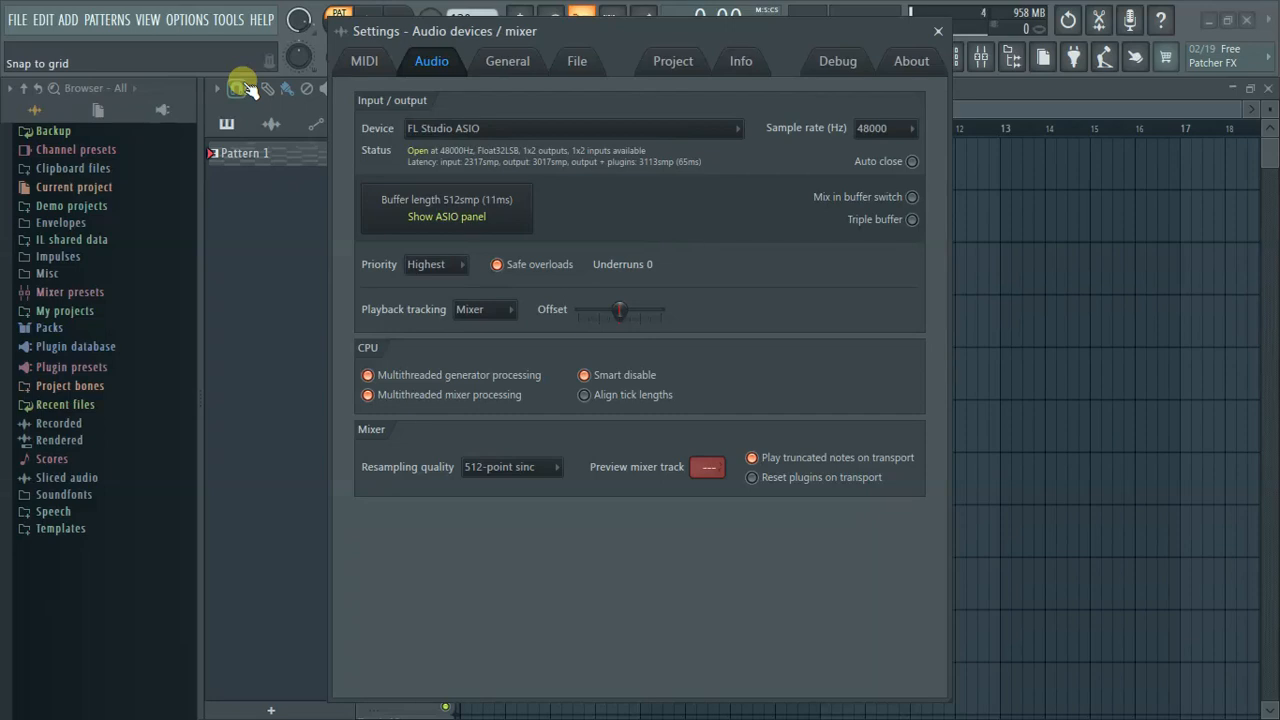
mouse_move(792, 284)
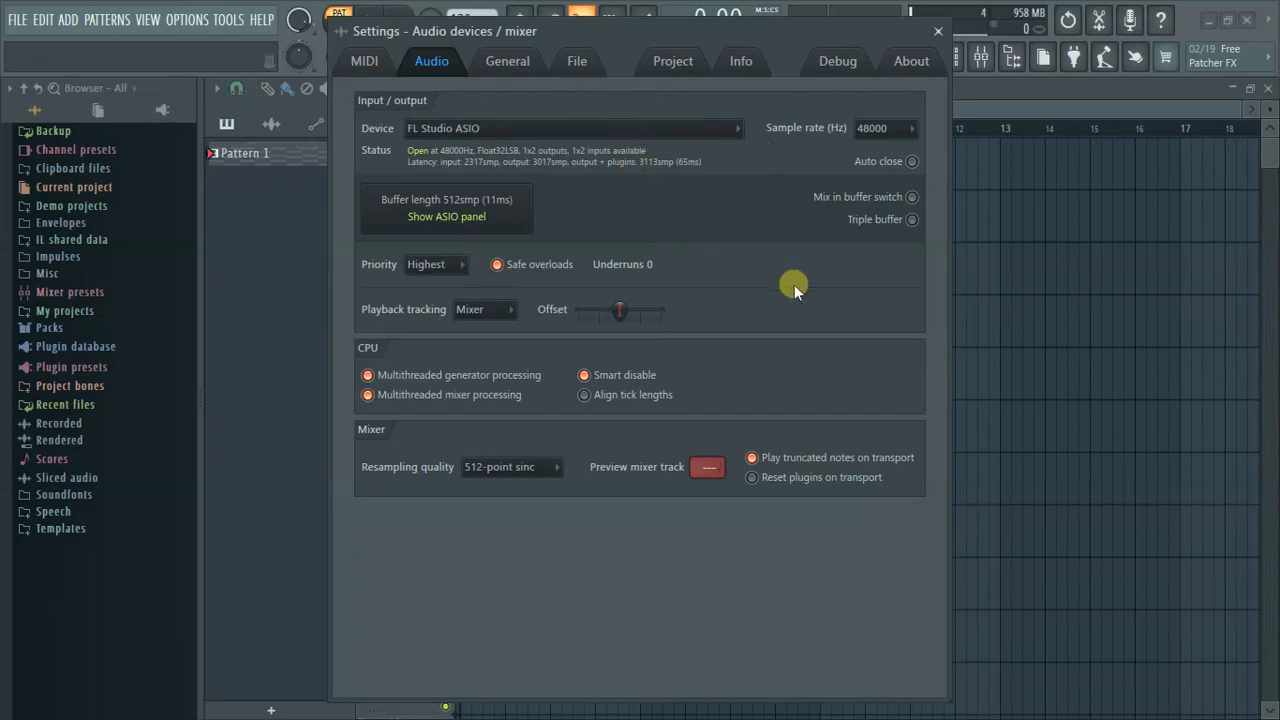
mouse_move(800, 138)
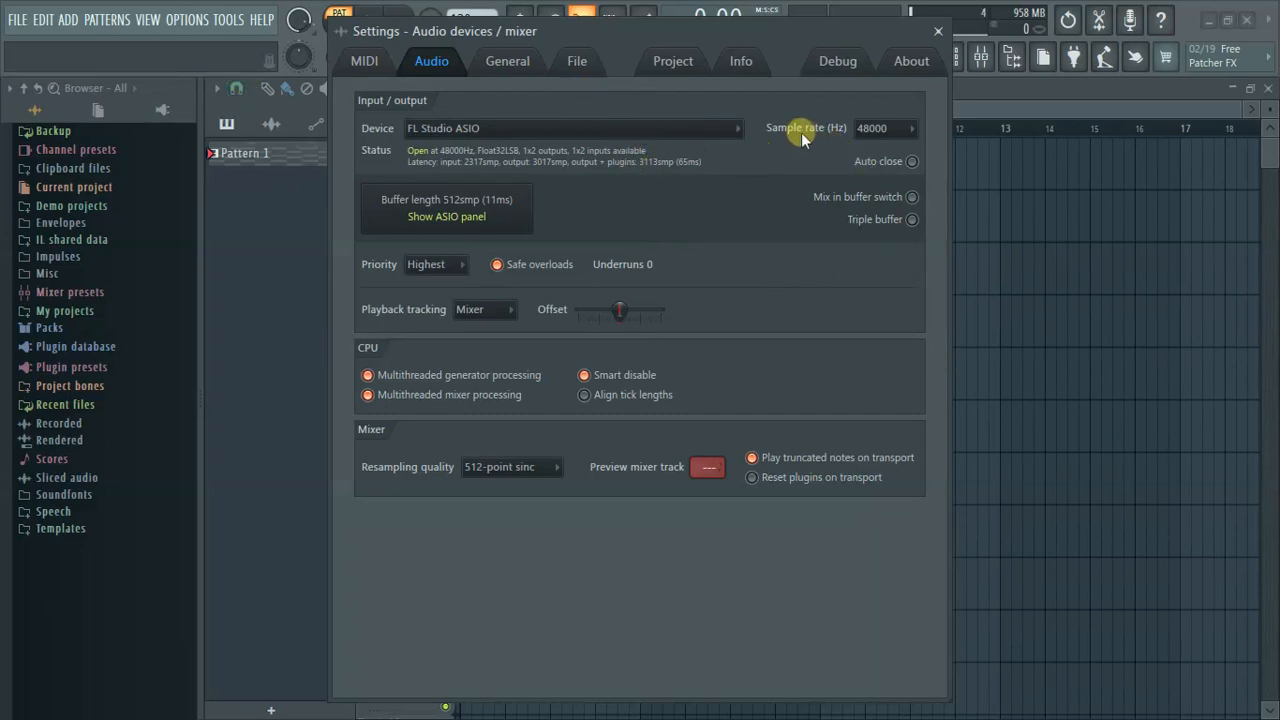
mouse_move(876, 136)
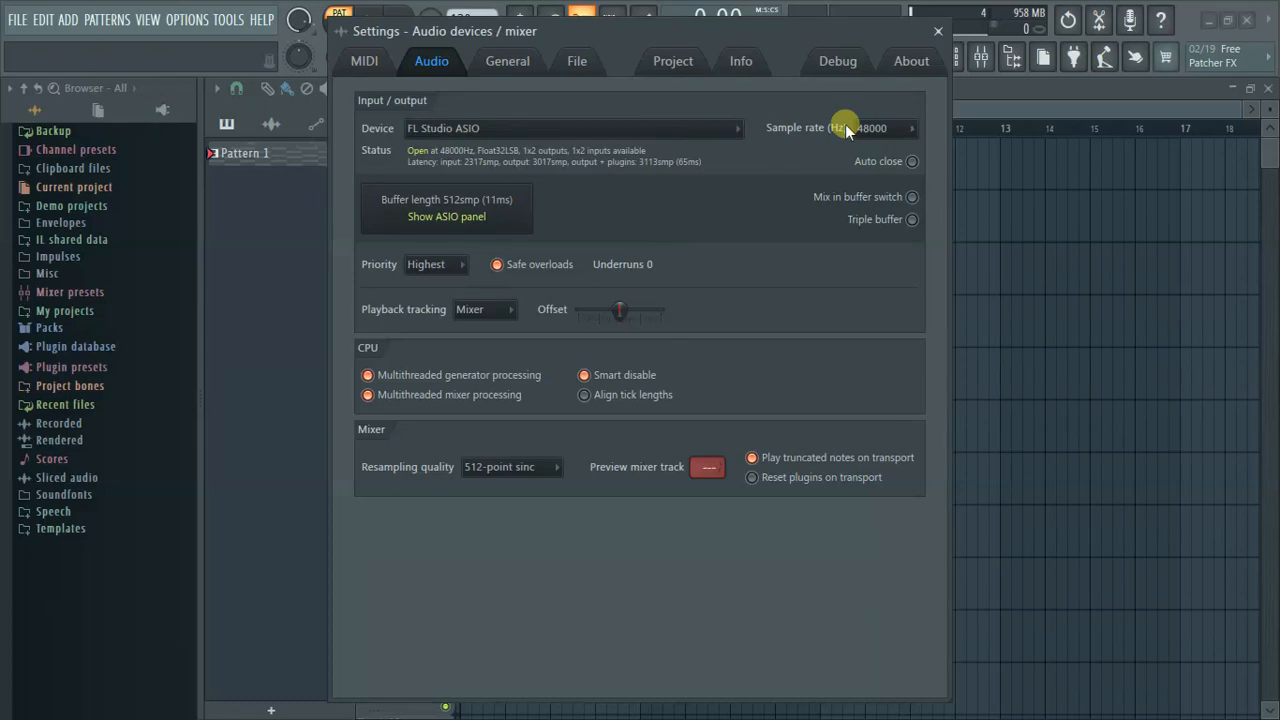
left_click(908, 128)
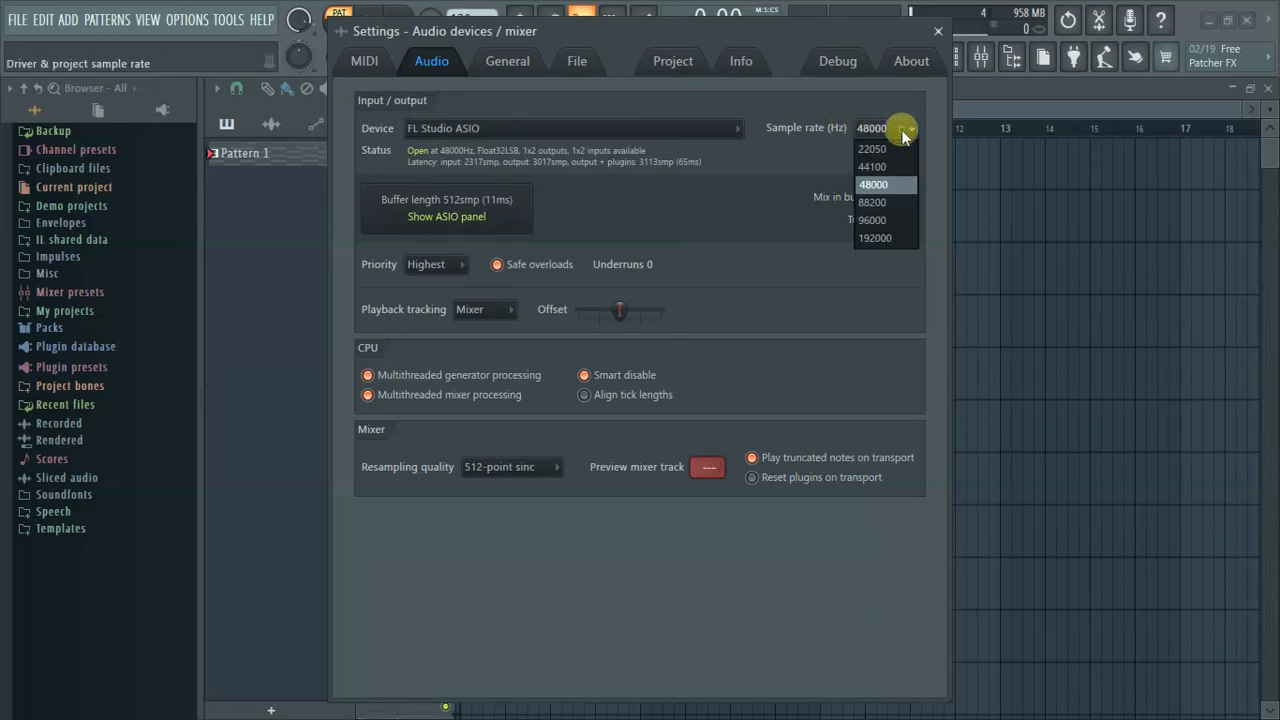
mouse_move(872, 166)
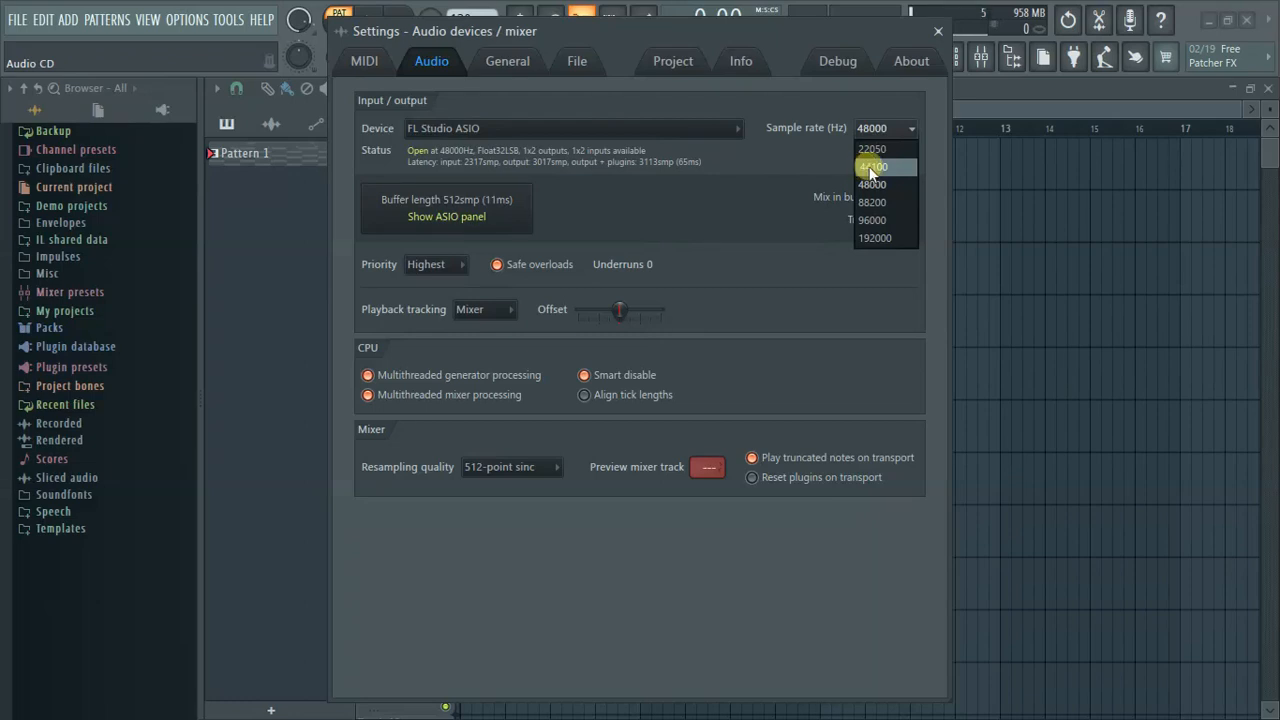
mouse_move(884, 184)
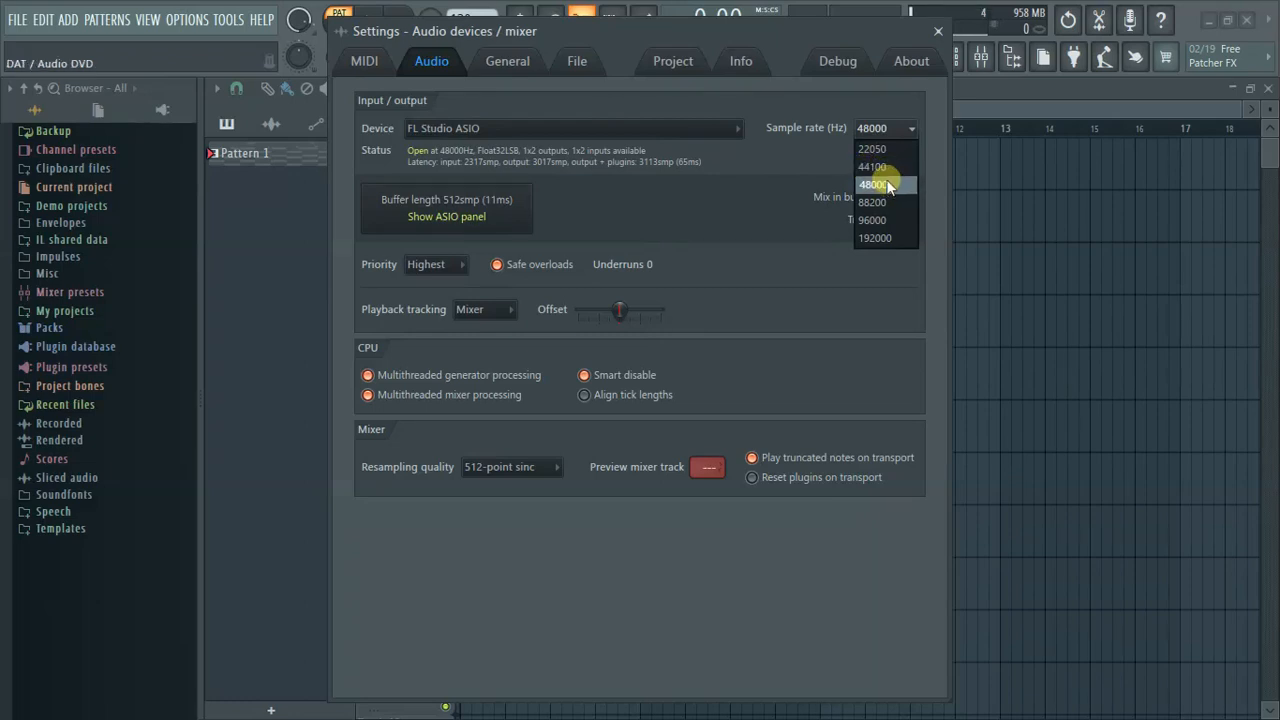
mouse_move(874, 168)
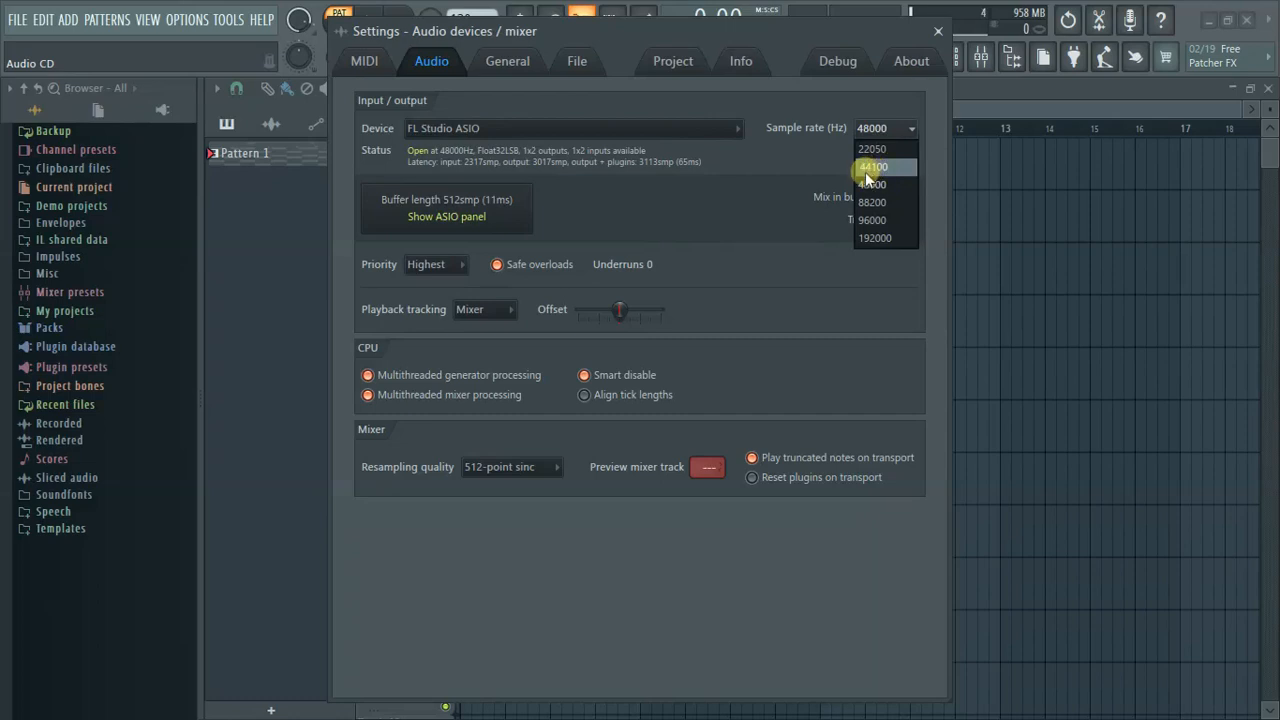
mouse_move(872, 184)
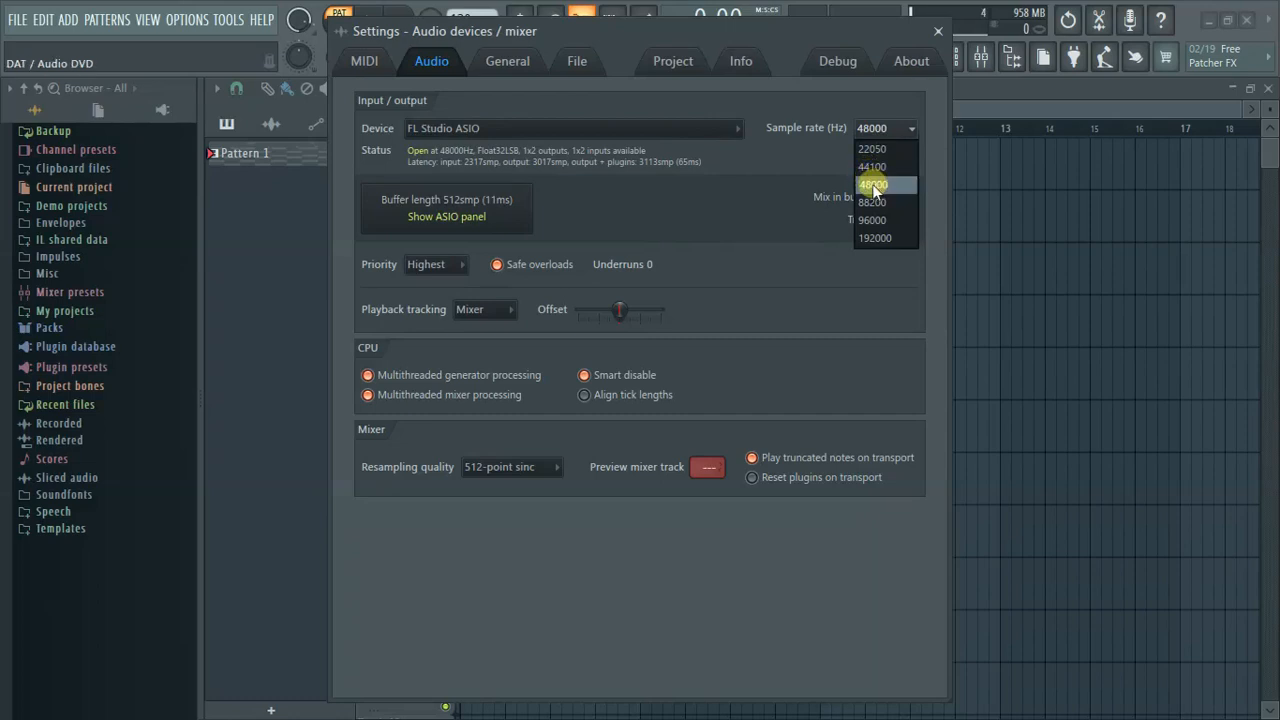
mouse_move(872, 202)
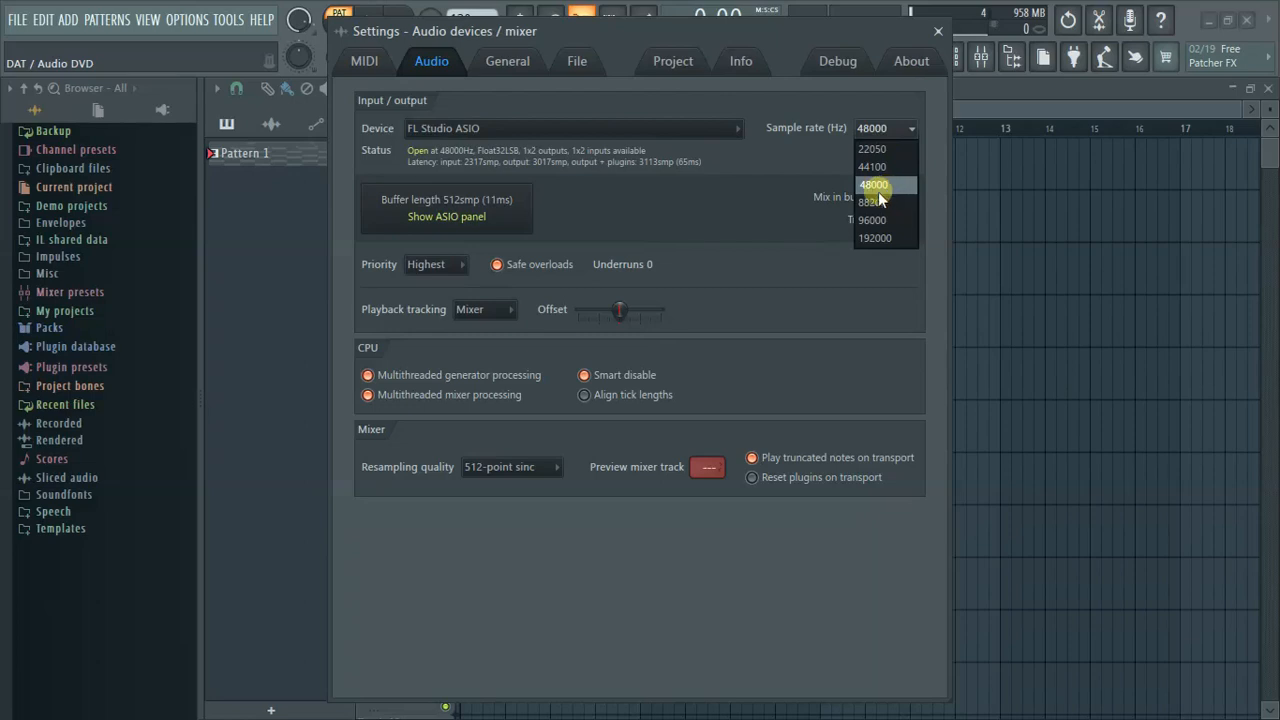
mouse_move(876, 202)
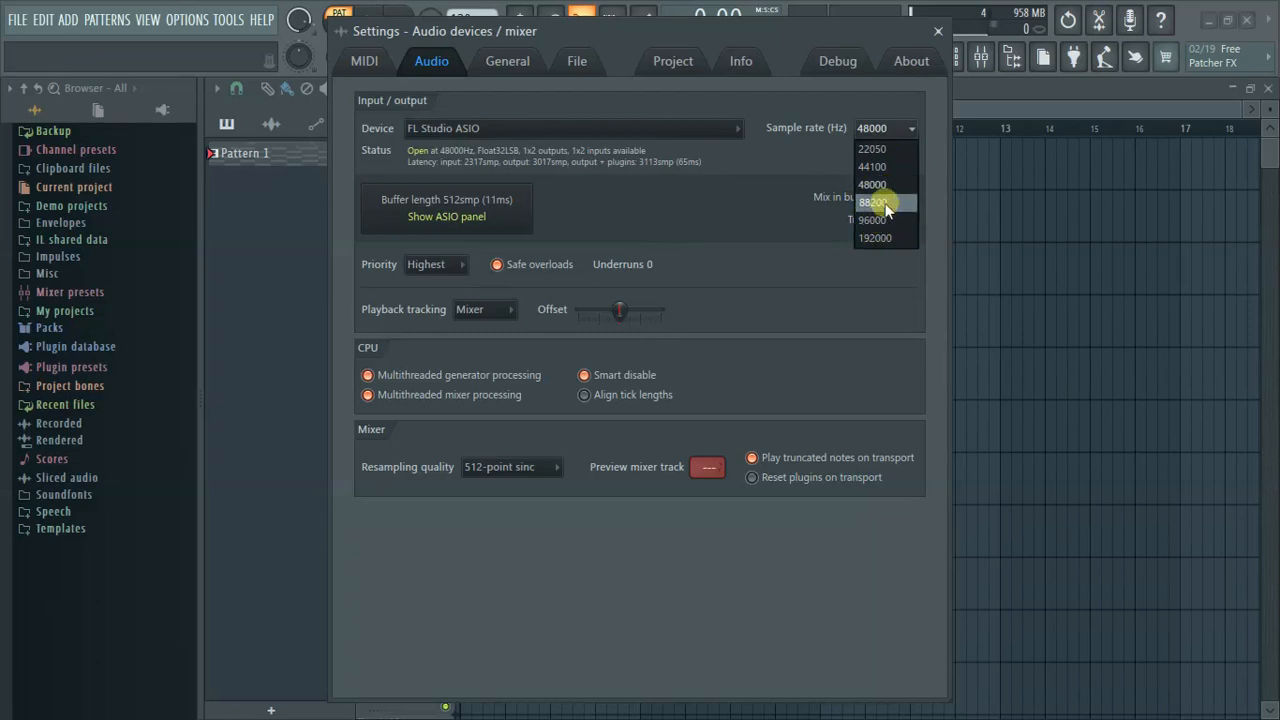
mouse_move(876, 184)
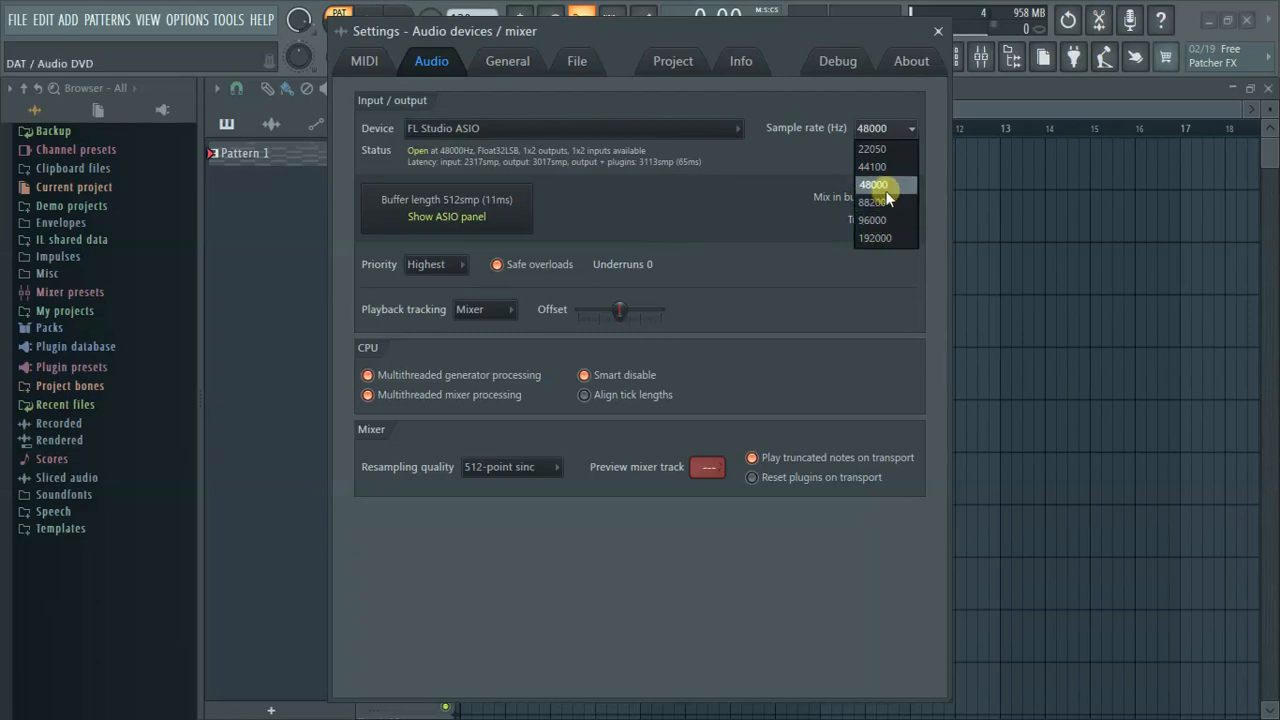
mouse_move(872, 166)
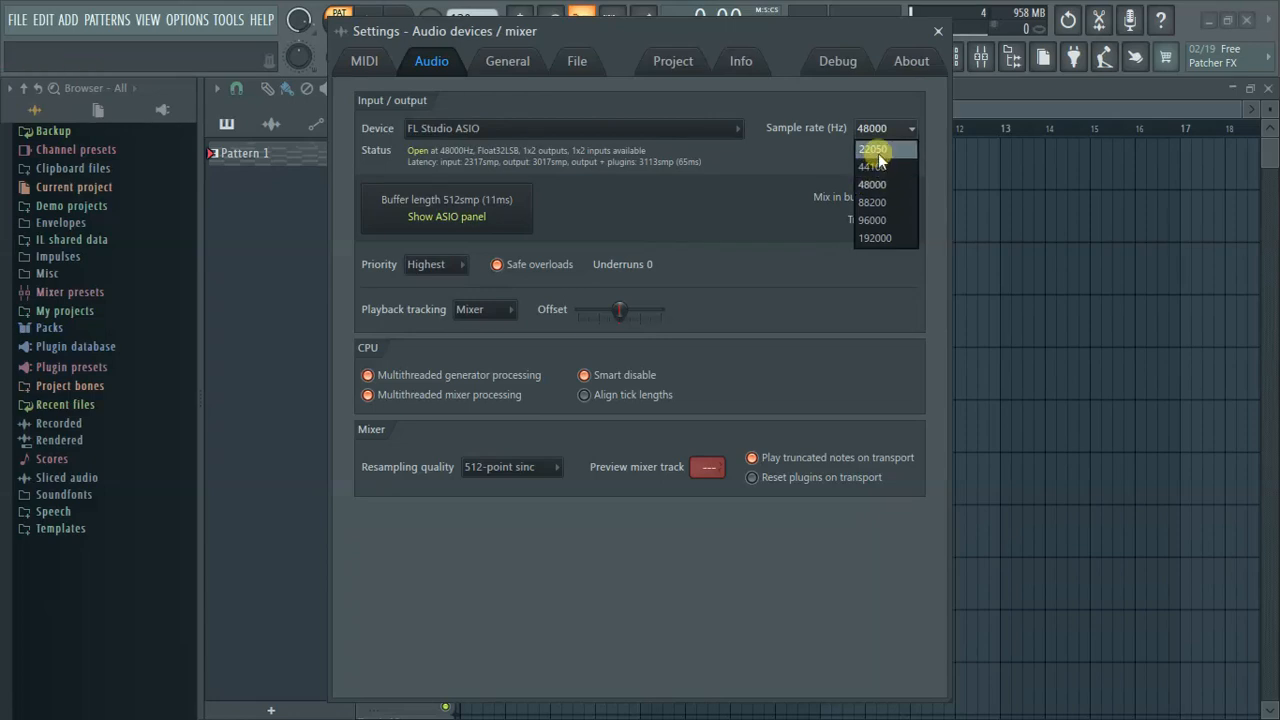
mouse_move(872, 166)
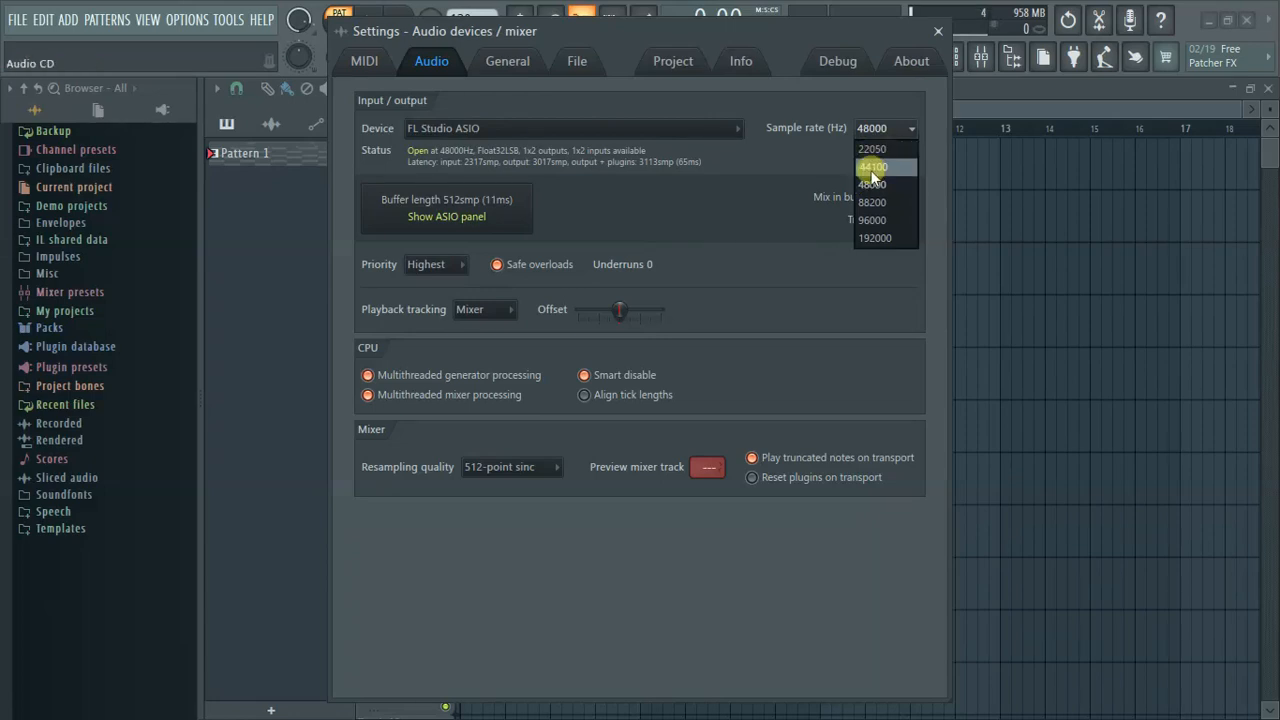
mouse_move(872, 184)
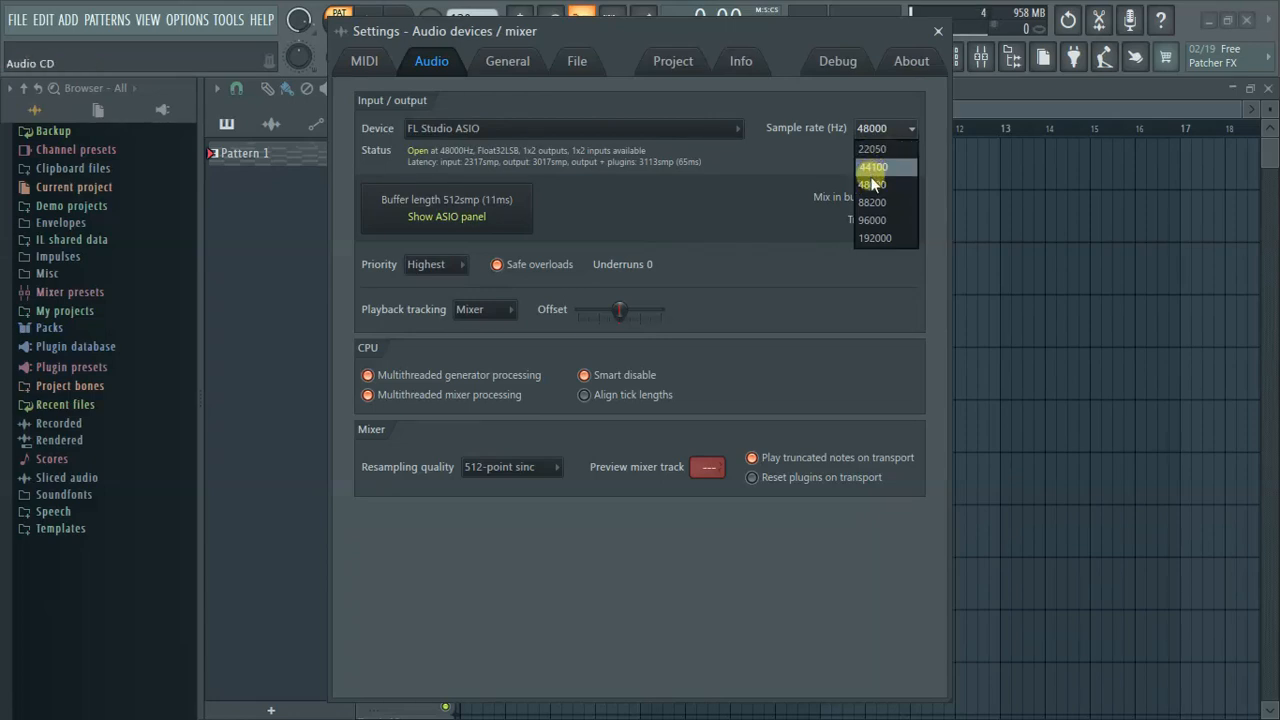
mouse_move(872, 184)
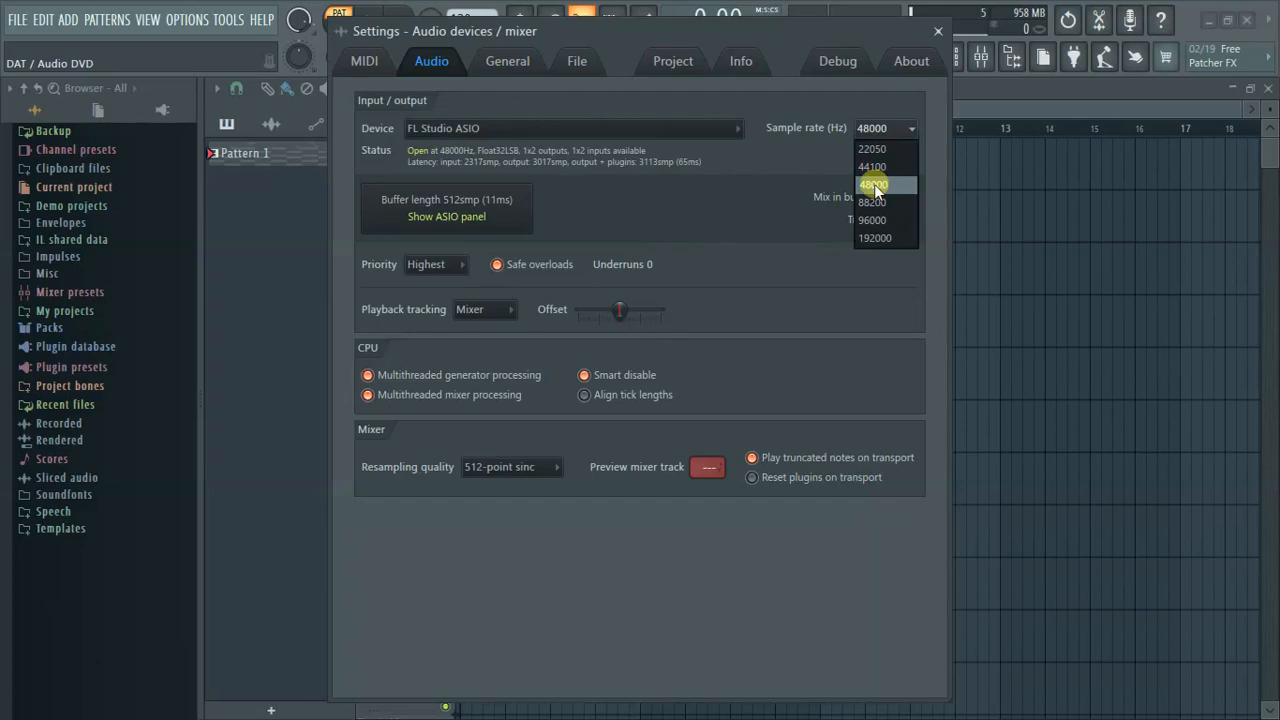
left_click(874, 184)
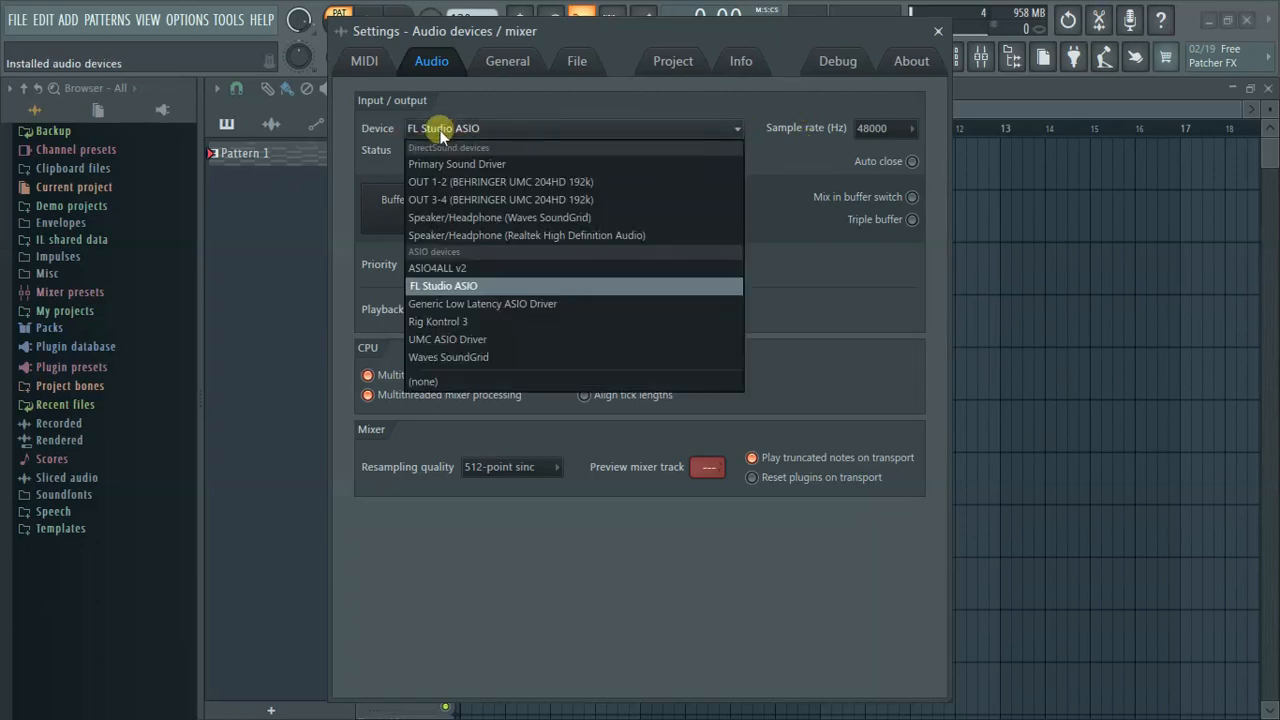
mouse_move(482, 304)
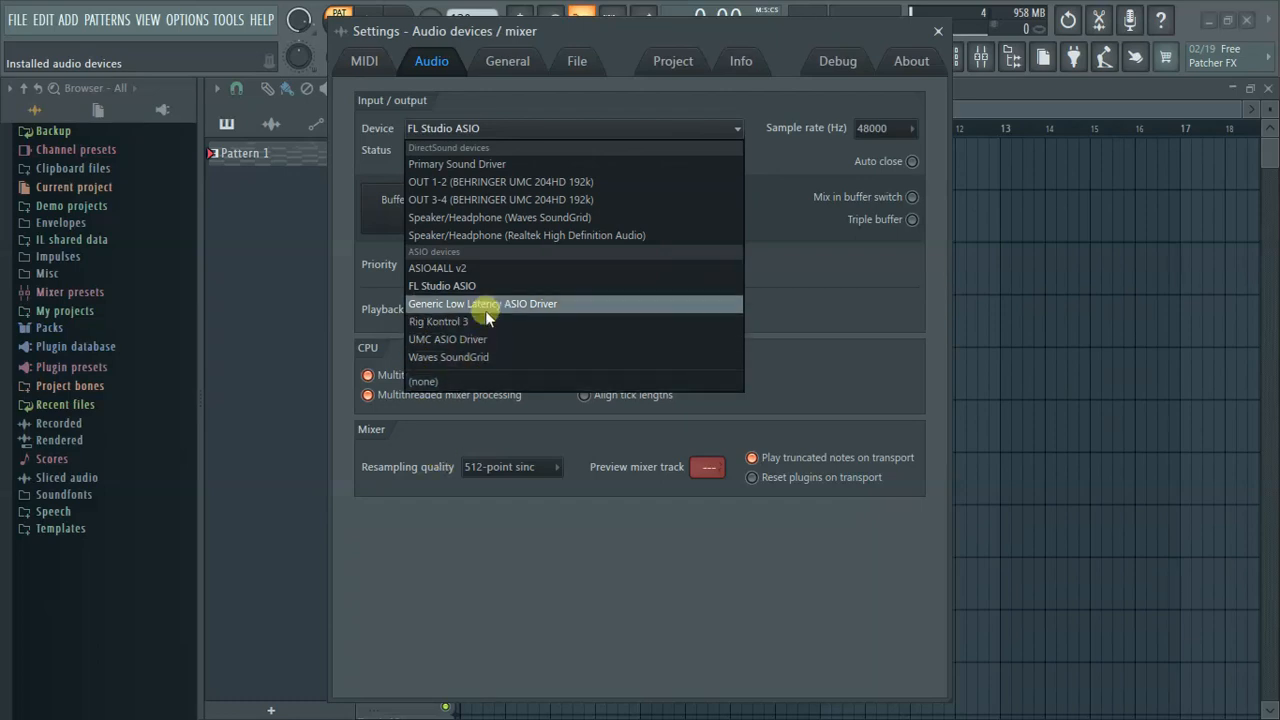
mouse_move(490, 190)
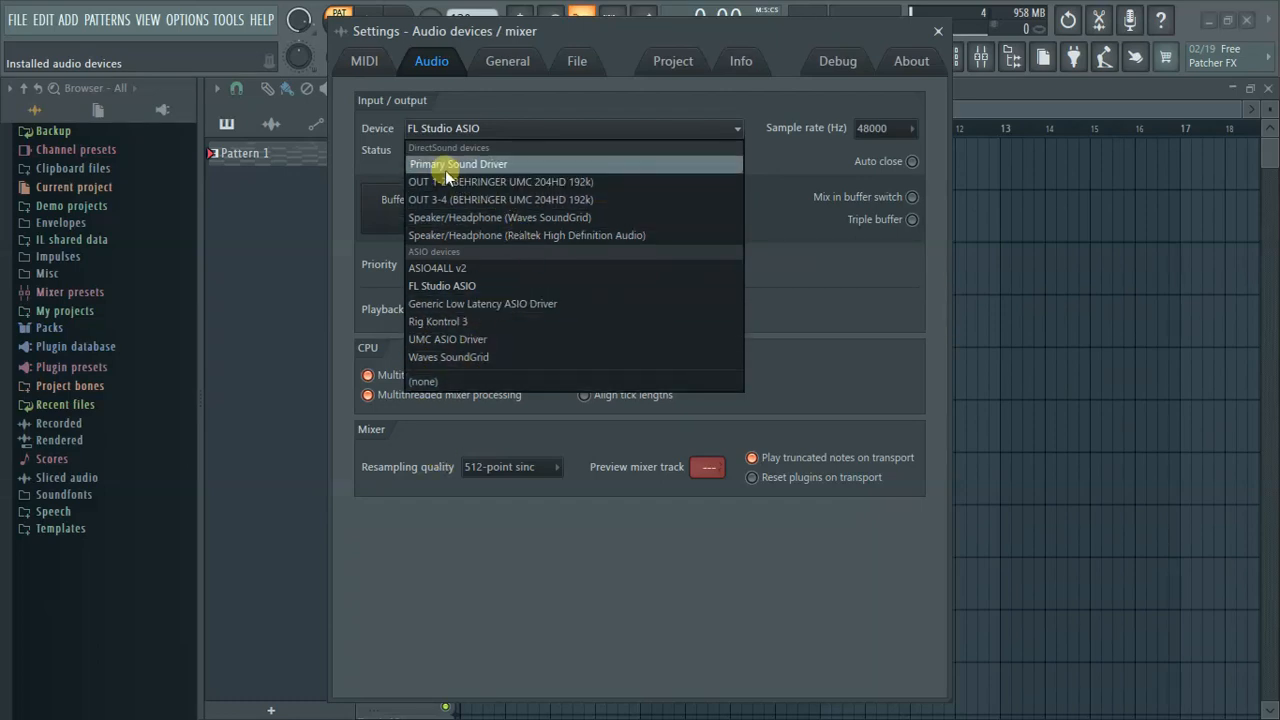
mouse_move(478, 168)
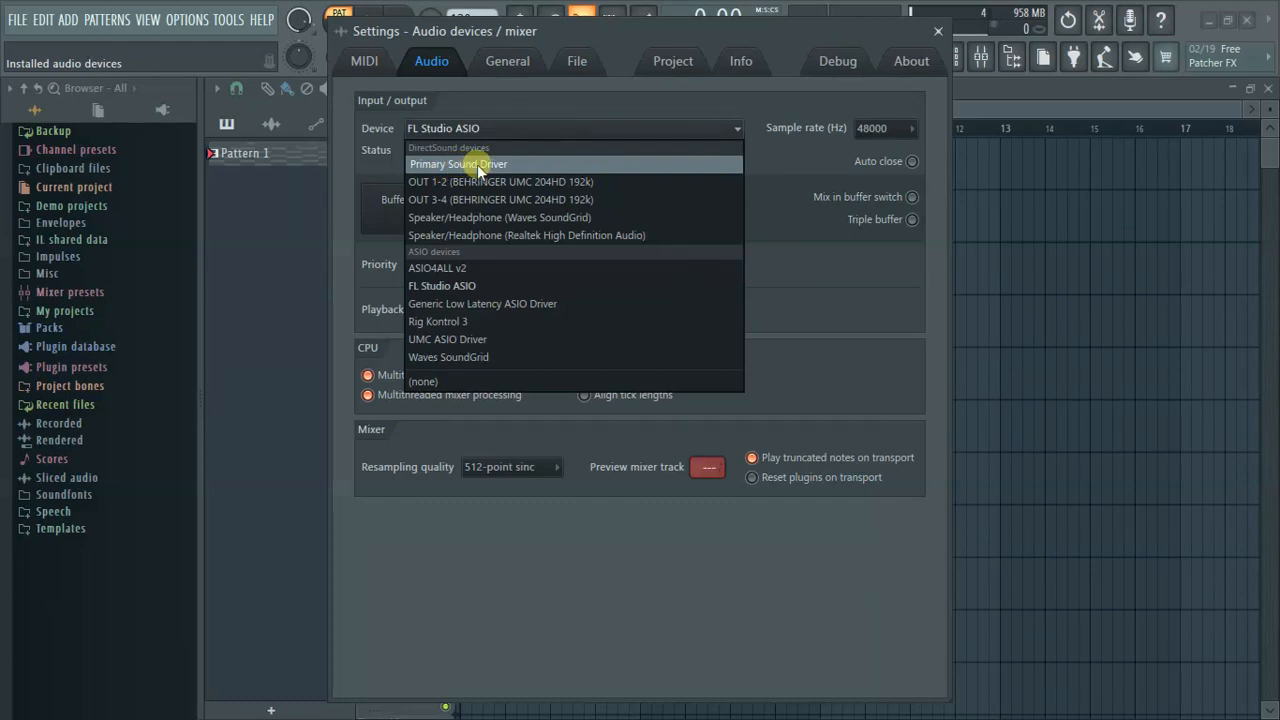
mouse_move(456, 268)
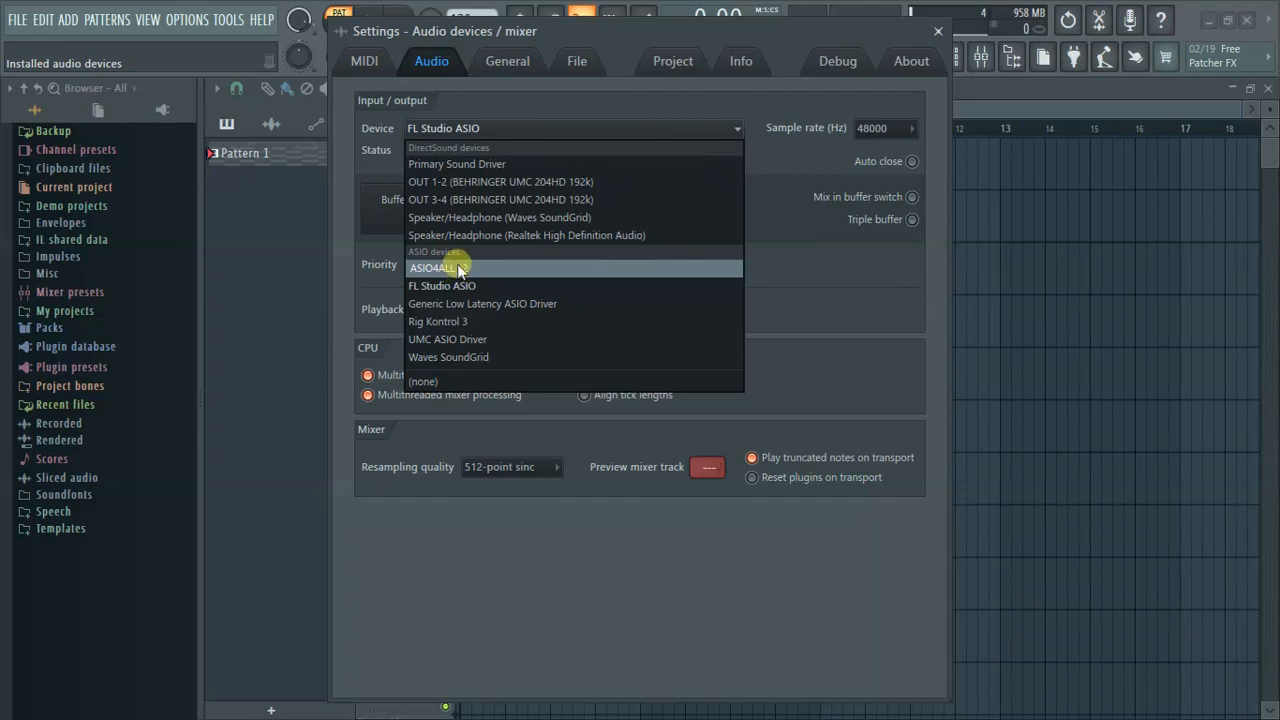
mouse_move(500, 200)
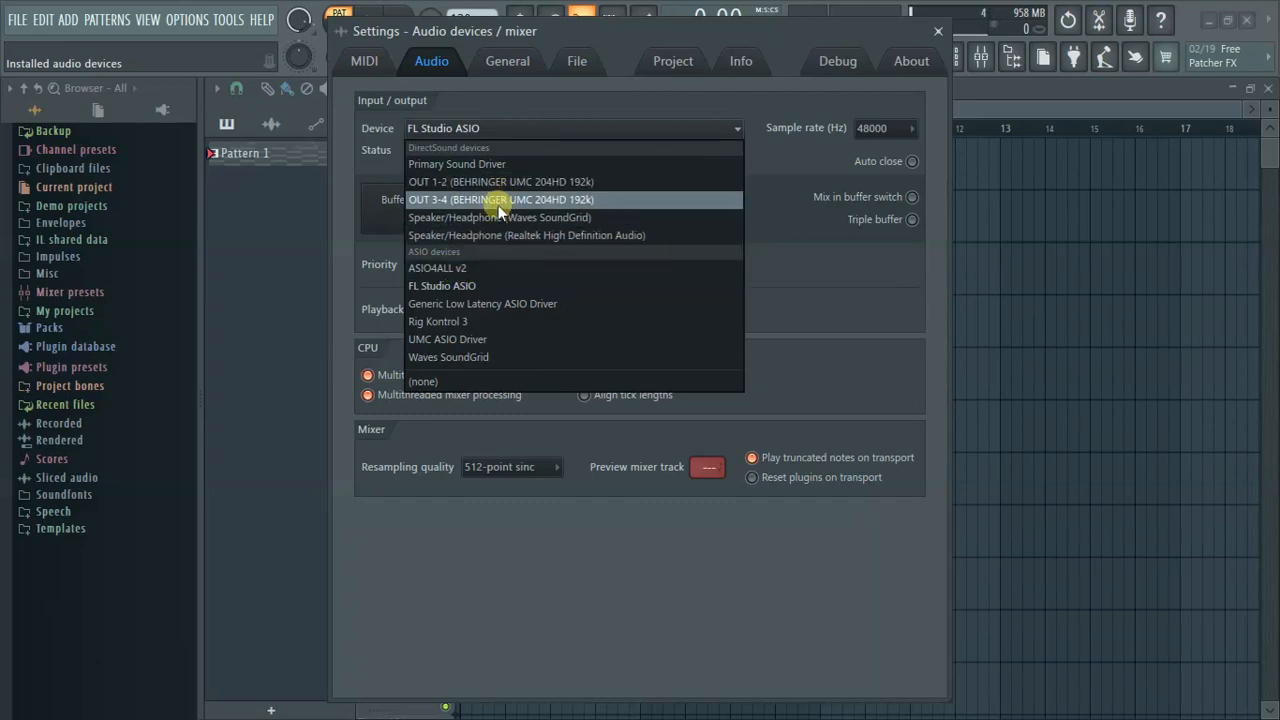
mouse_move(492, 236)
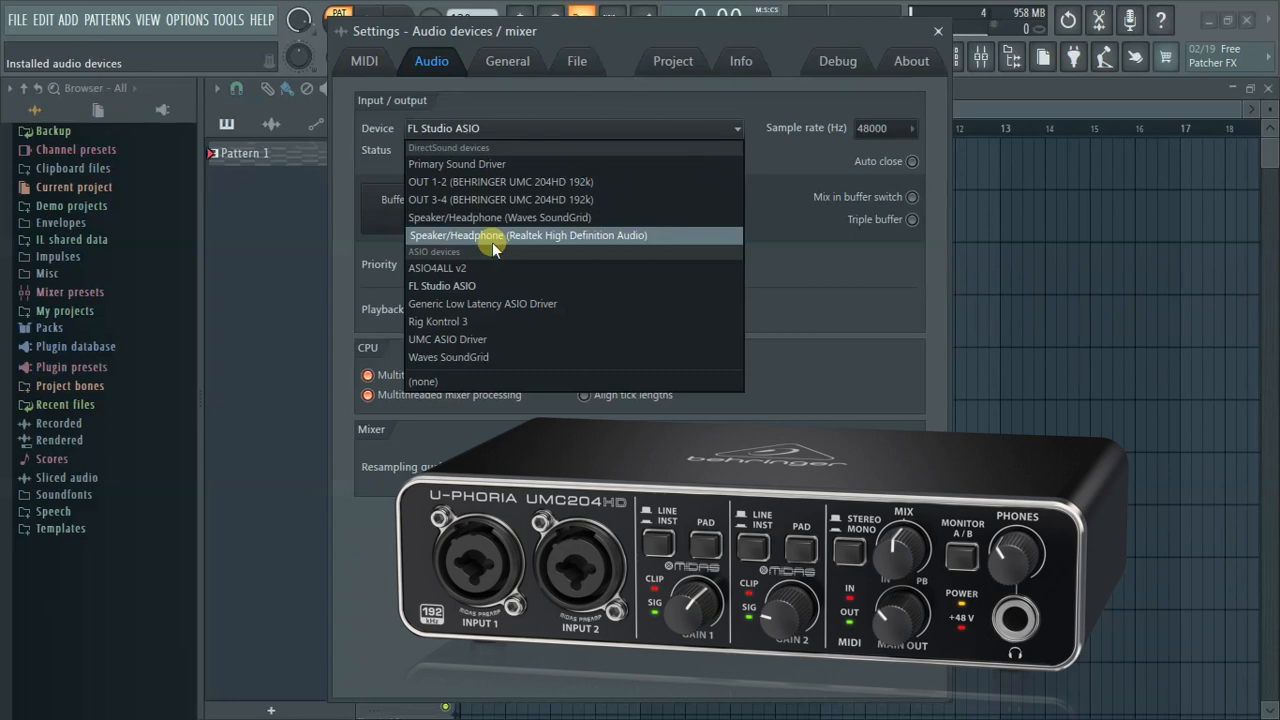
mouse_move(512, 180)
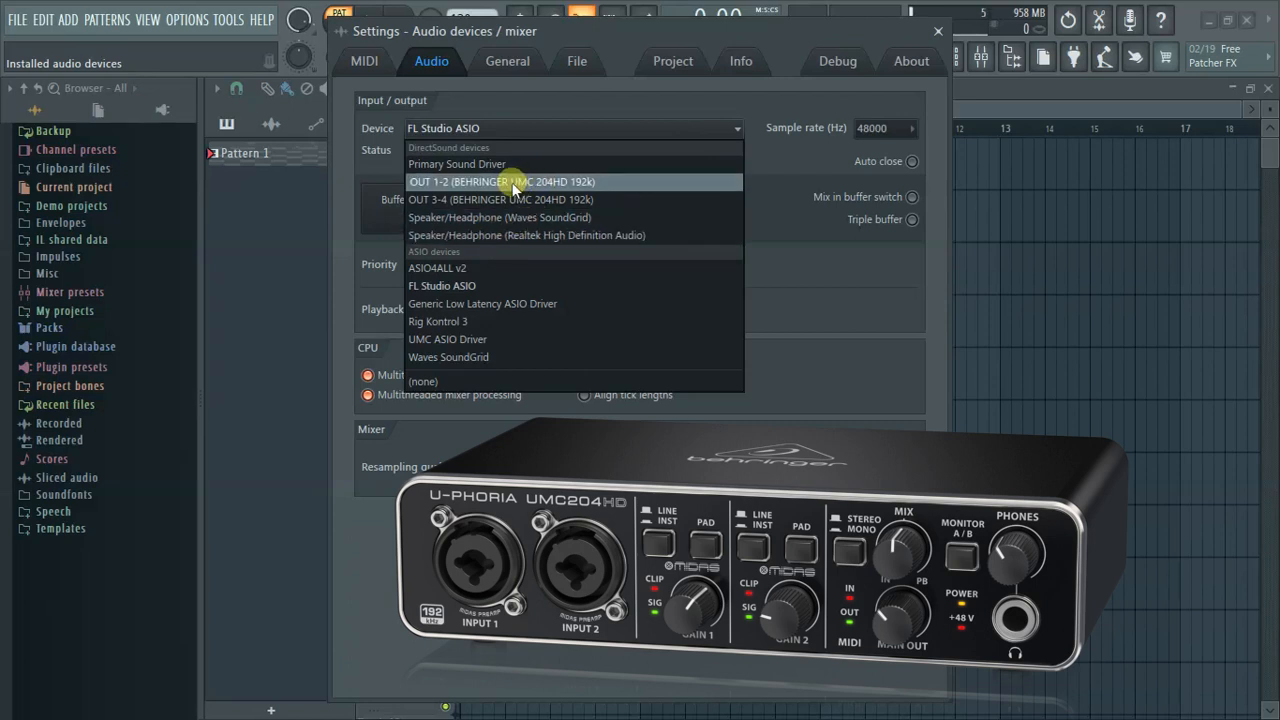
mouse_move(496, 236)
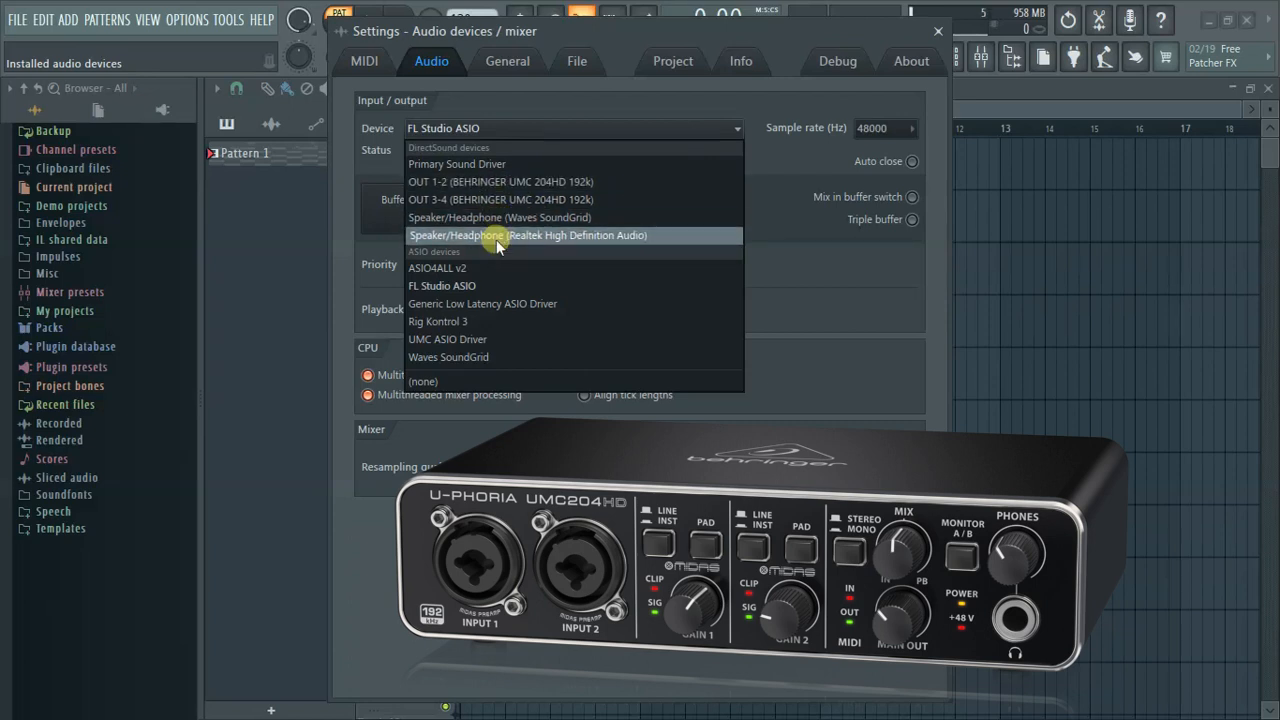
mouse_move(448, 340)
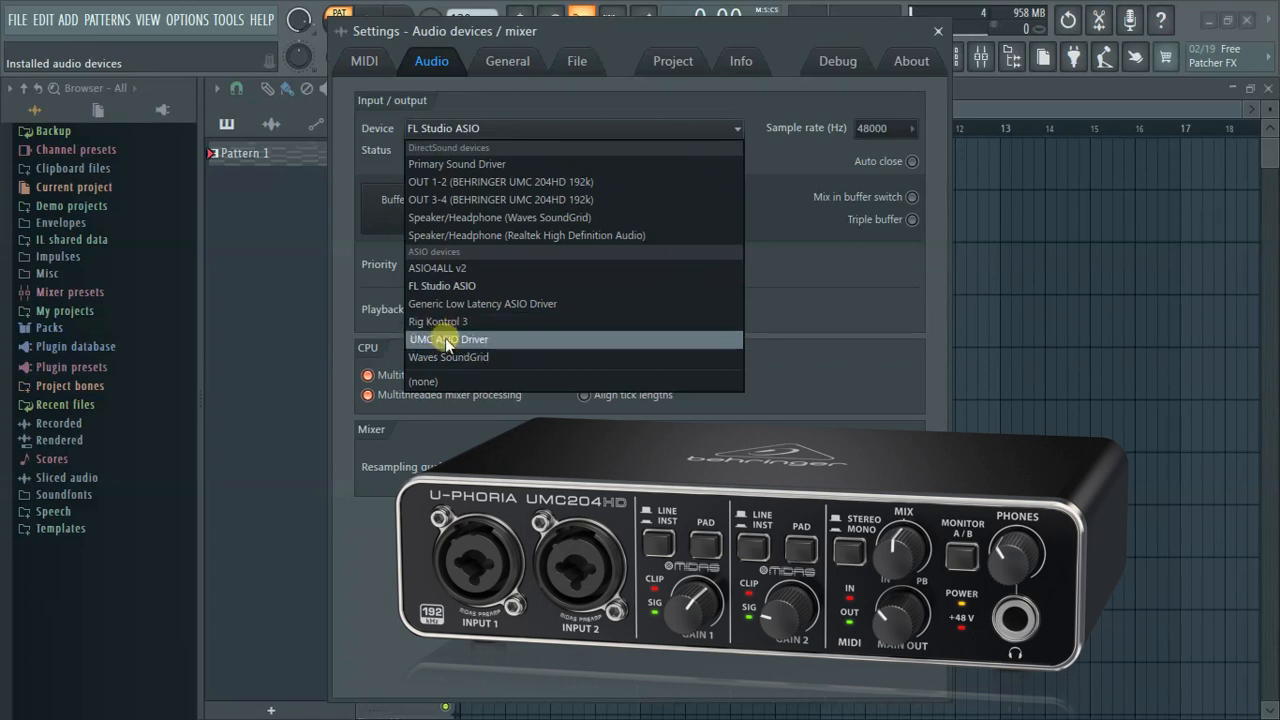
mouse_move(448, 340)
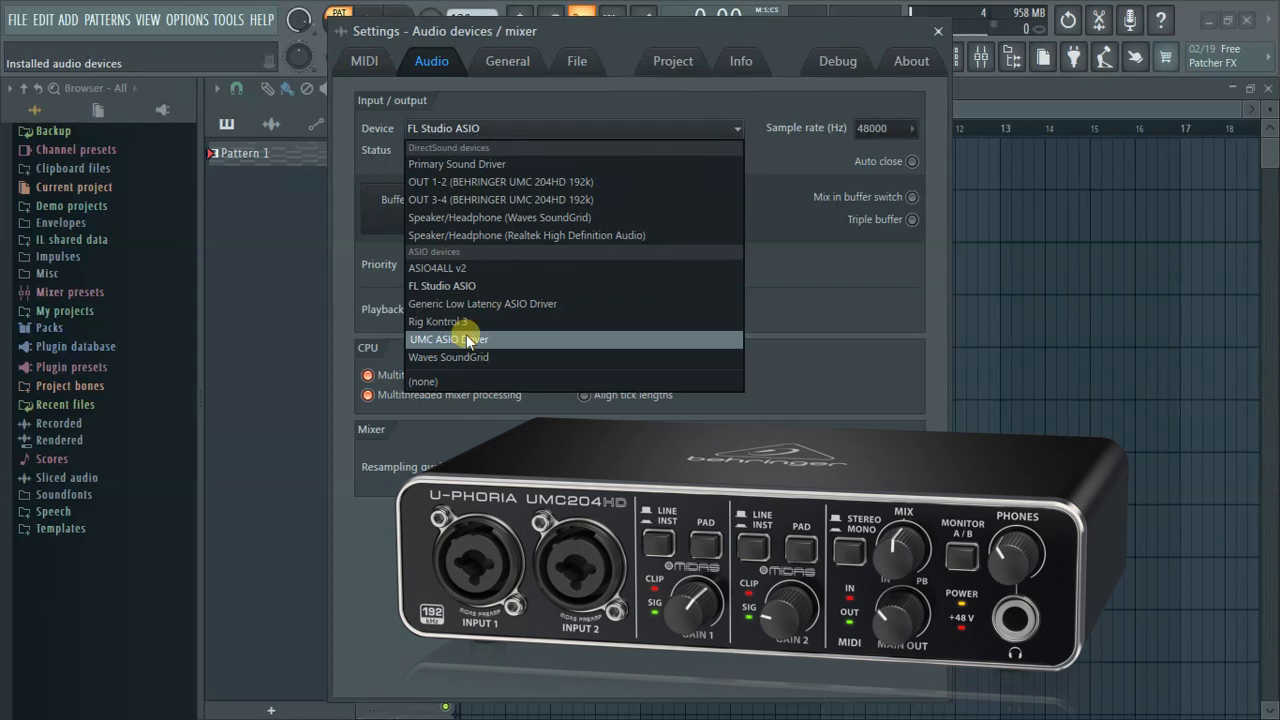
mouse_move(442, 286)
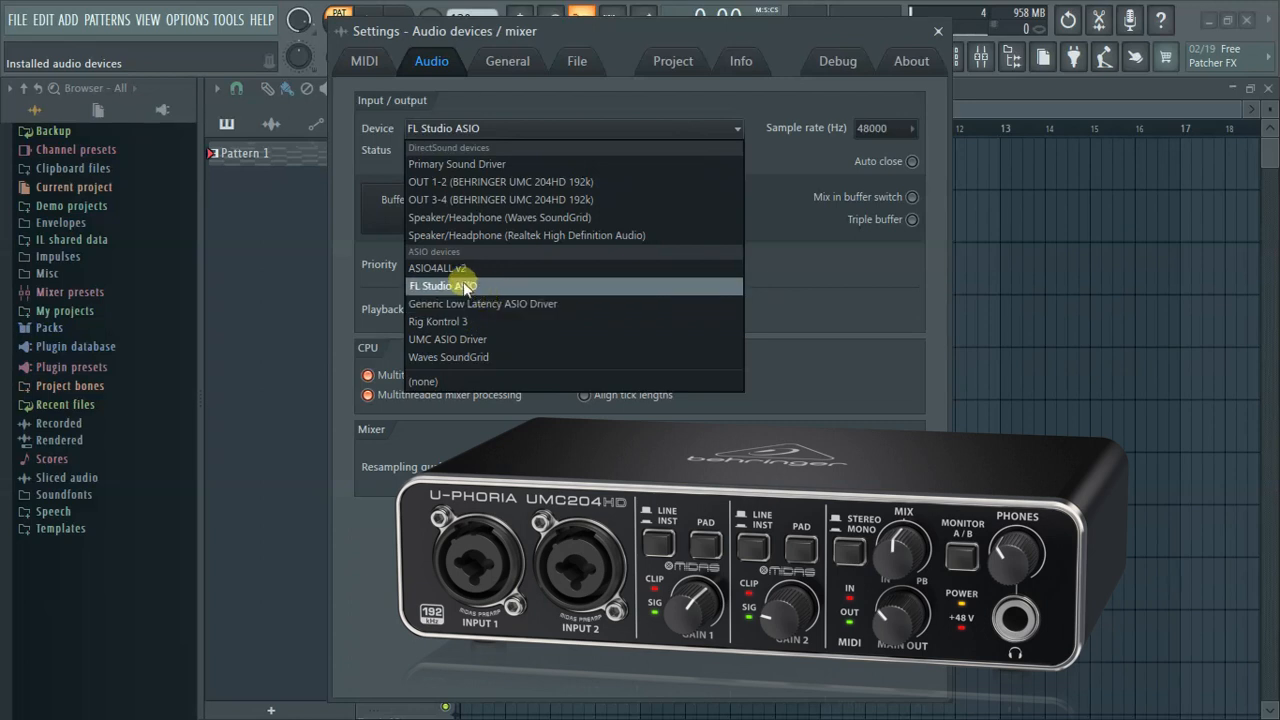
mouse_move(460, 290)
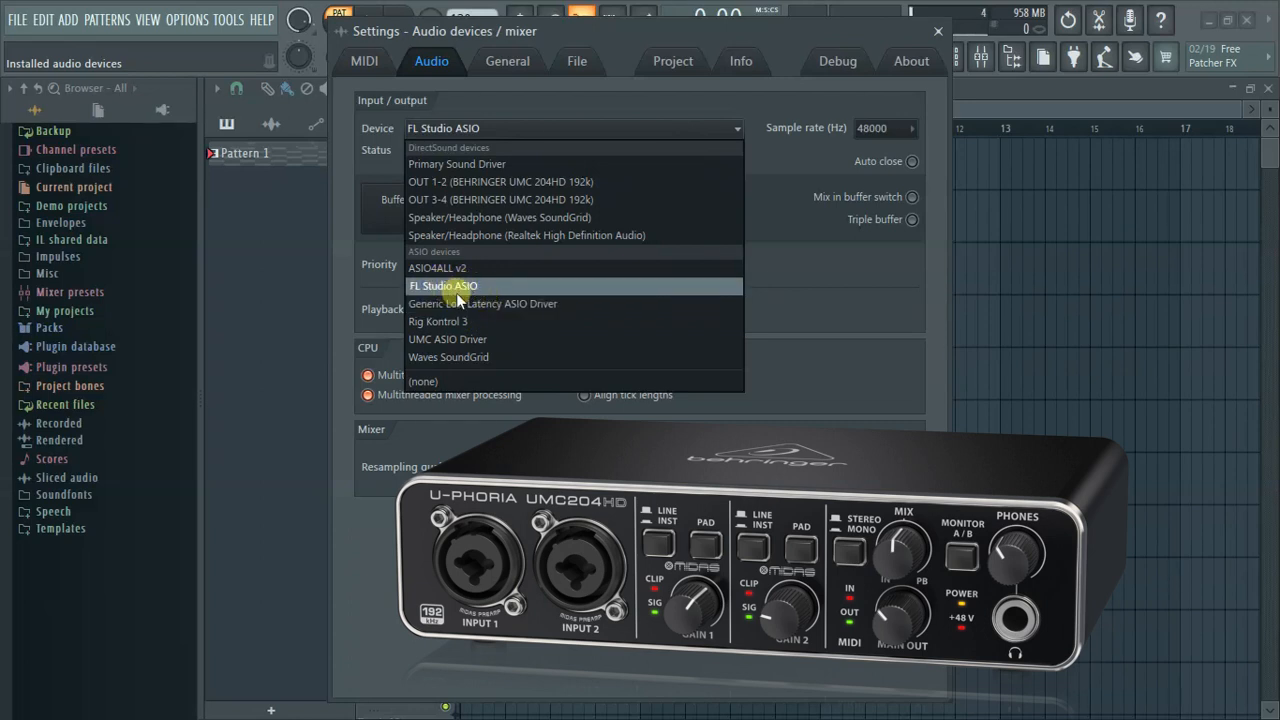
mouse_move(456, 296)
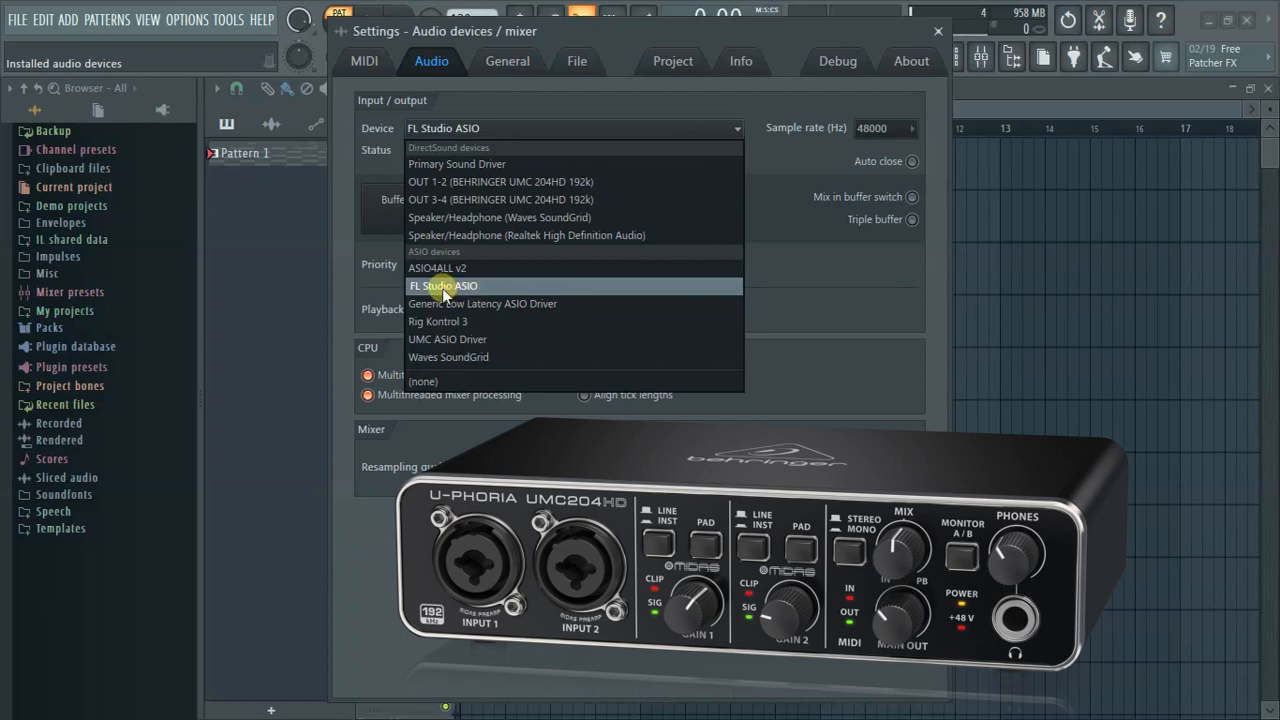
mouse_move(450, 296)
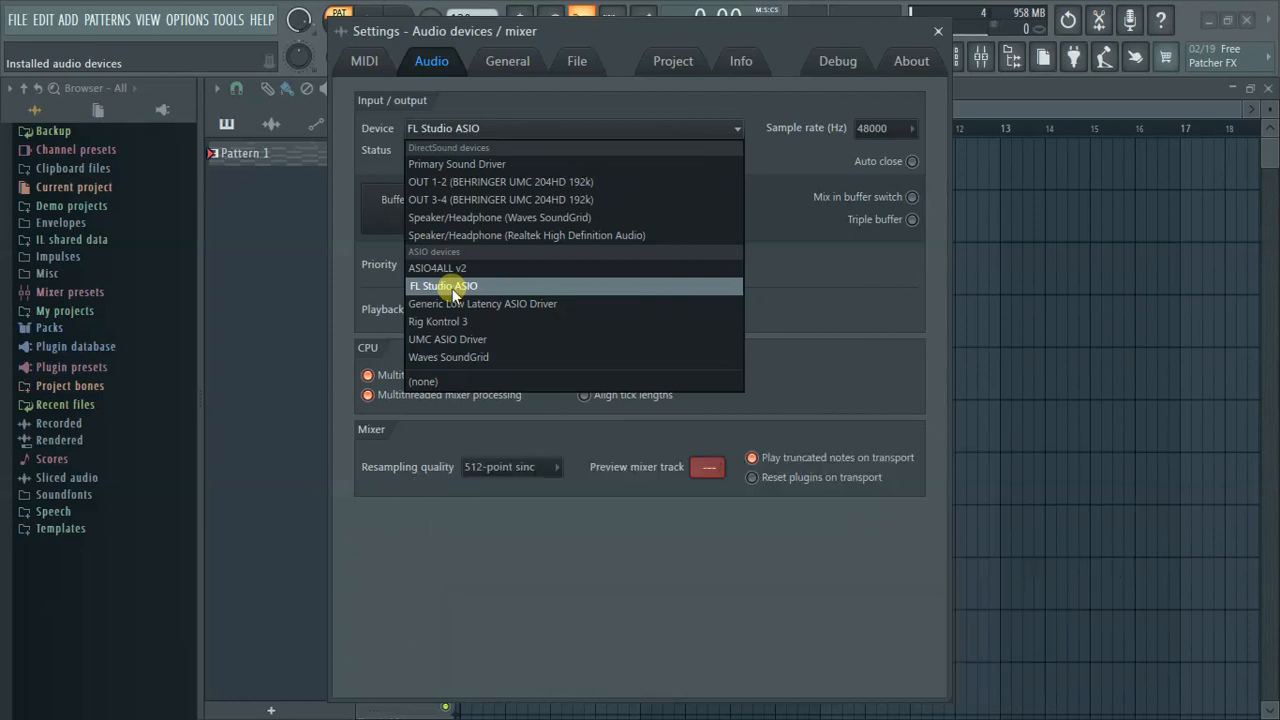
Choose FL Studio ASIO as the audio device at 48000 Hz with a 512-sample buffer.
left_click(444, 286)
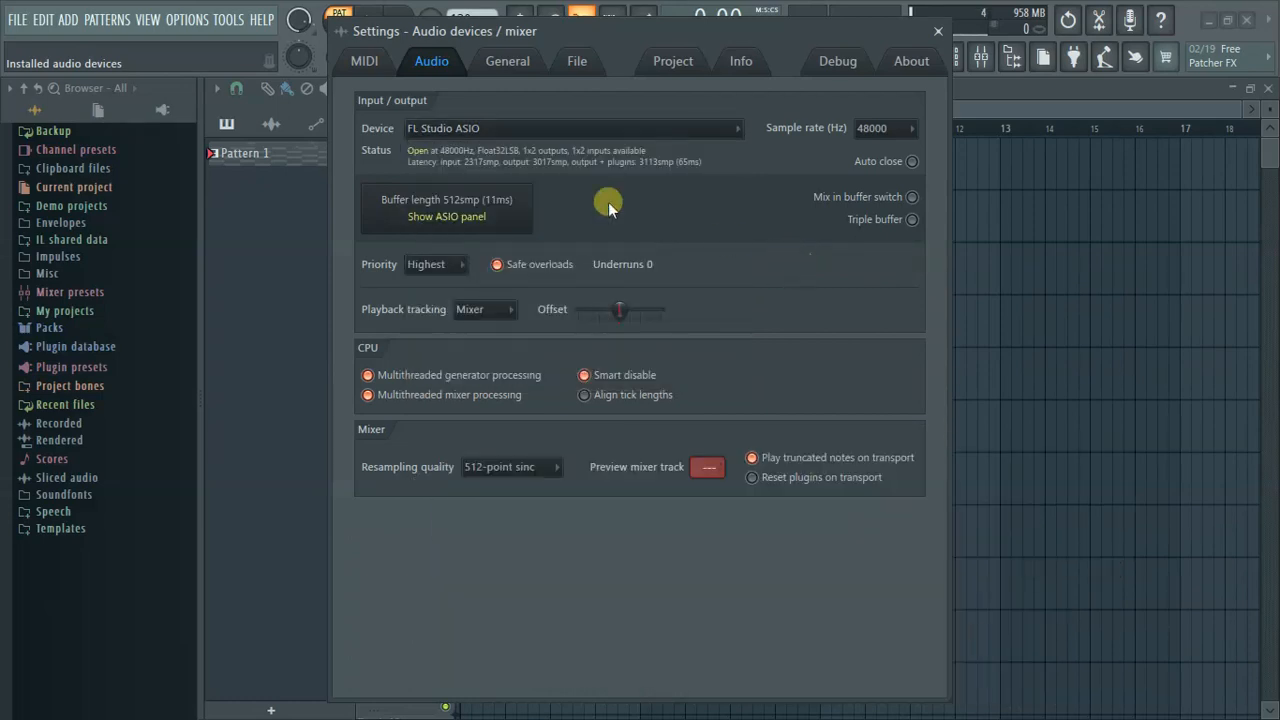
mouse_move(512, 192)
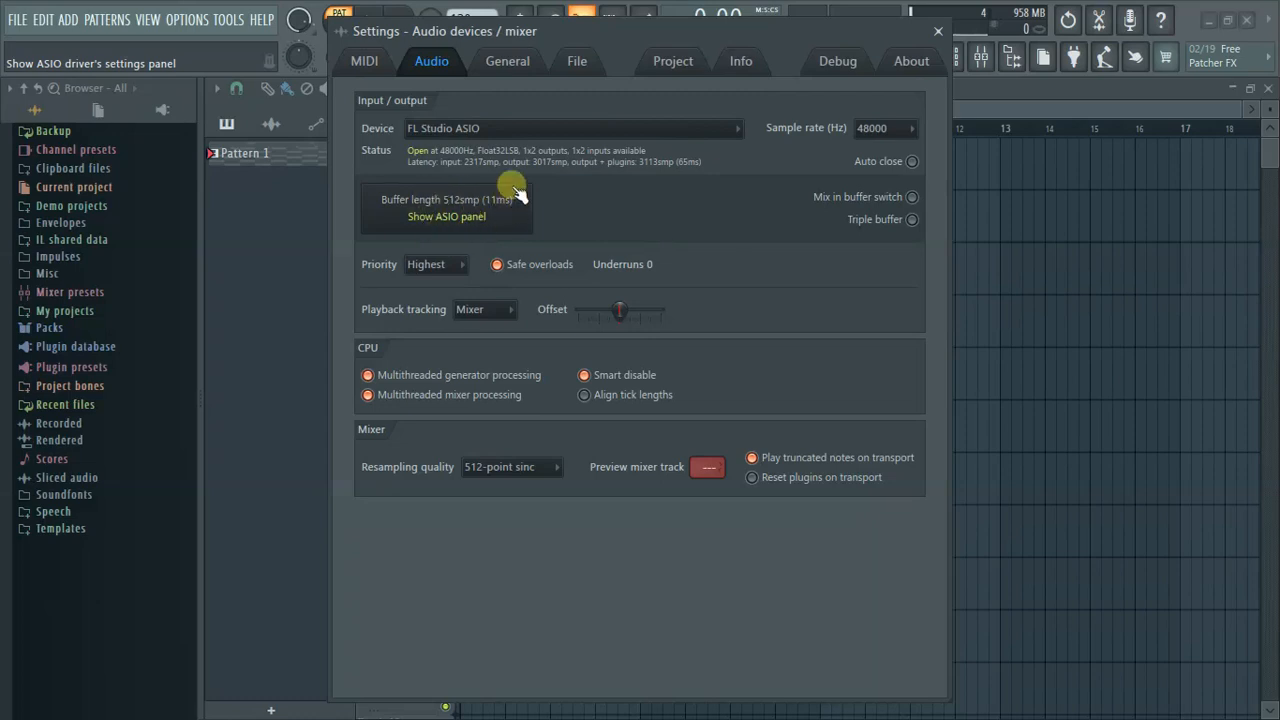
mouse_move(476, 222)
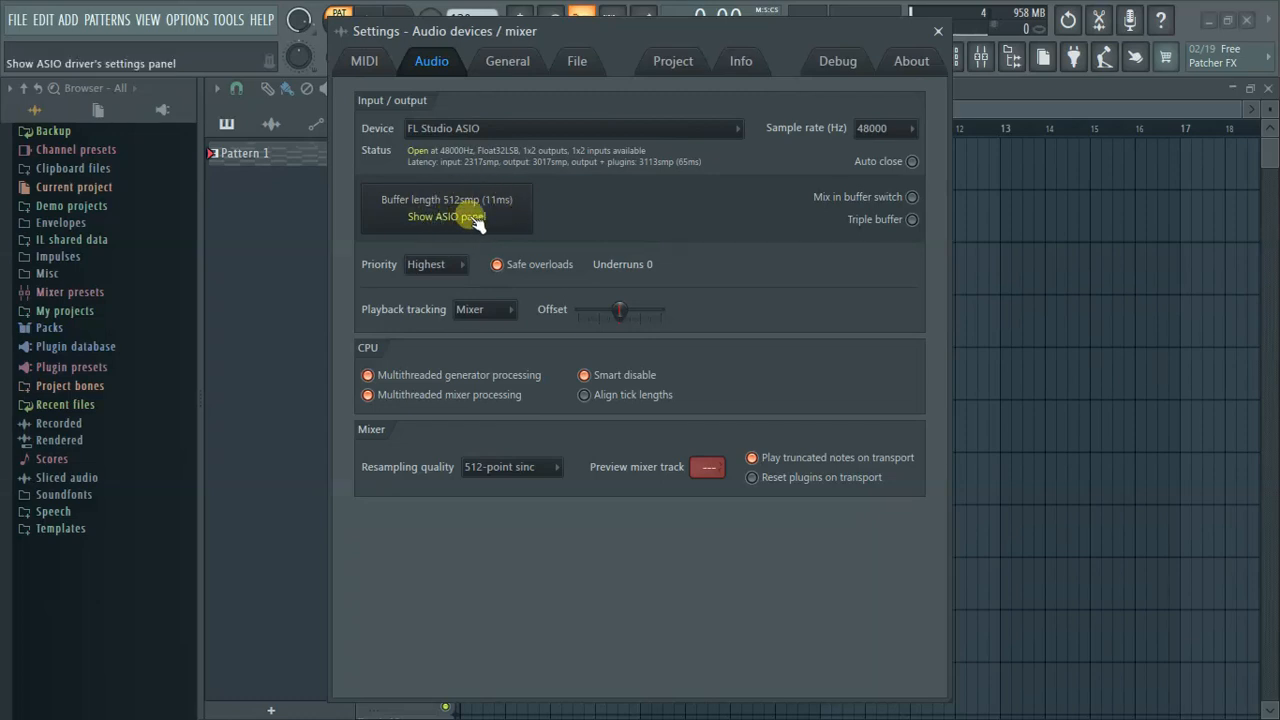
Review the FL Studio ASIO driver panel, keep Buffer Length at 512 samples and close it.
left_click(446, 216)
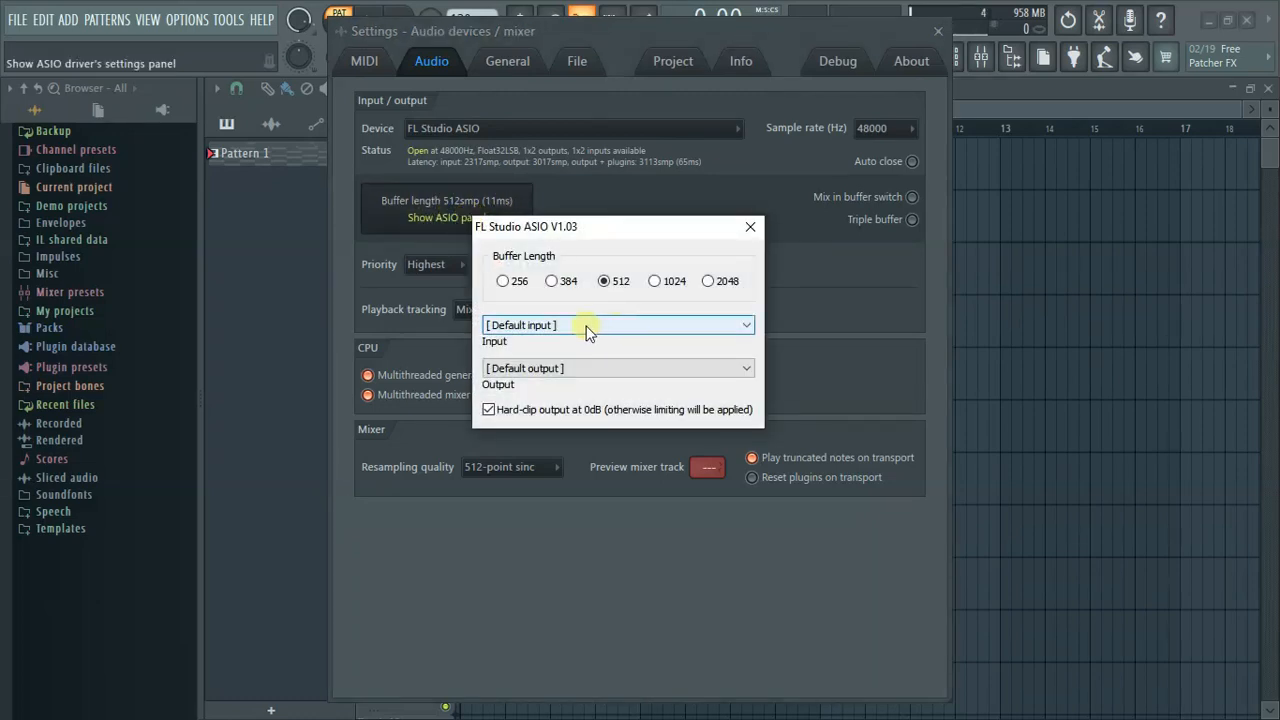
mouse_move(720, 280)
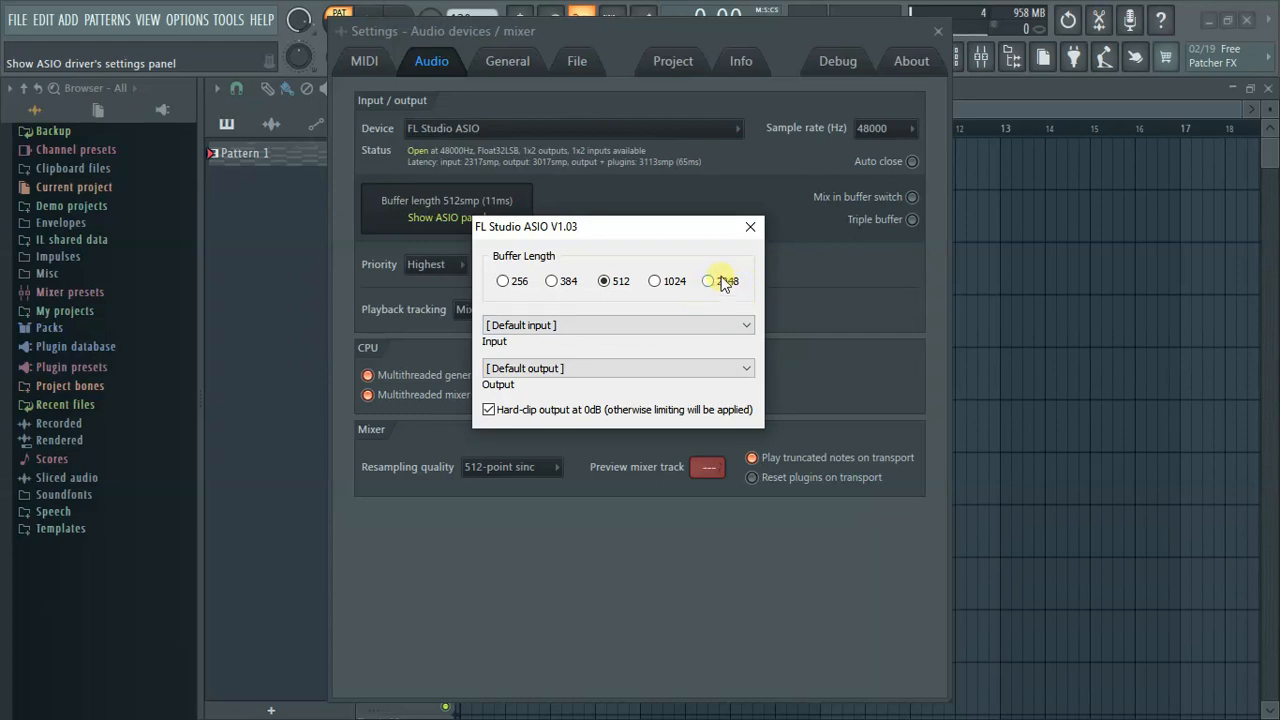
mouse_move(710, 280)
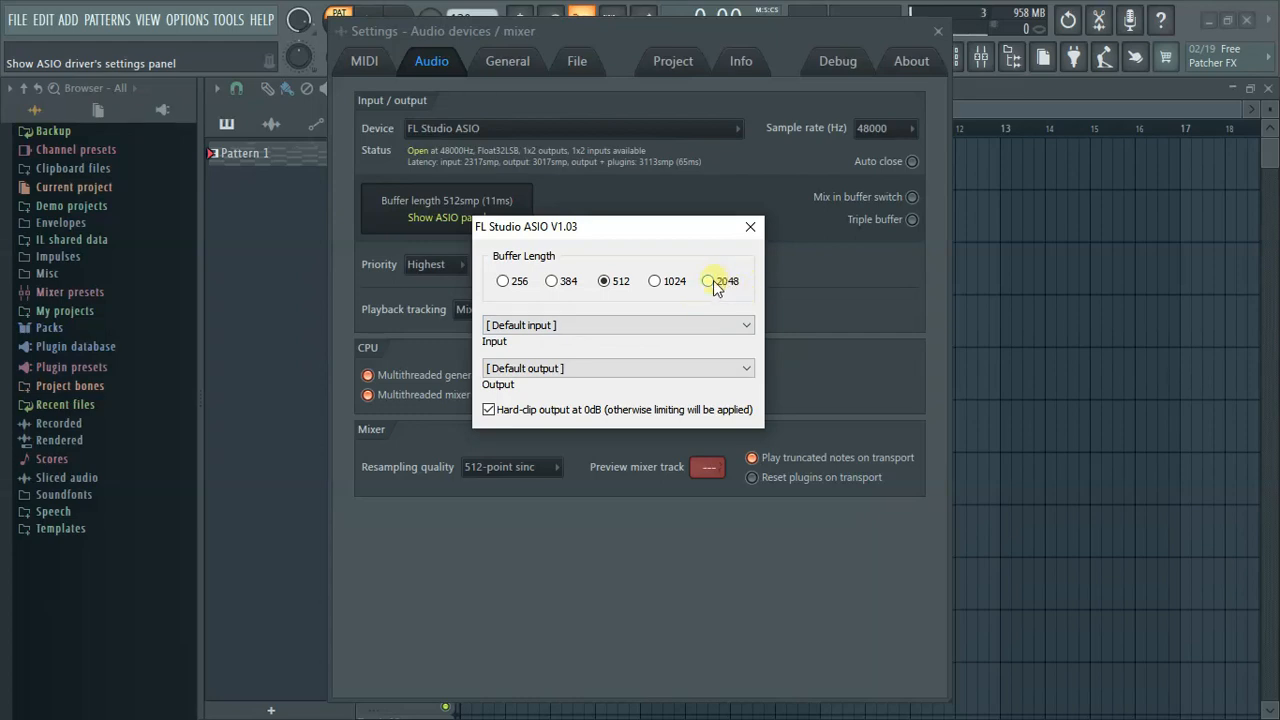
mouse_move(628, 308)
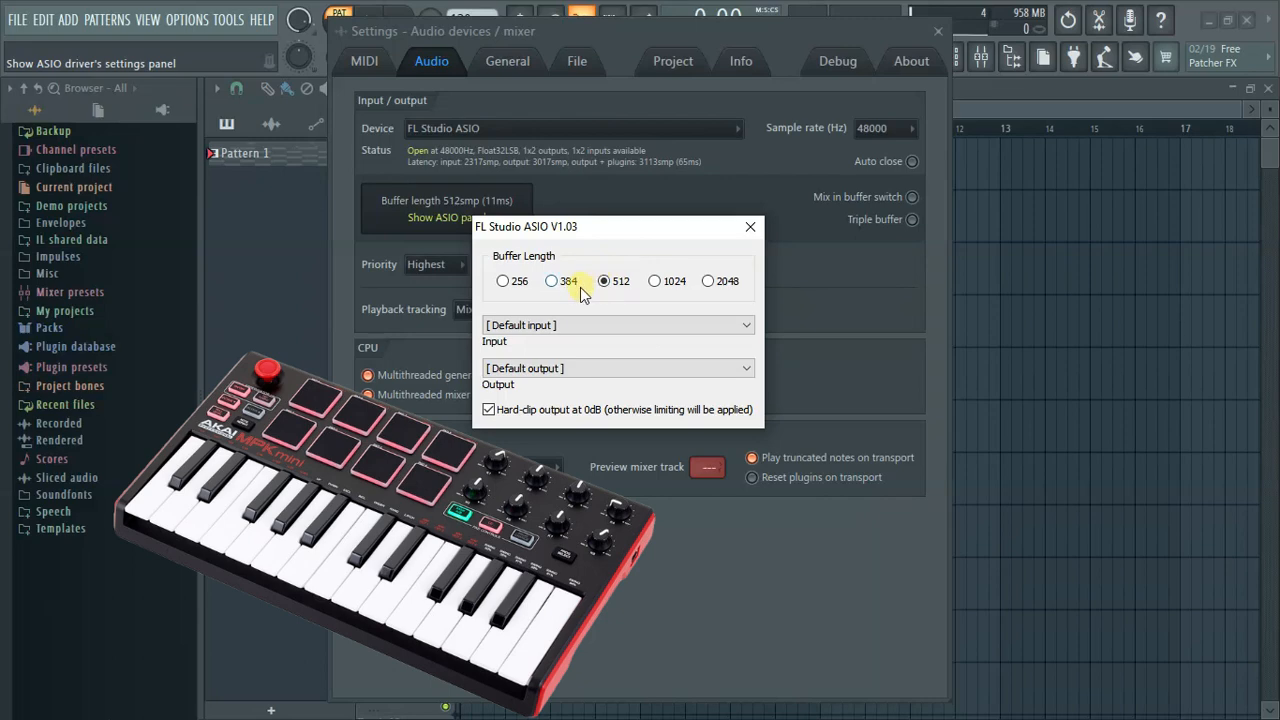
mouse_move(556, 288)
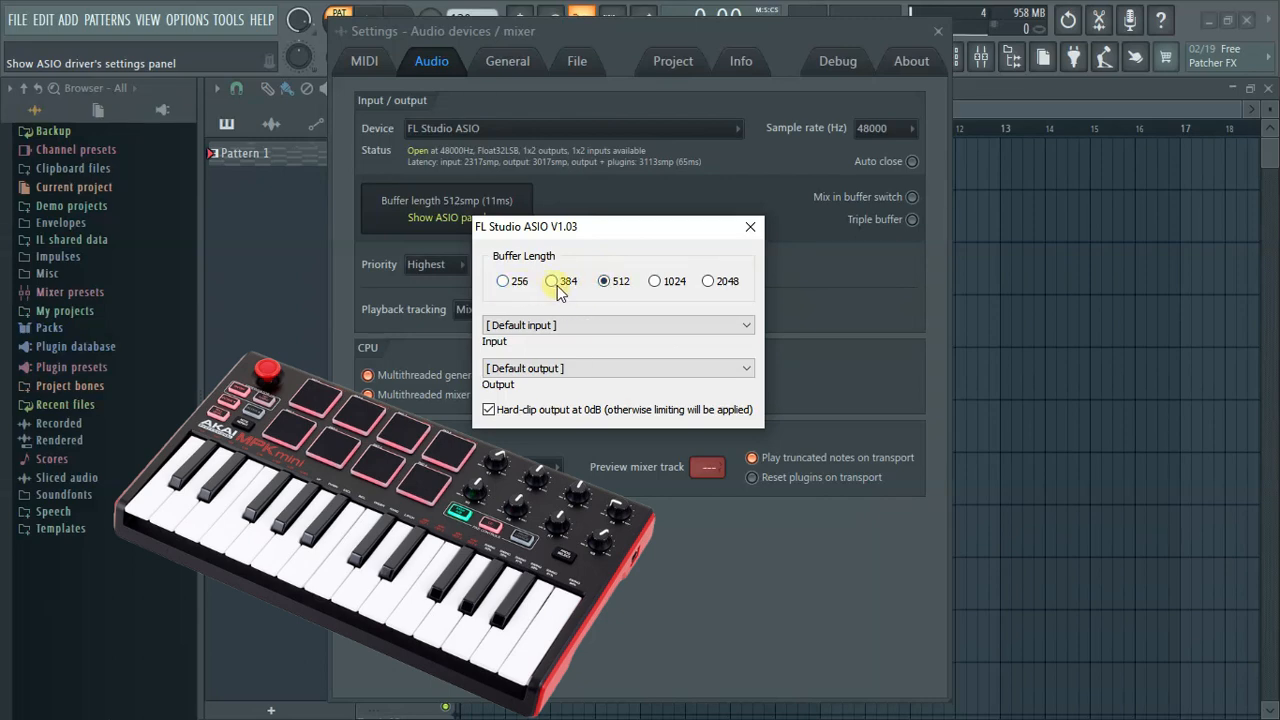
mouse_move(576, 284)
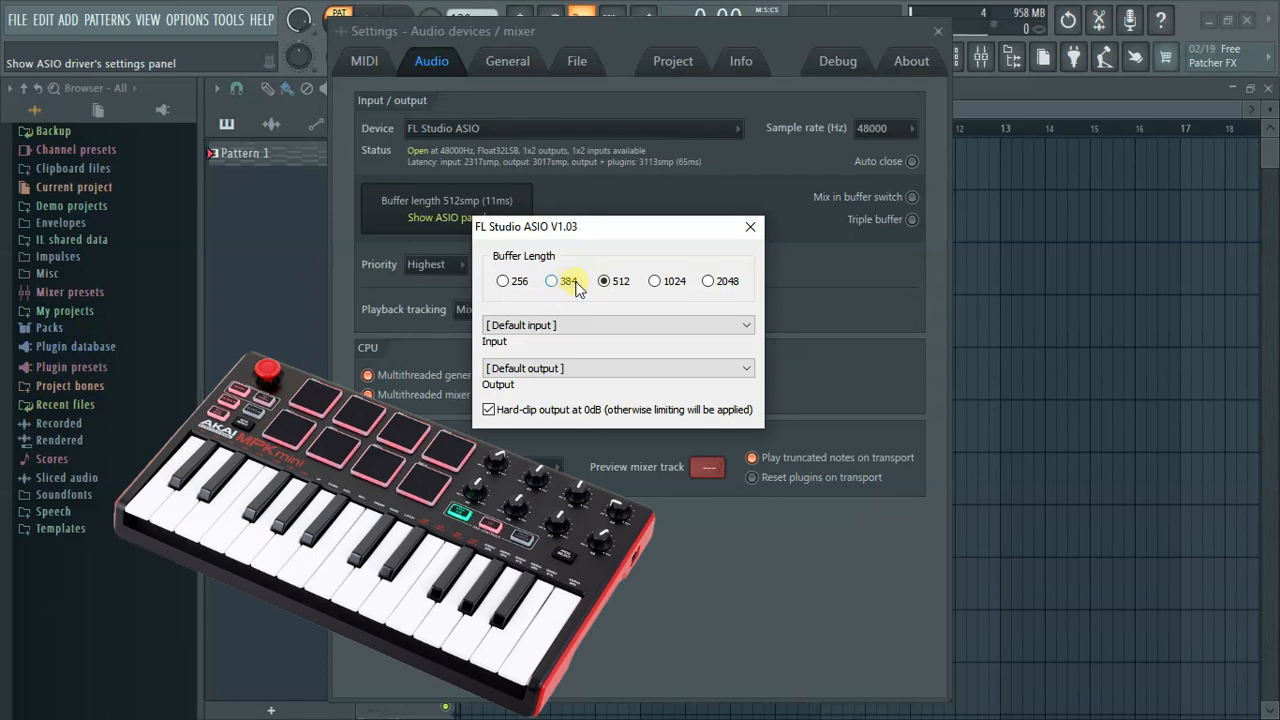
mouse_move(724, 304)
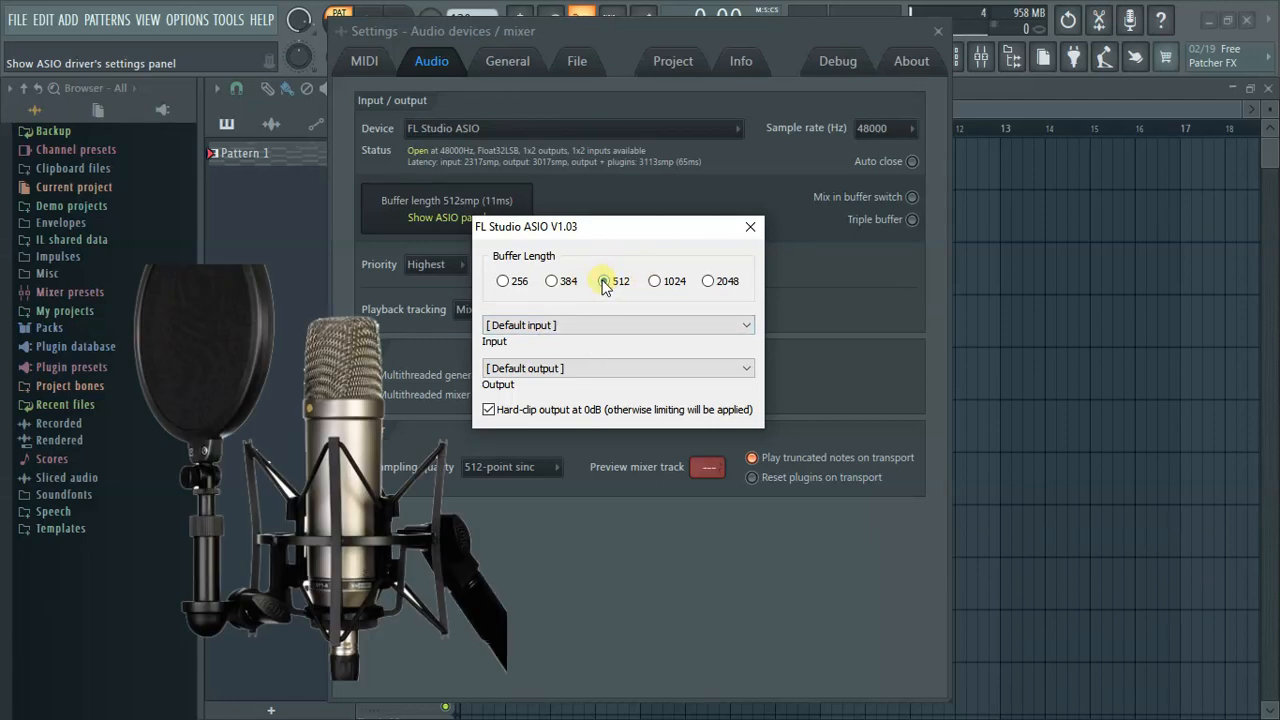
left_click(604, 280)
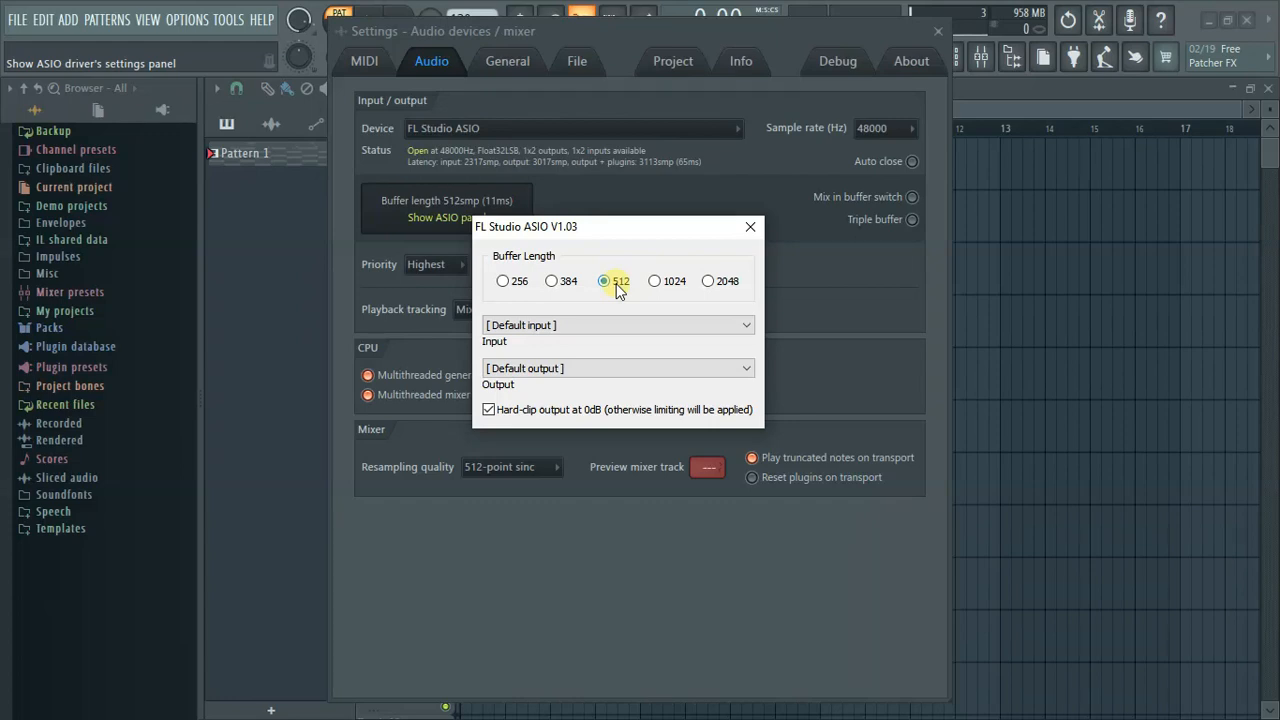
mouse_move(696, 244)
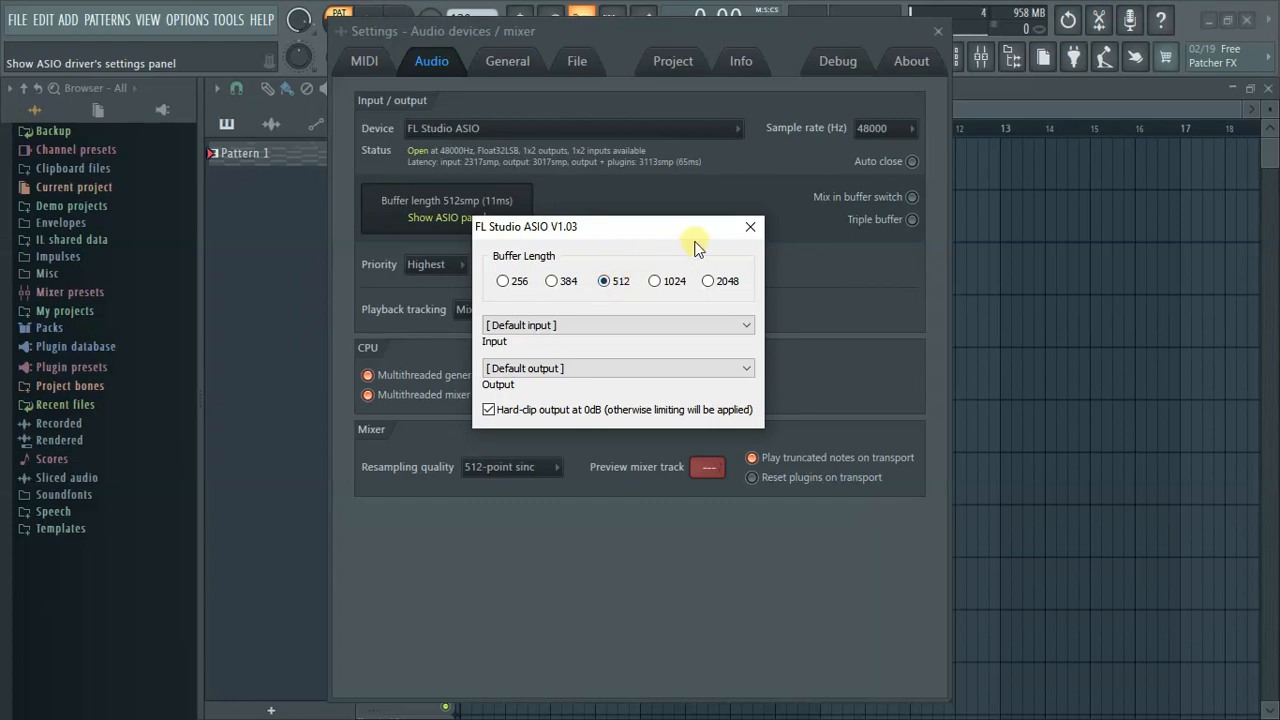
mouse_move(610, 324)
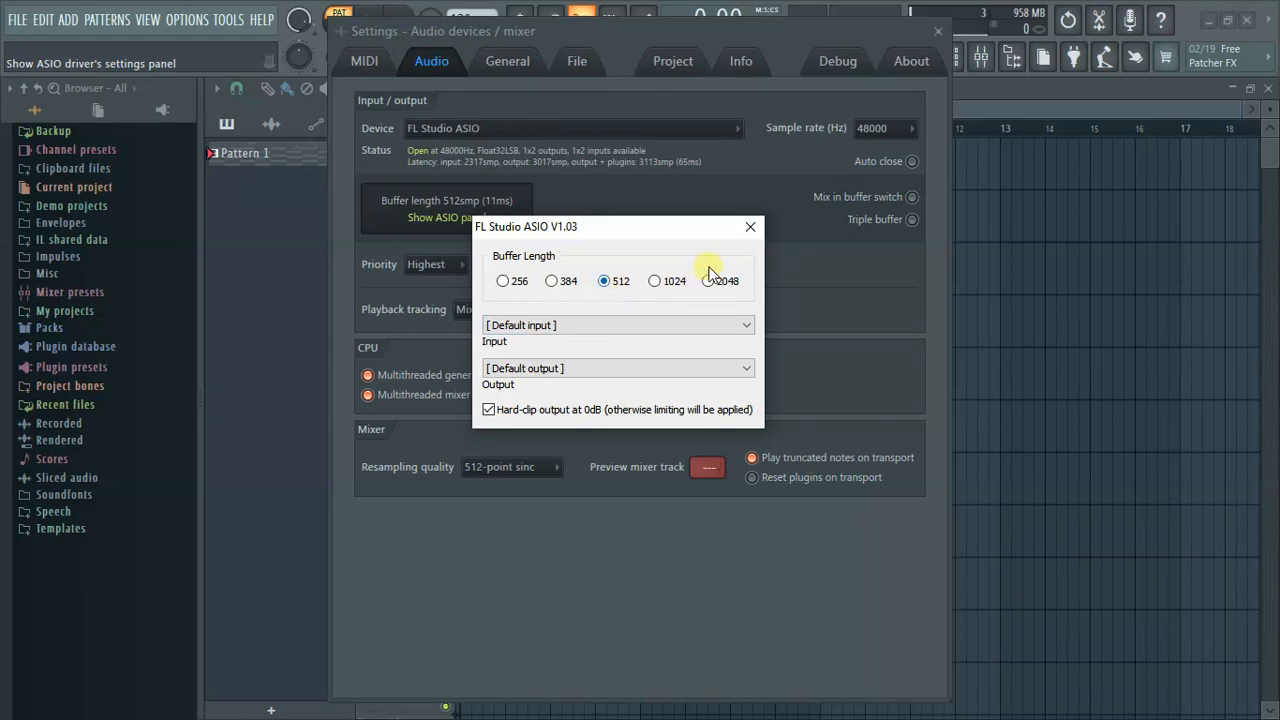
mouse_move(616, 244)
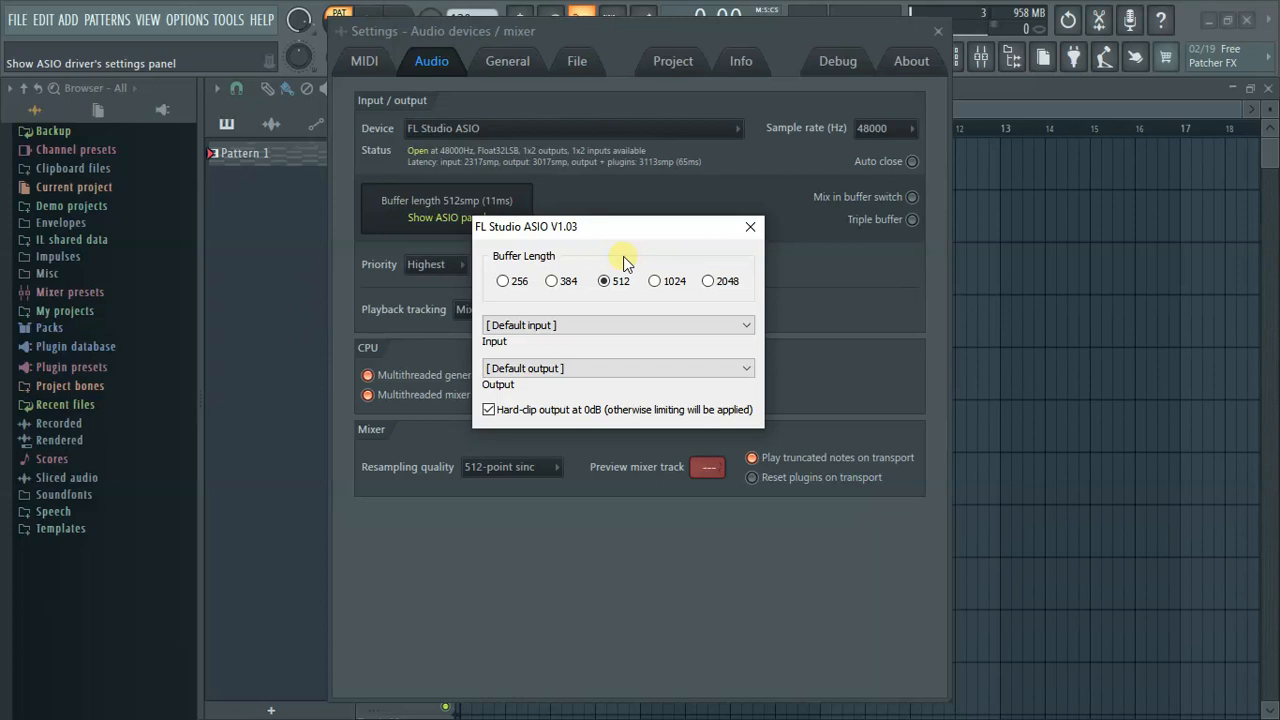
mouse_move(688, 308)
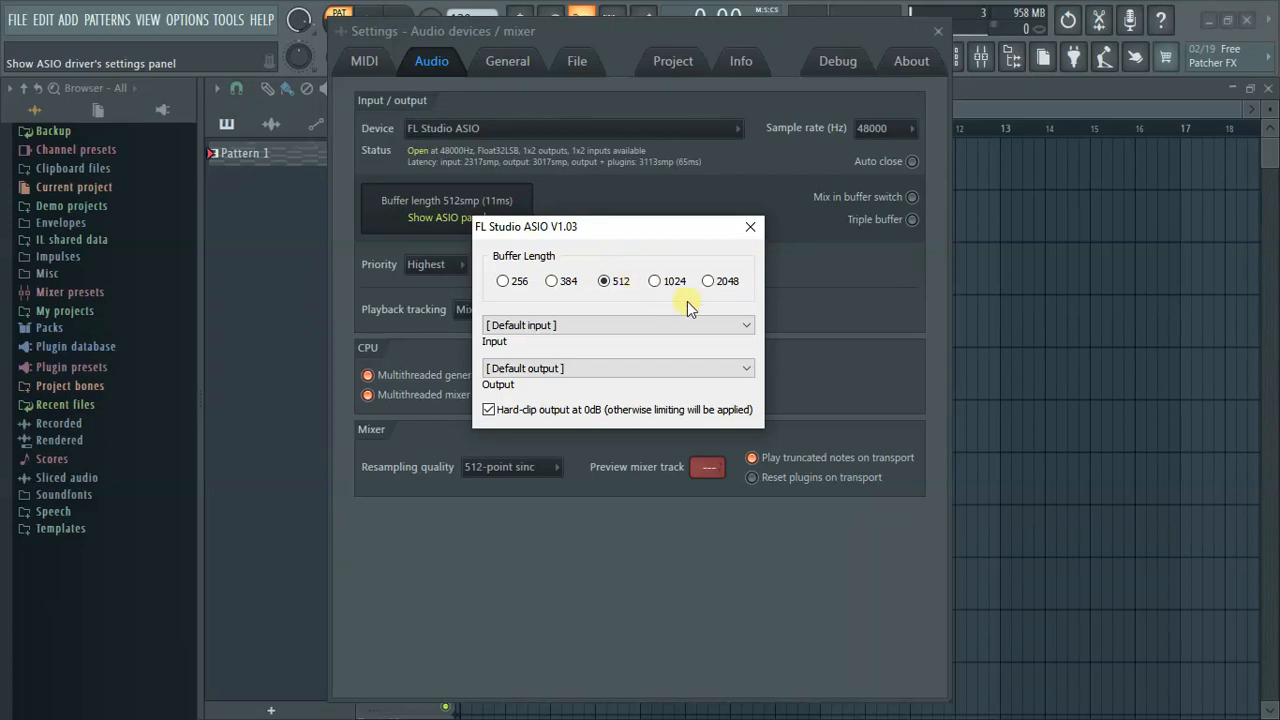
mouse_move(708, 280)
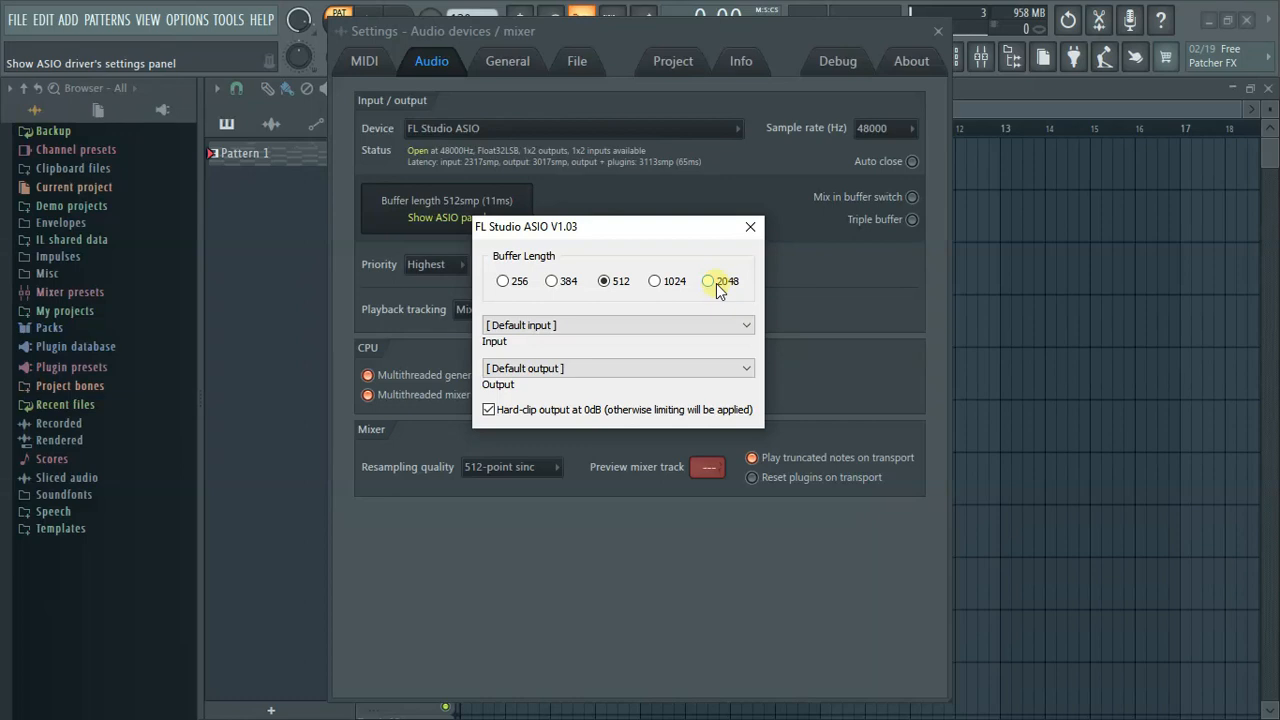
left_click(750, 226)
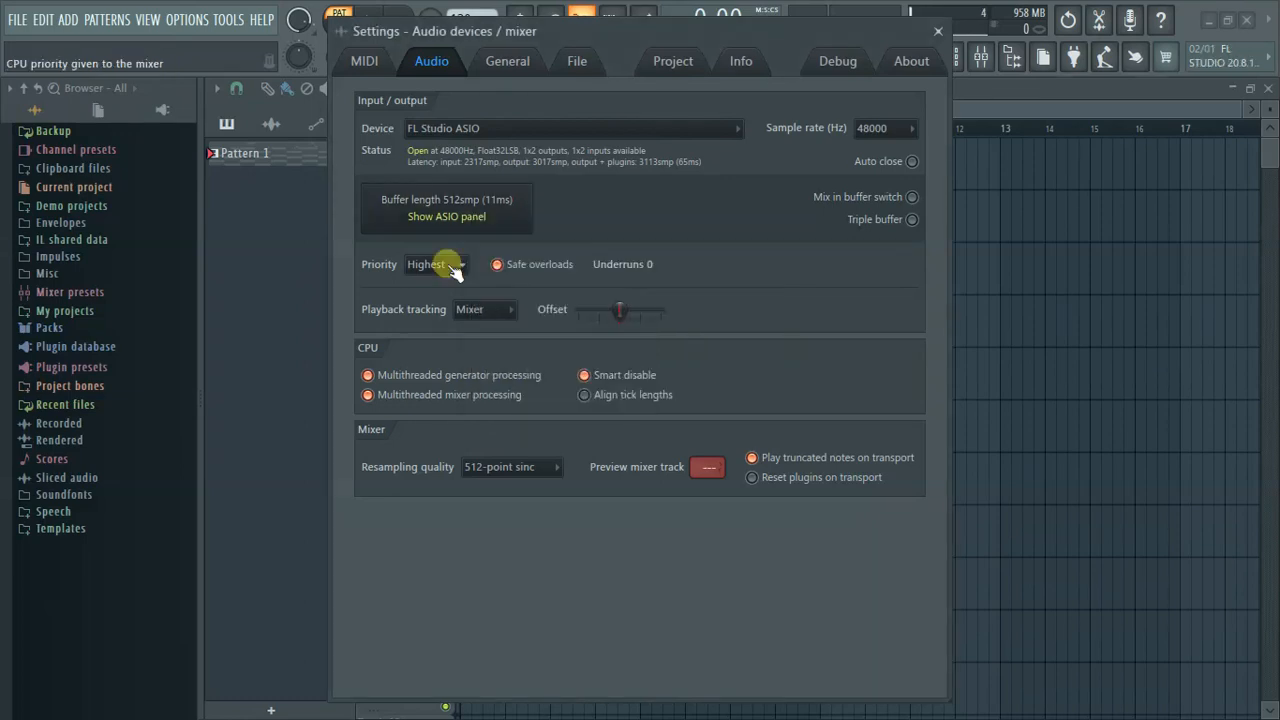
mouse_move(832, 270)
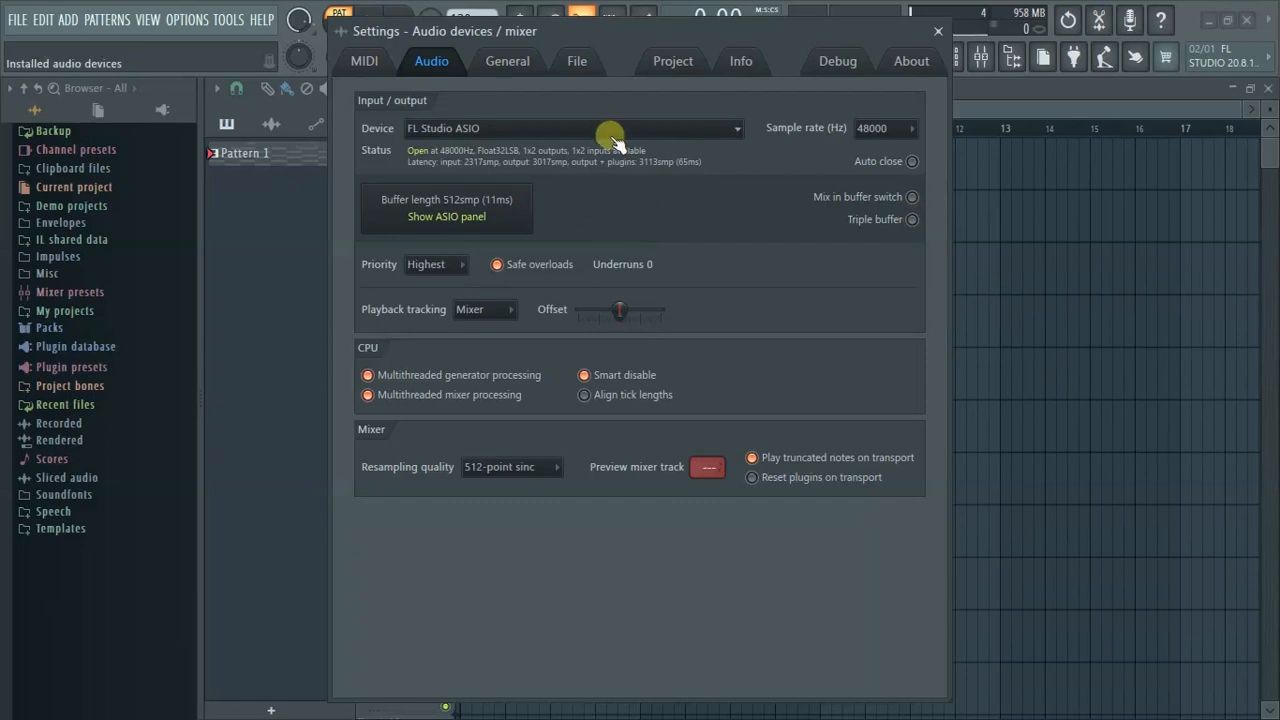
left_click(736, 128)
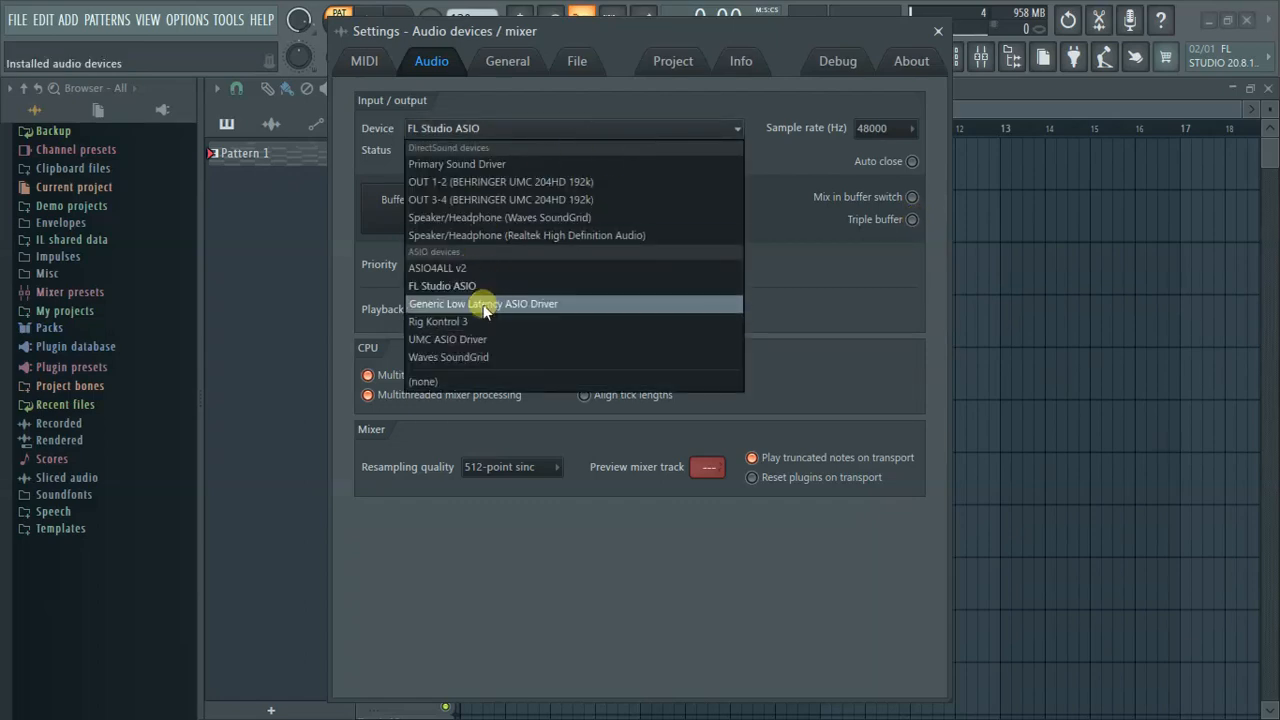
mouse_move(484, 286)
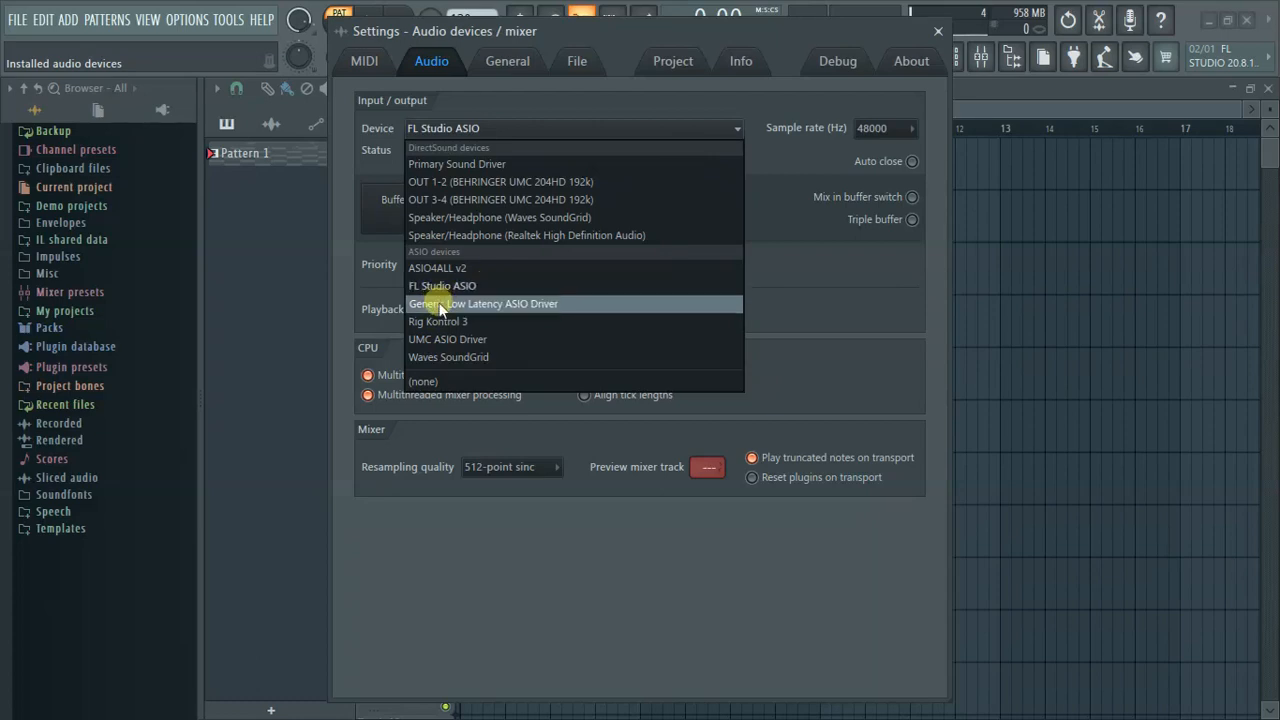
mouse_move(470, 268)
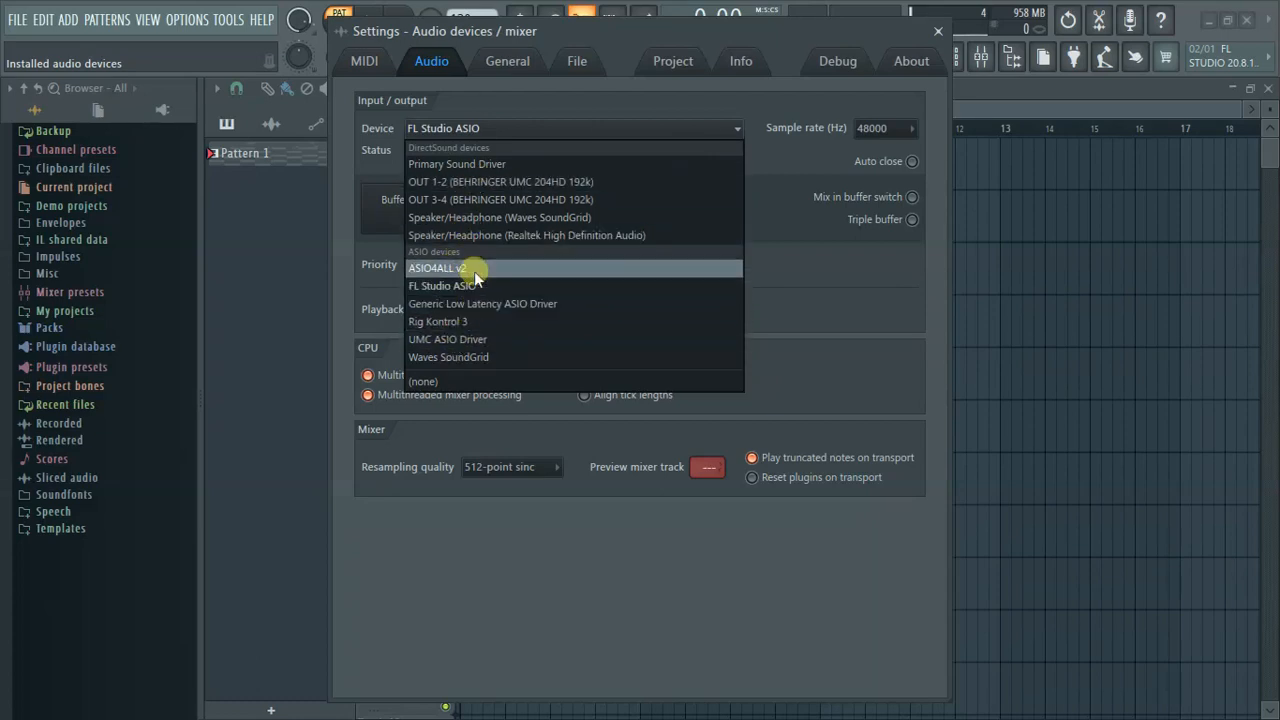
mouse_move(470, 304)
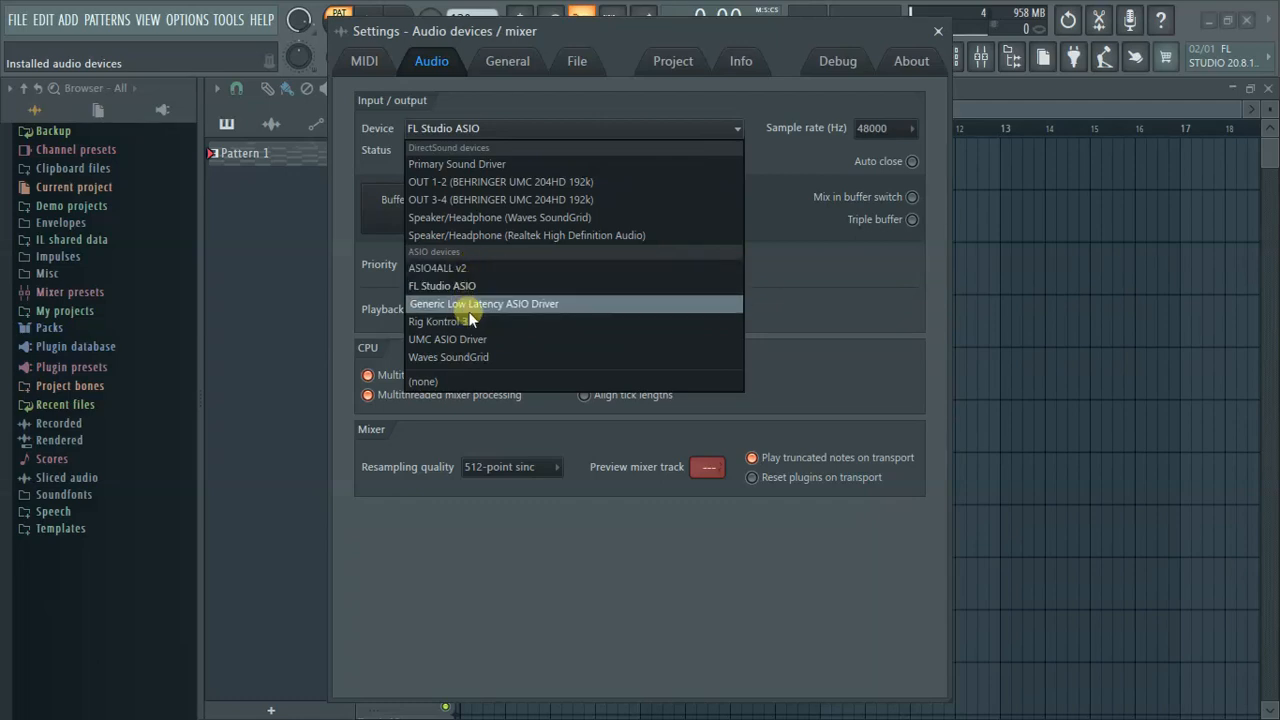
mouse_move(784, 88)
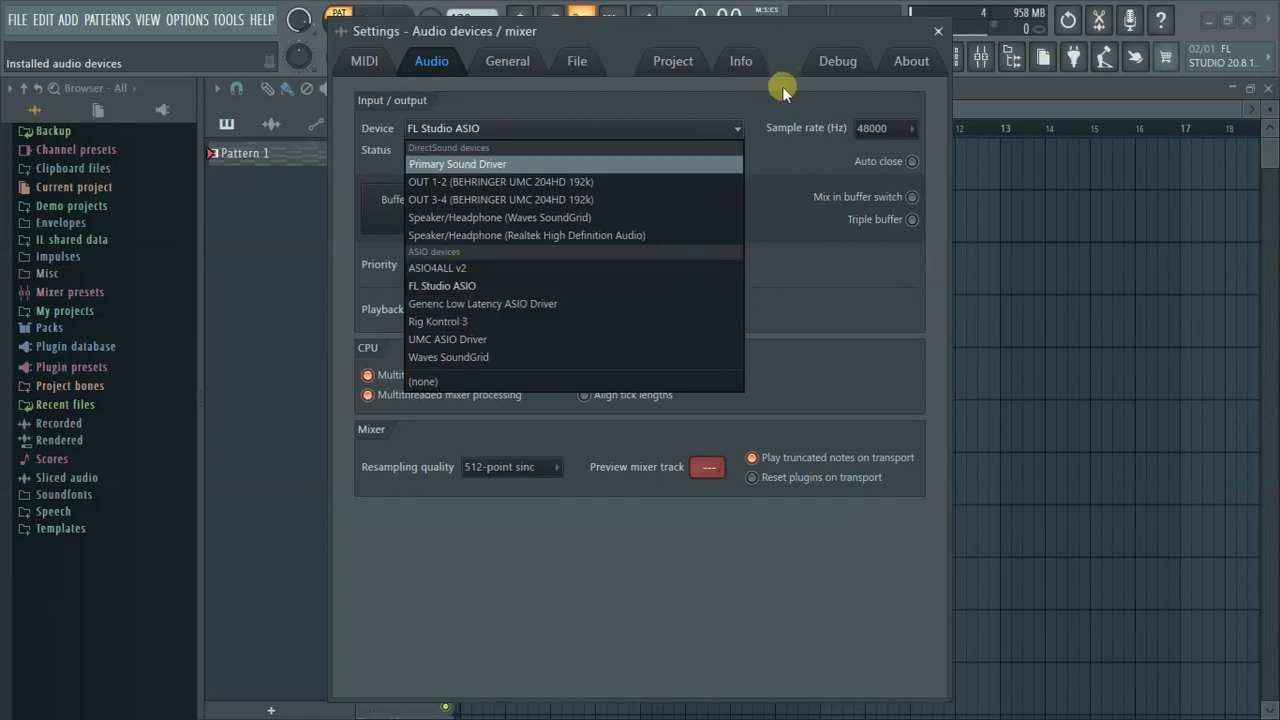
left_click(442, 284)
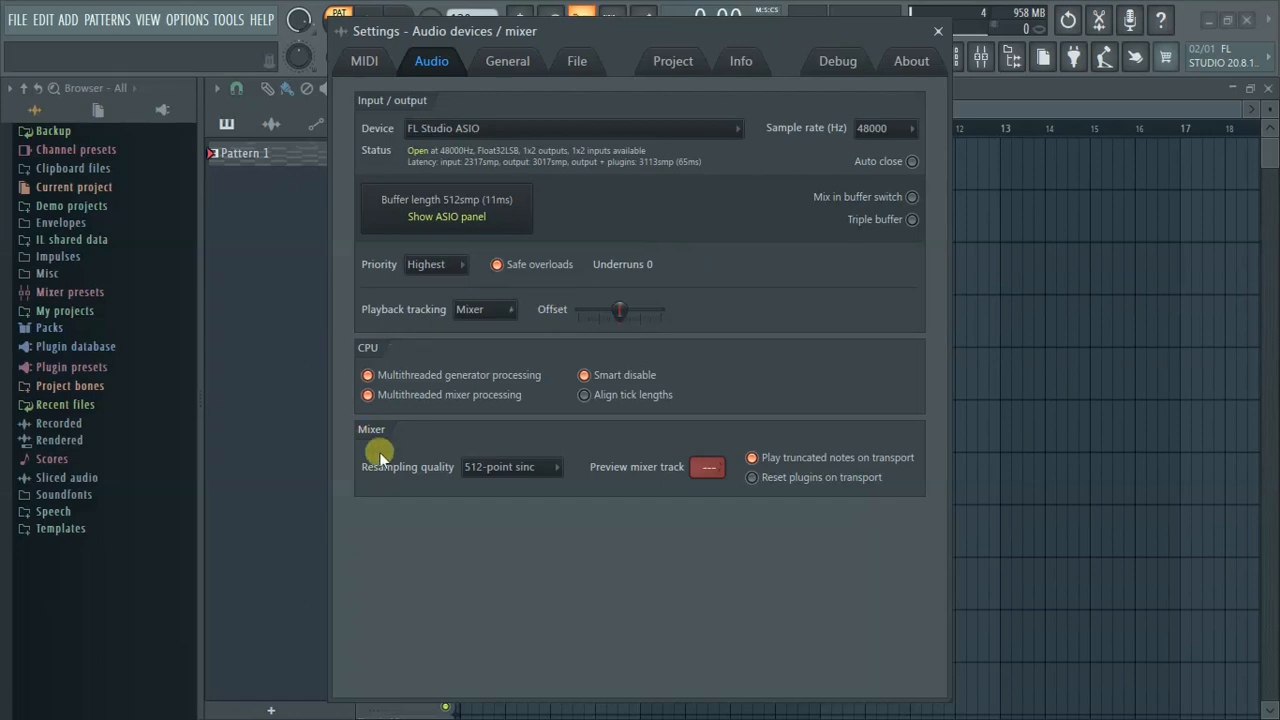
mouse_move(444, 466)
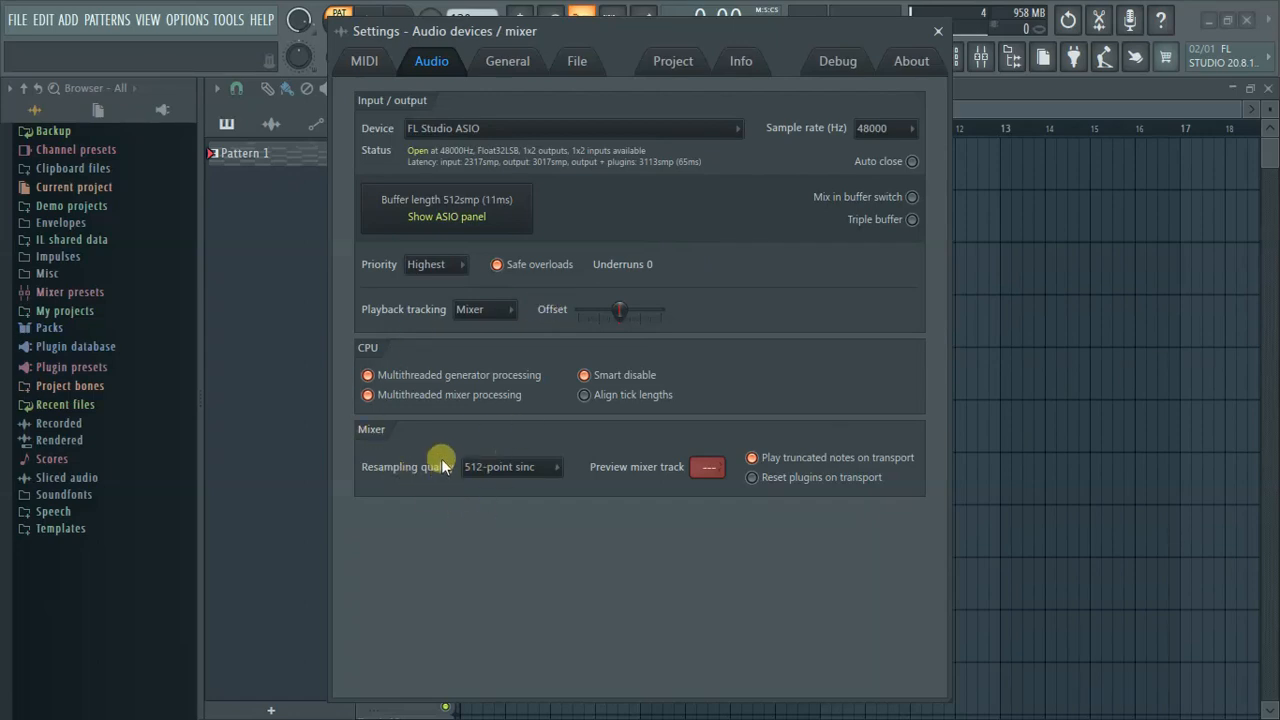
left_click(512, 466)
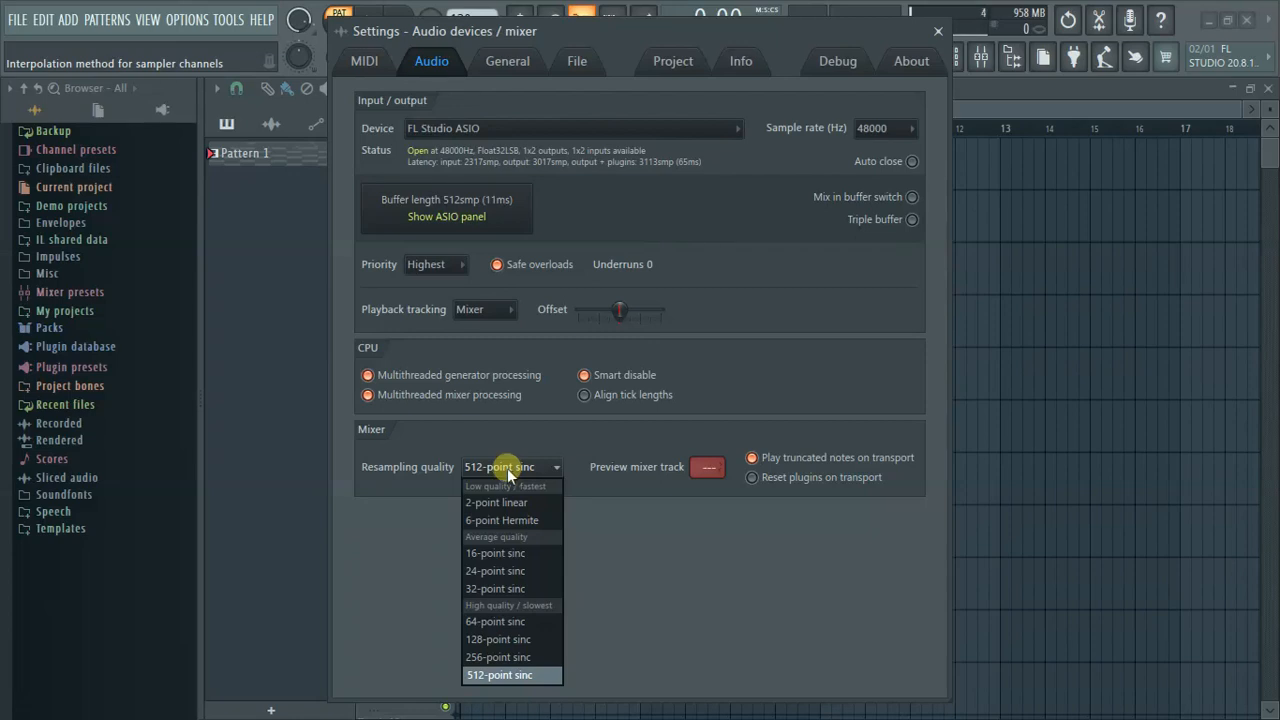
mouse_move(512, 520)
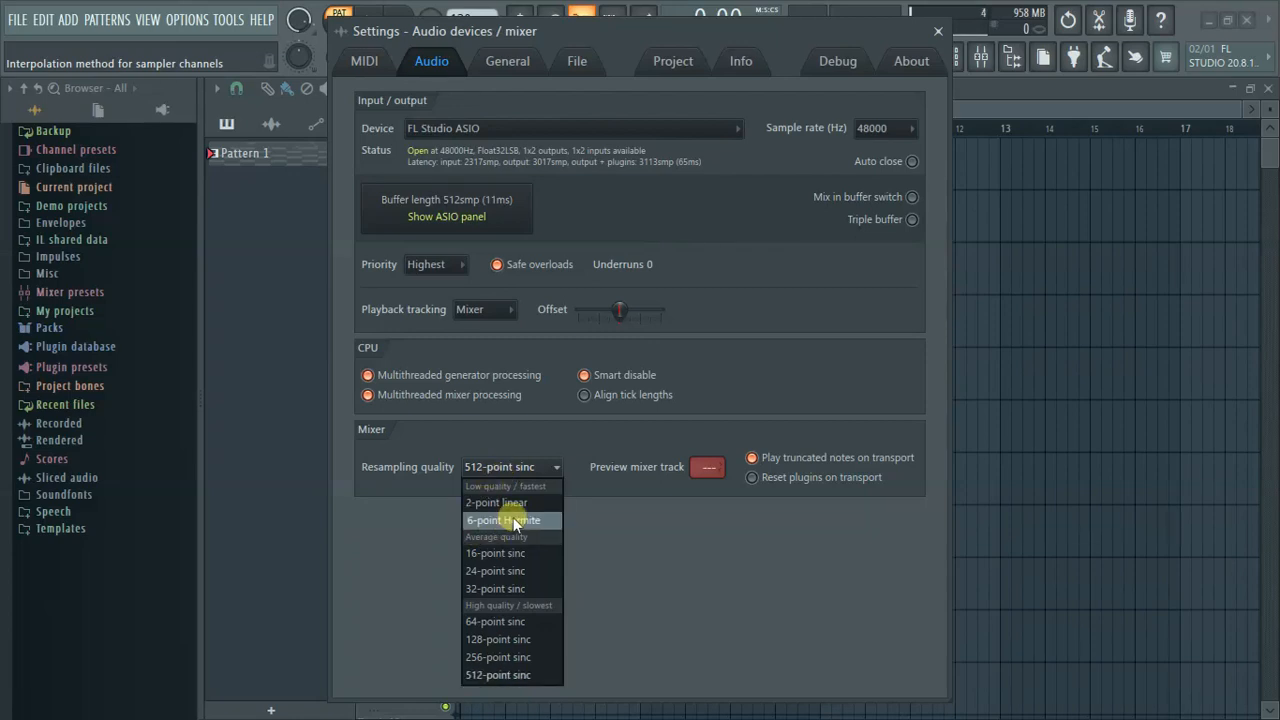
mouse_move(504, 520)
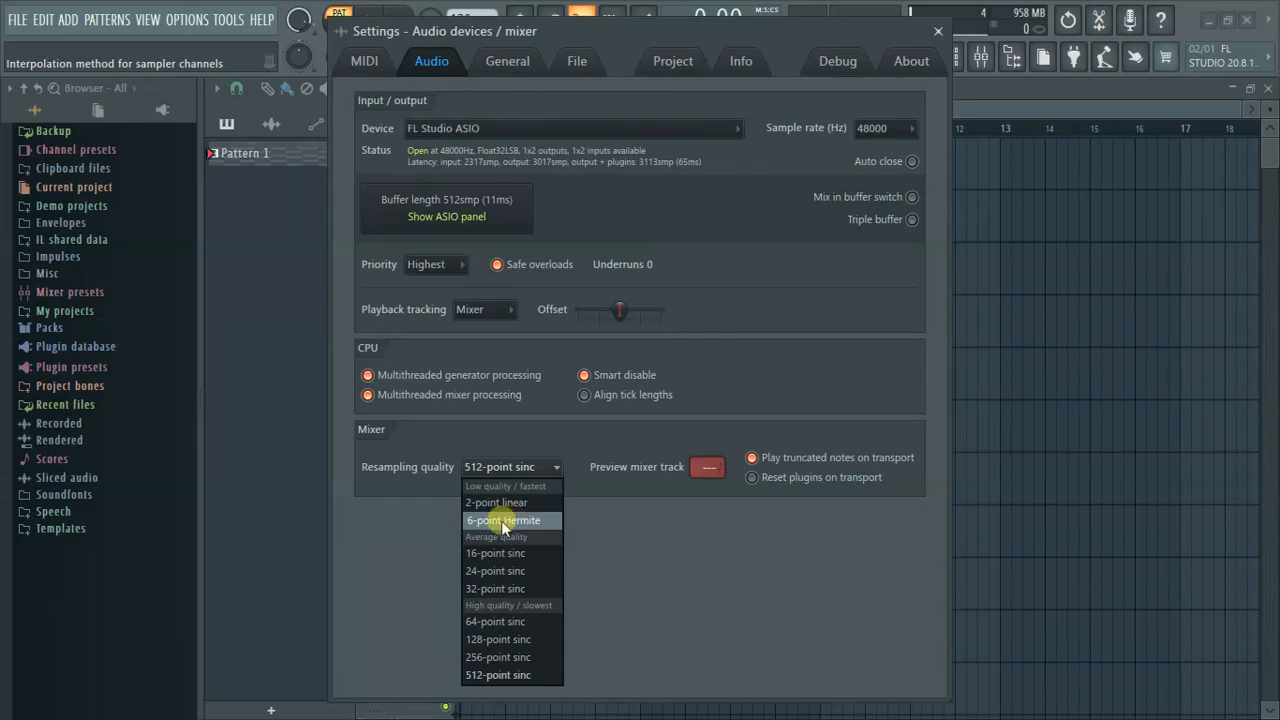
mouse_move(496, 552)
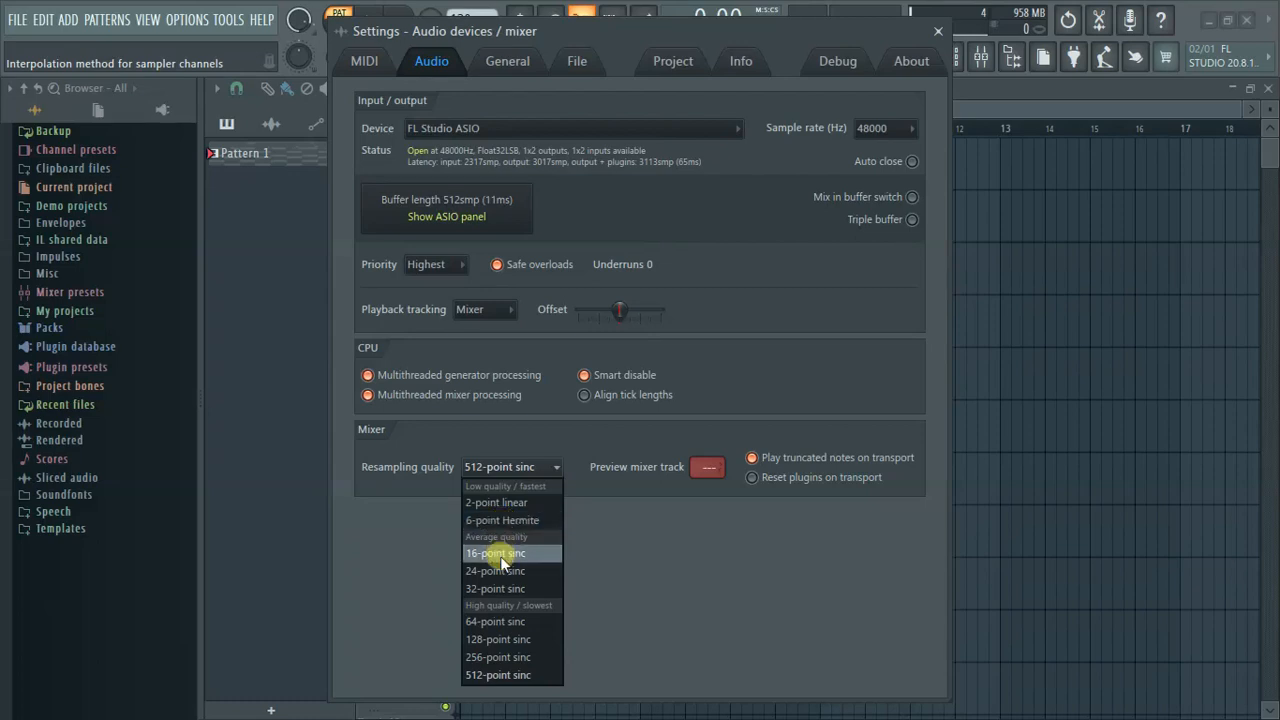
mouse_move(498, 674)
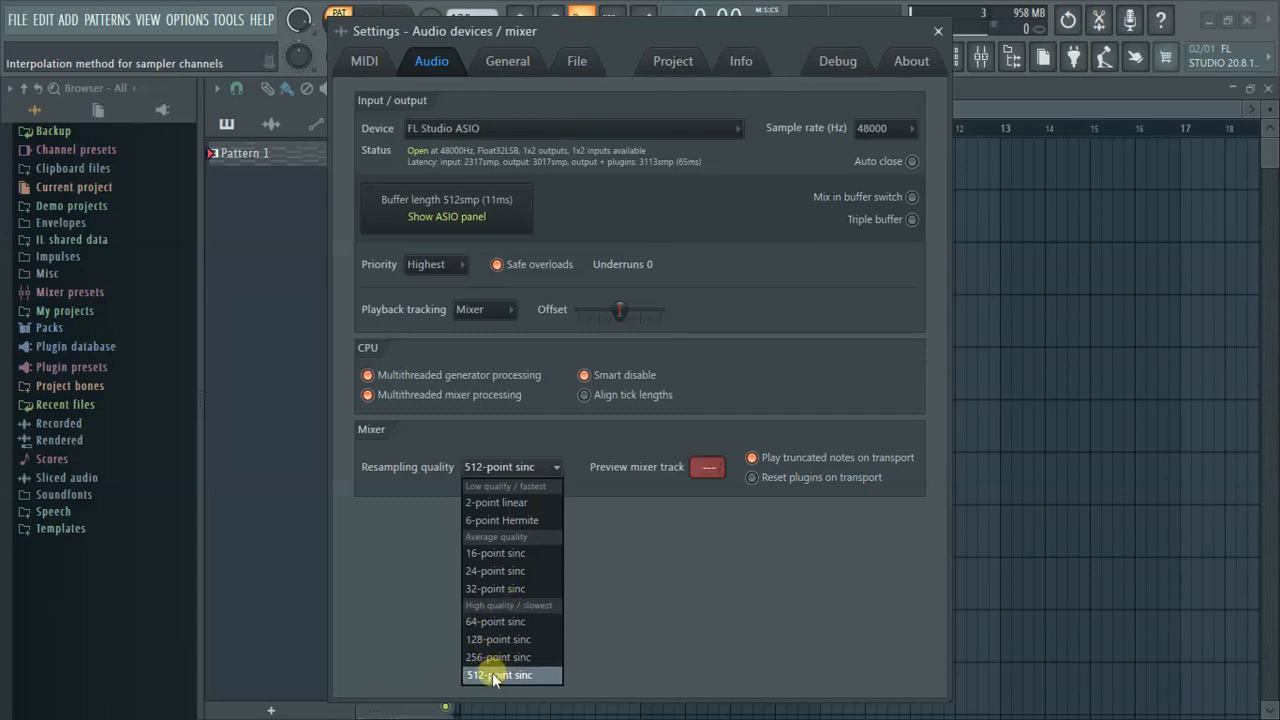
mouse_move(496, 656)
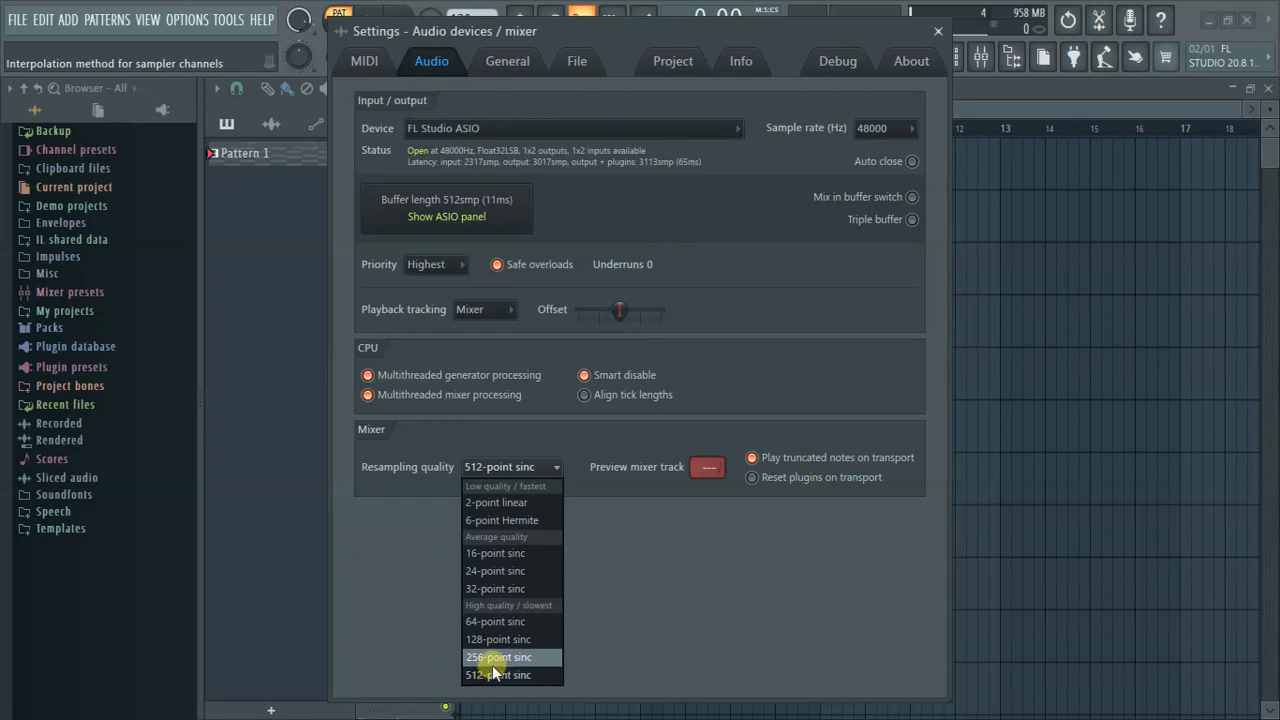
mouse_move(572, 620)
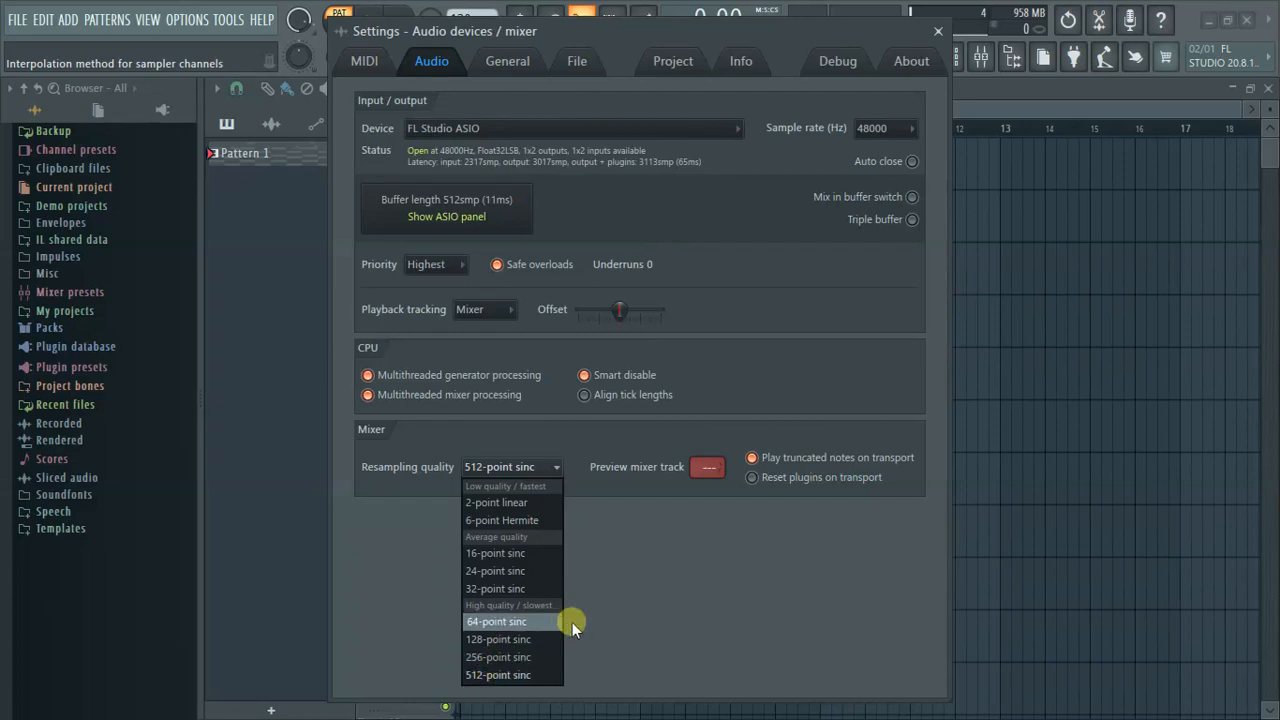
mouse_move(520, 676)
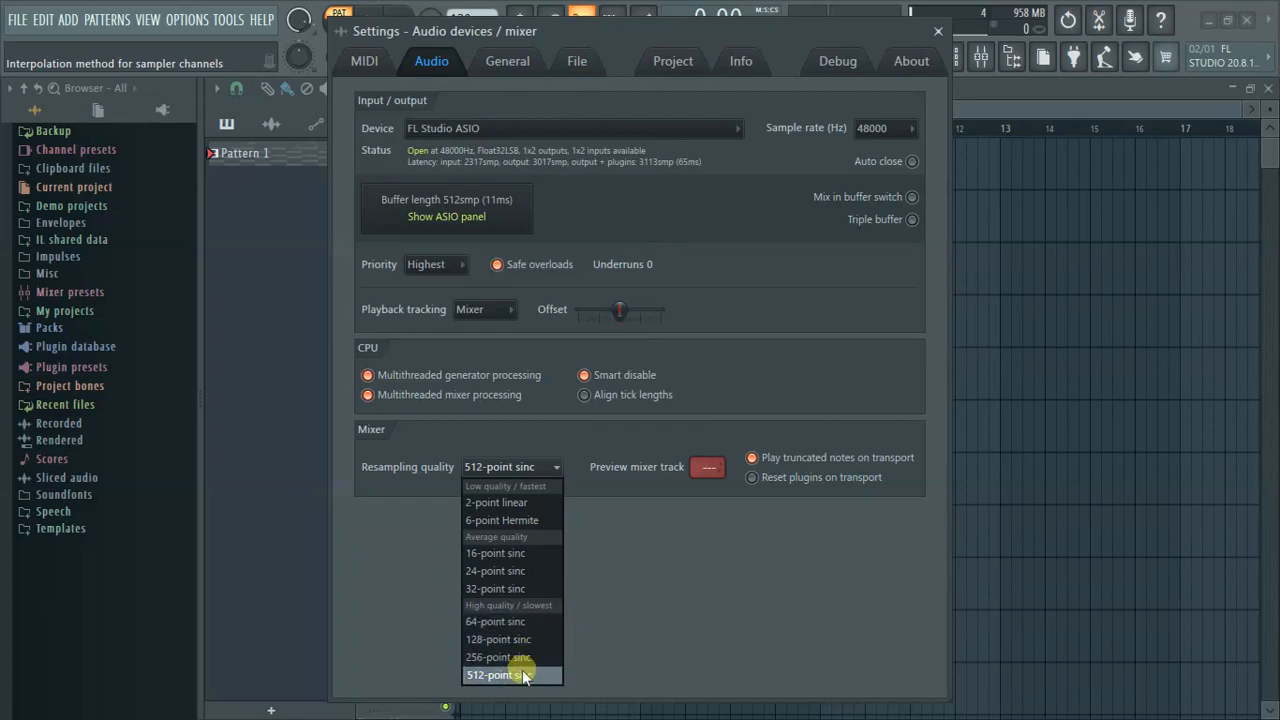
mouse_move(520, 570)
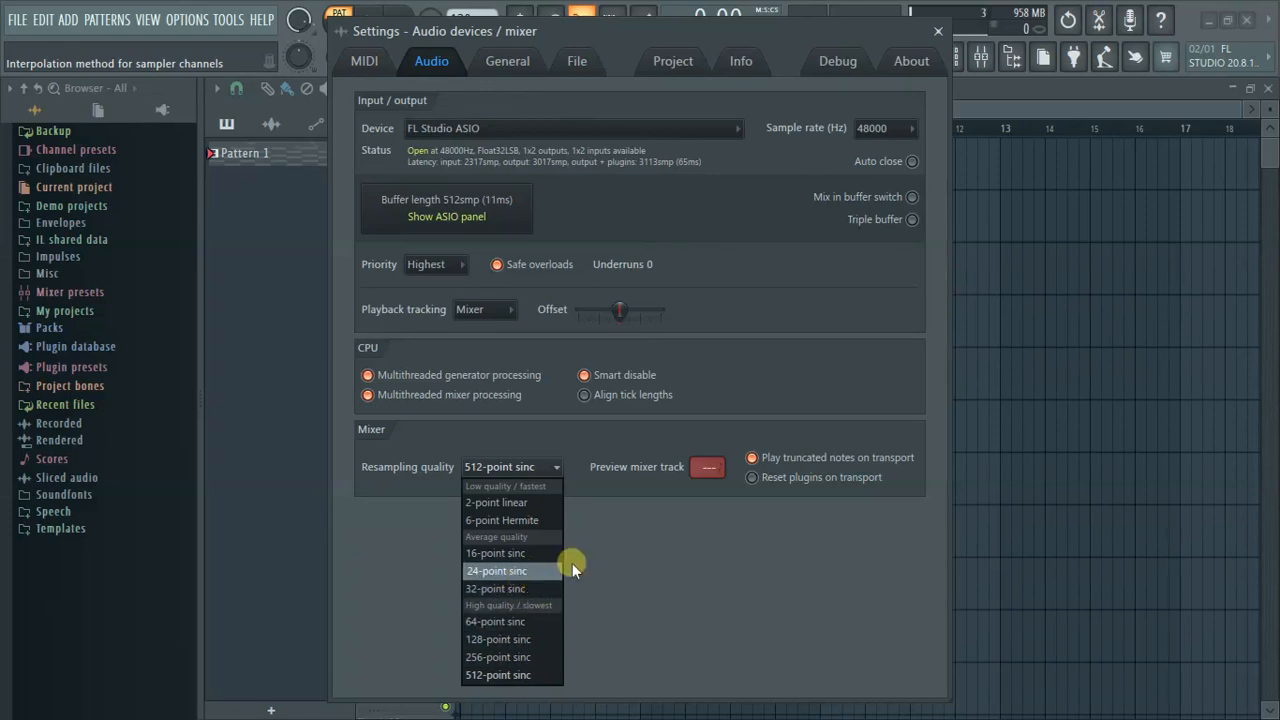
mouse_move(656, 536)
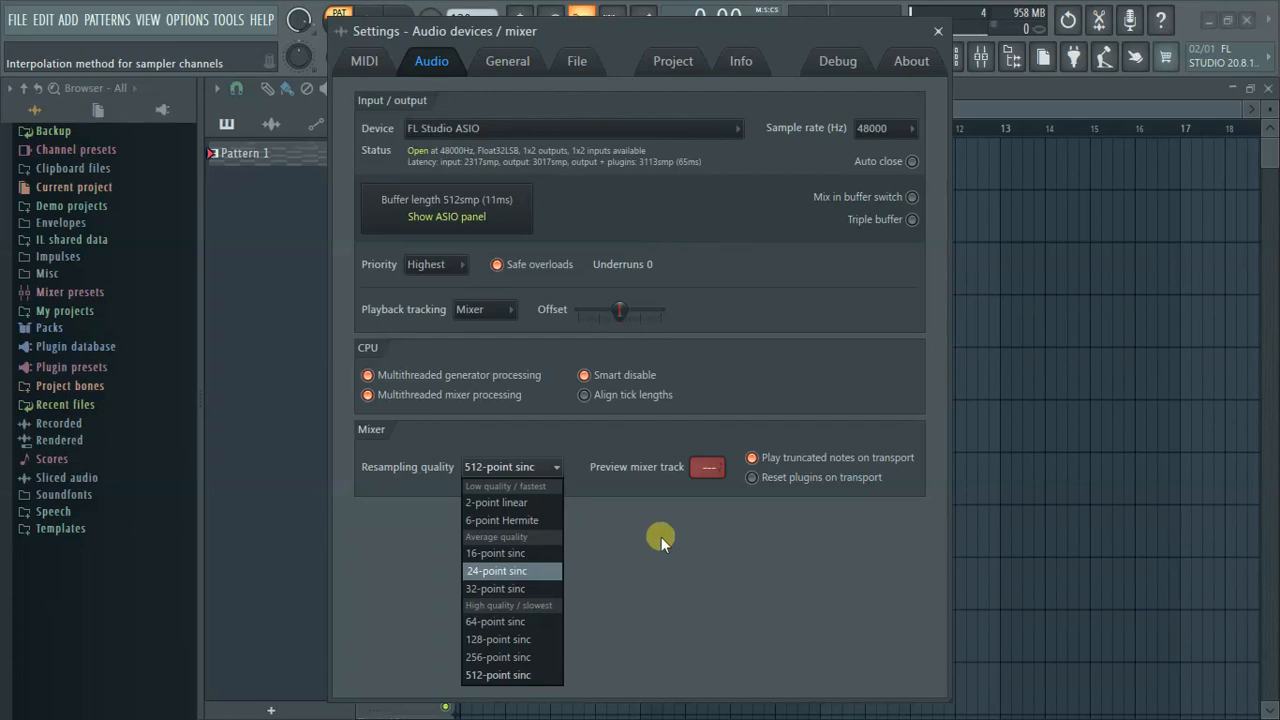
left_click(496, 674)
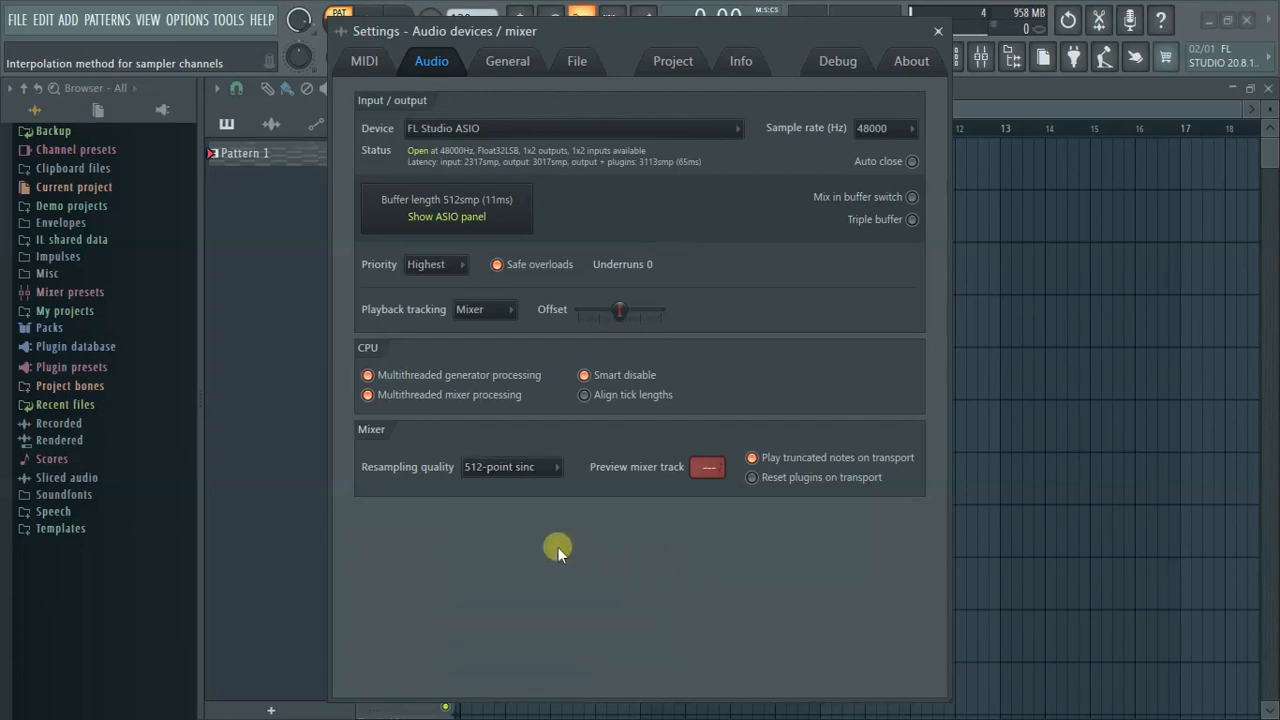
mouse_move(640, 448)
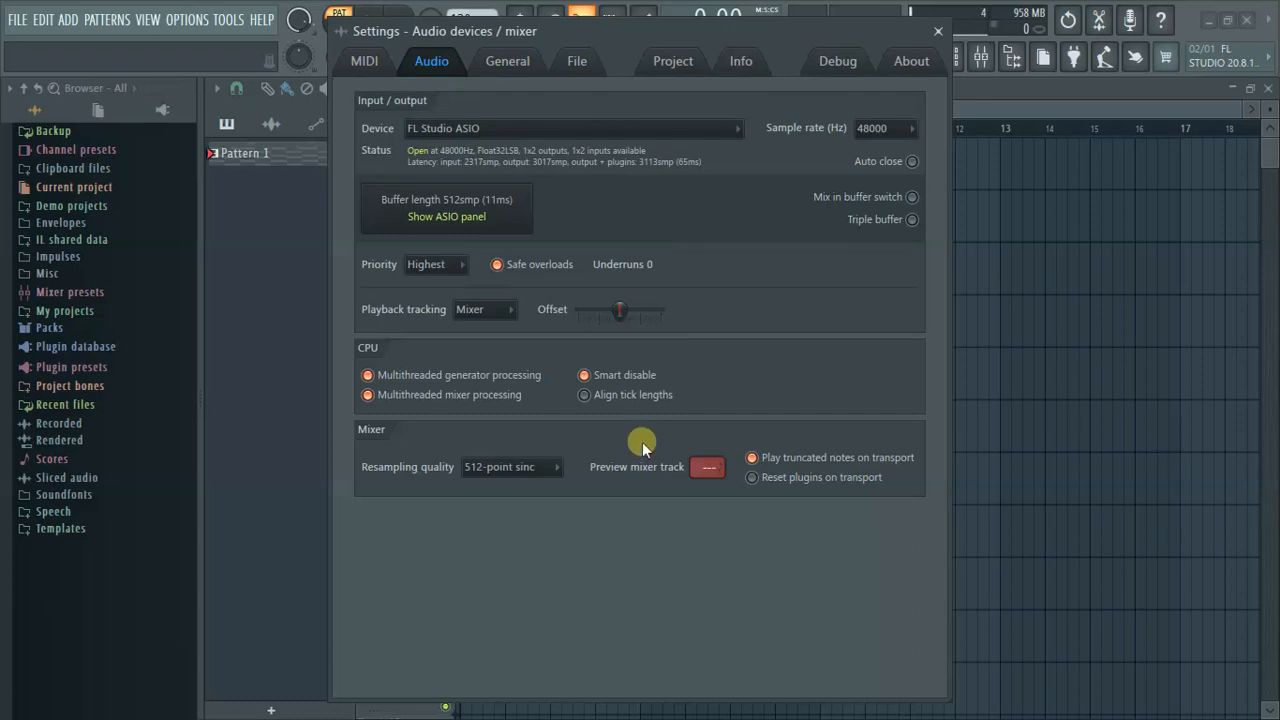
mouse_move(568, 214)
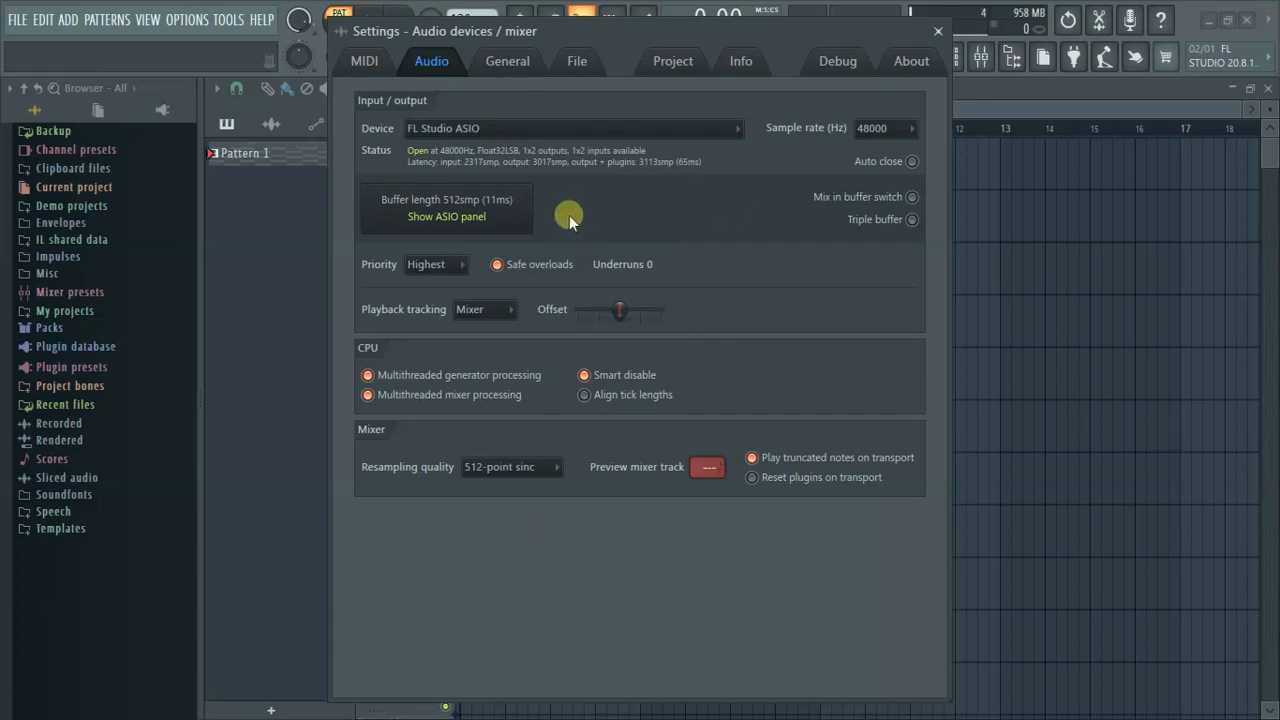
mouse_move(548, 162)
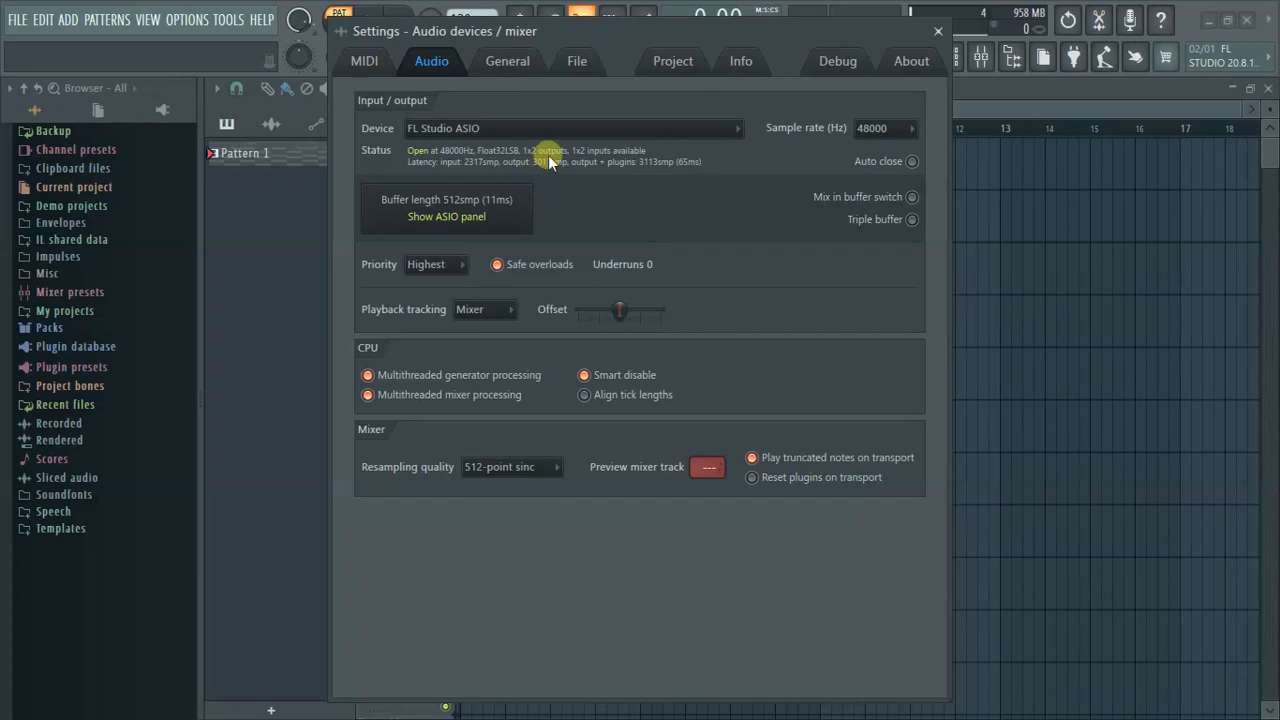
left_click(508, 60)
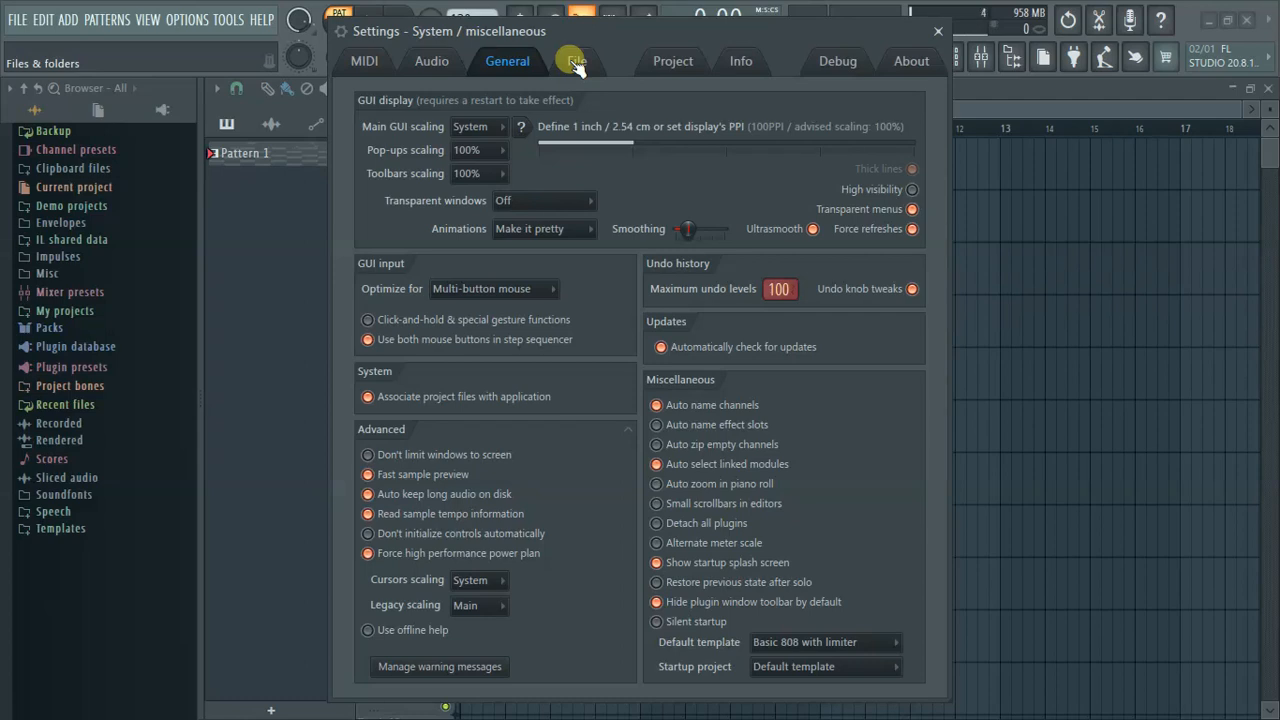
Review the Project and General settings pages, then close the Settings window.
left_click(672, 60)
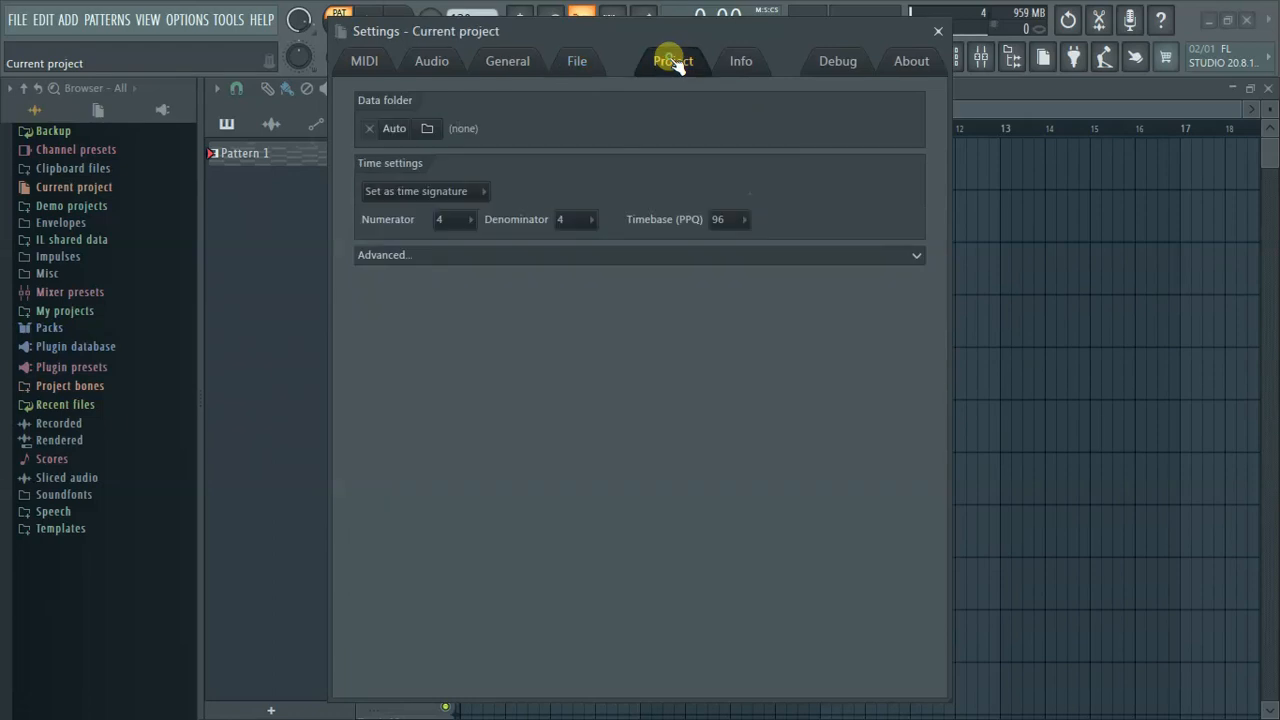
left_click(672, 60)
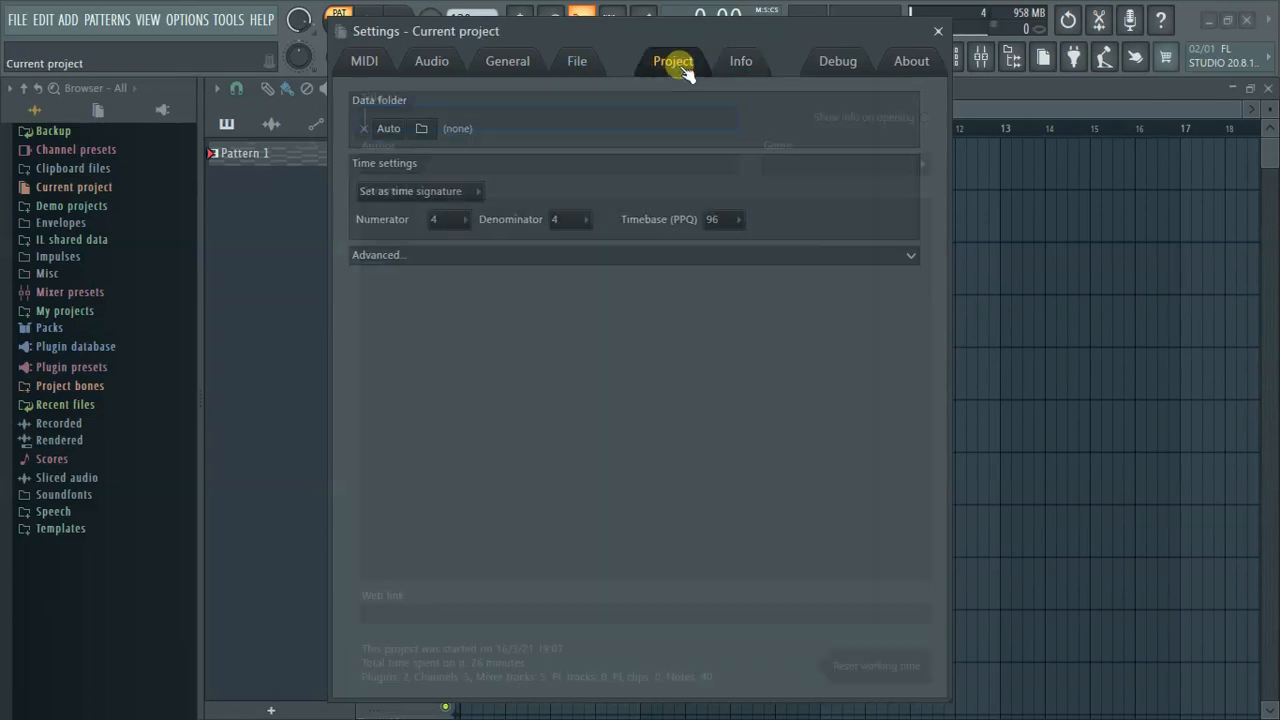
left_click(508, 60)
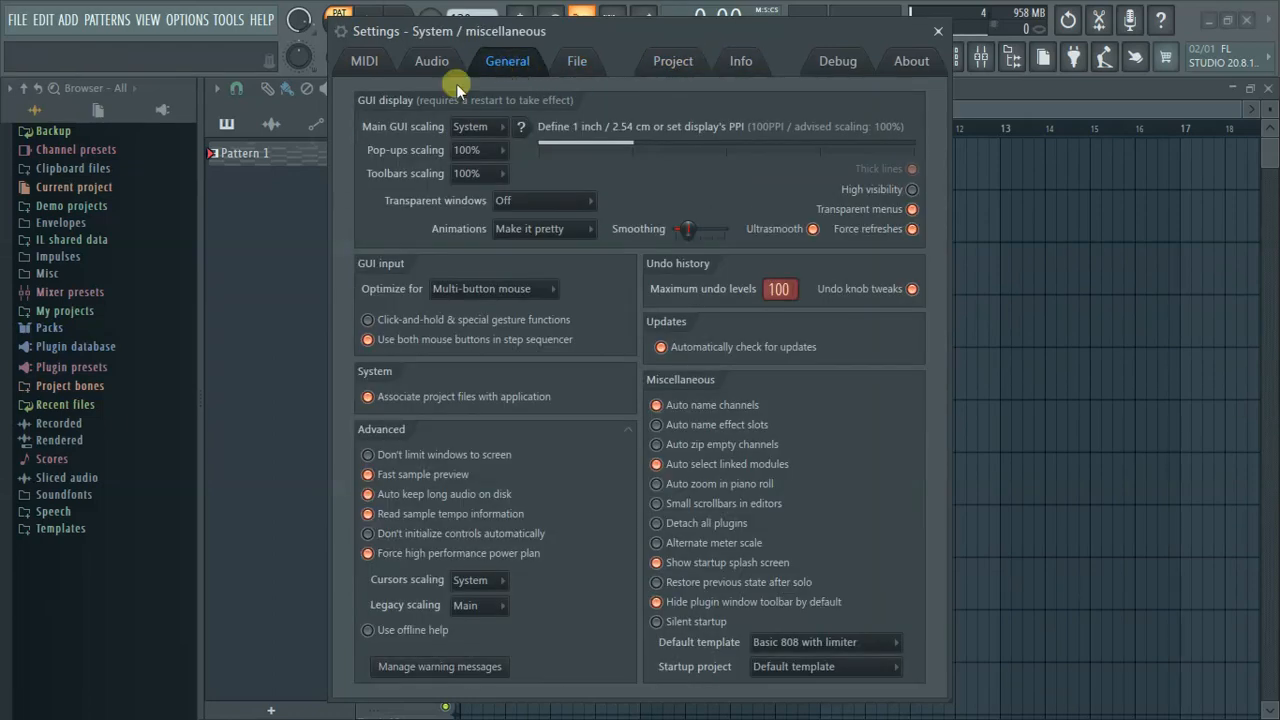
left_click(432, 60)
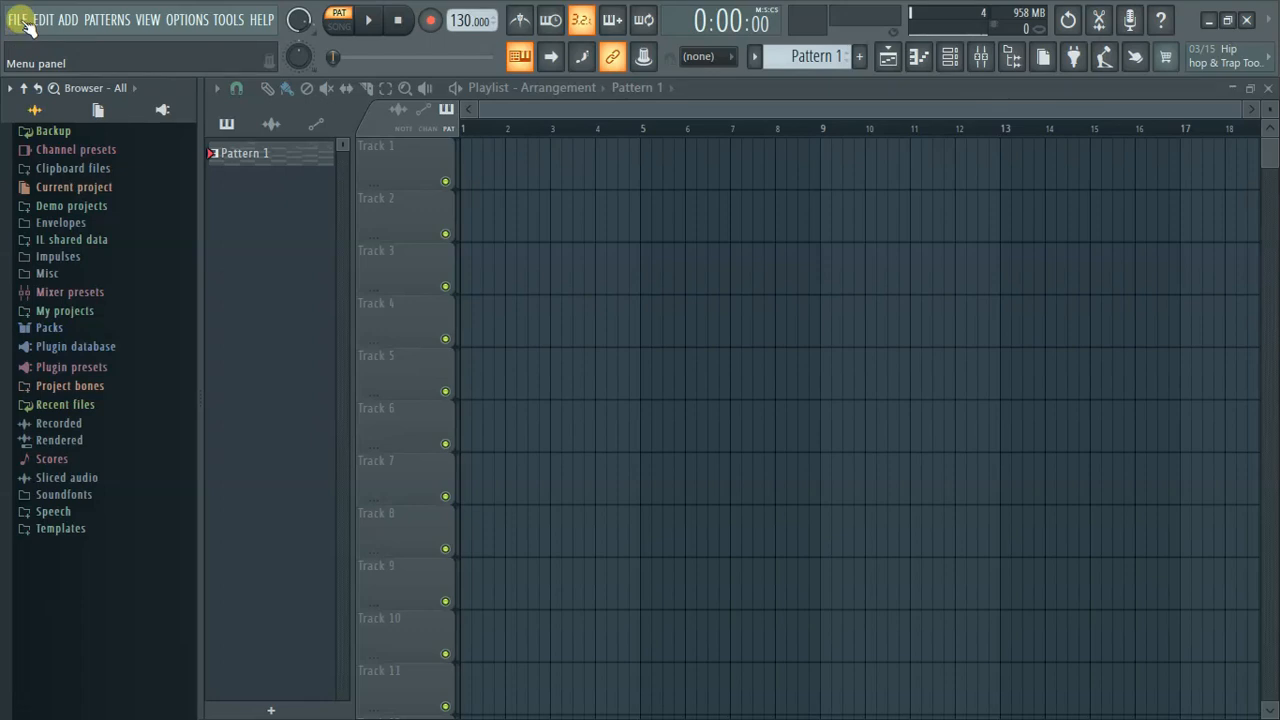
Export the project as a Wave file named 'test', reaching the render options for test.wav.
left_click(18, 20)
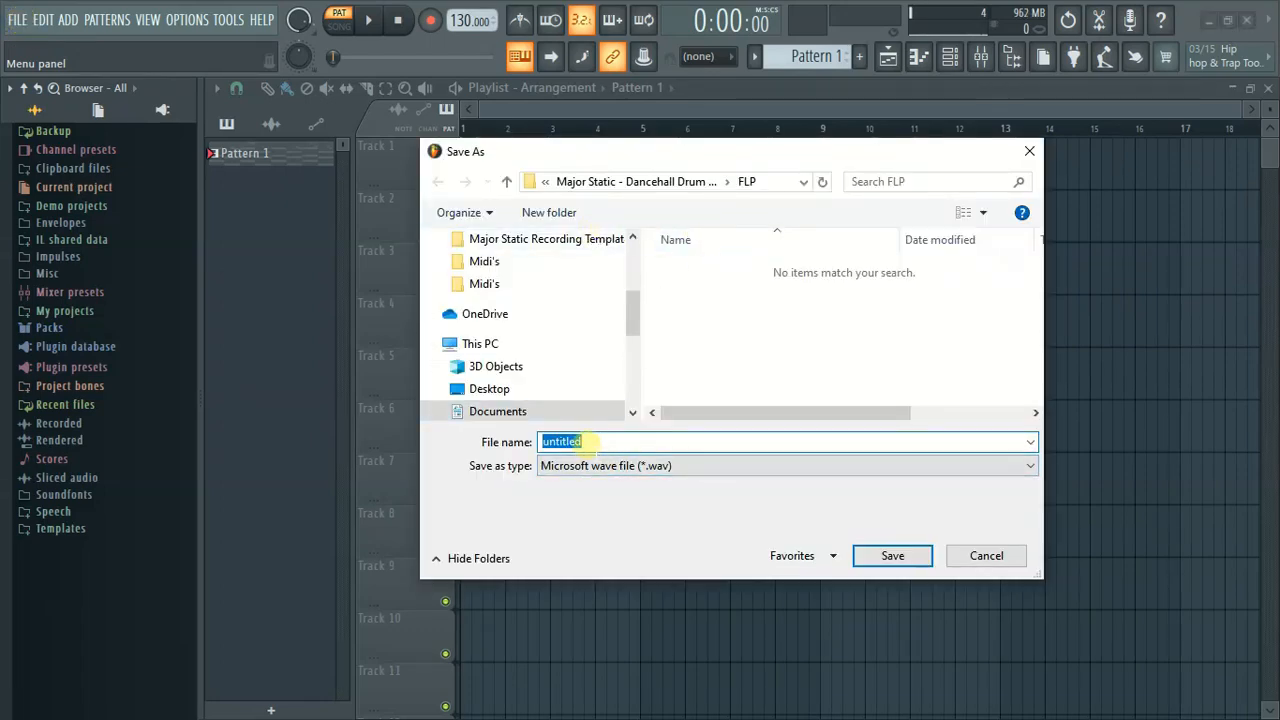
type("te")
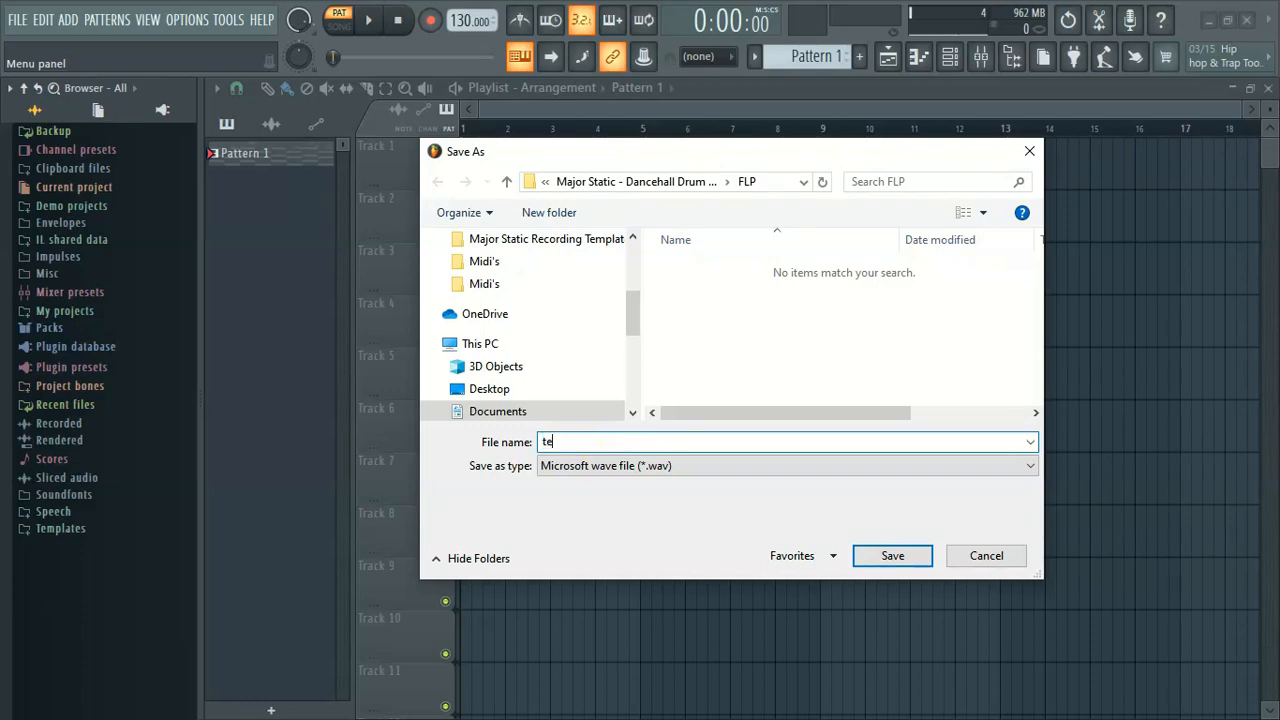
type("st")
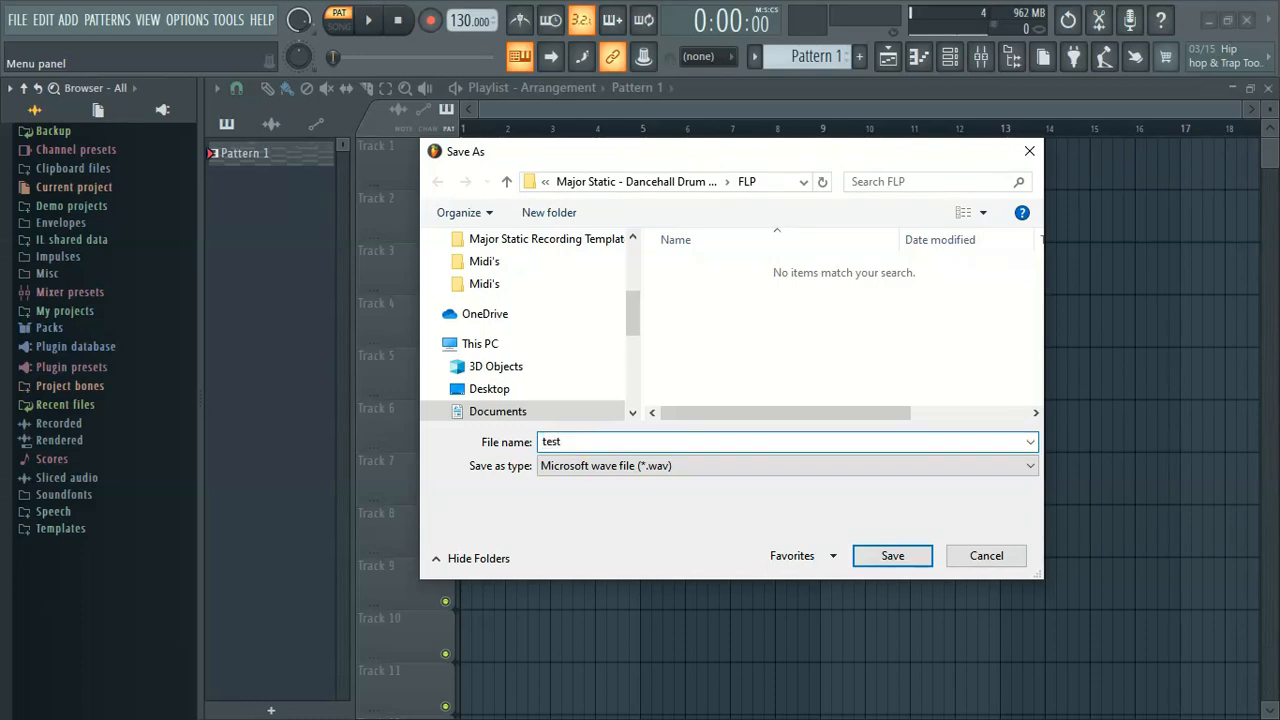
left_click(892, 556)
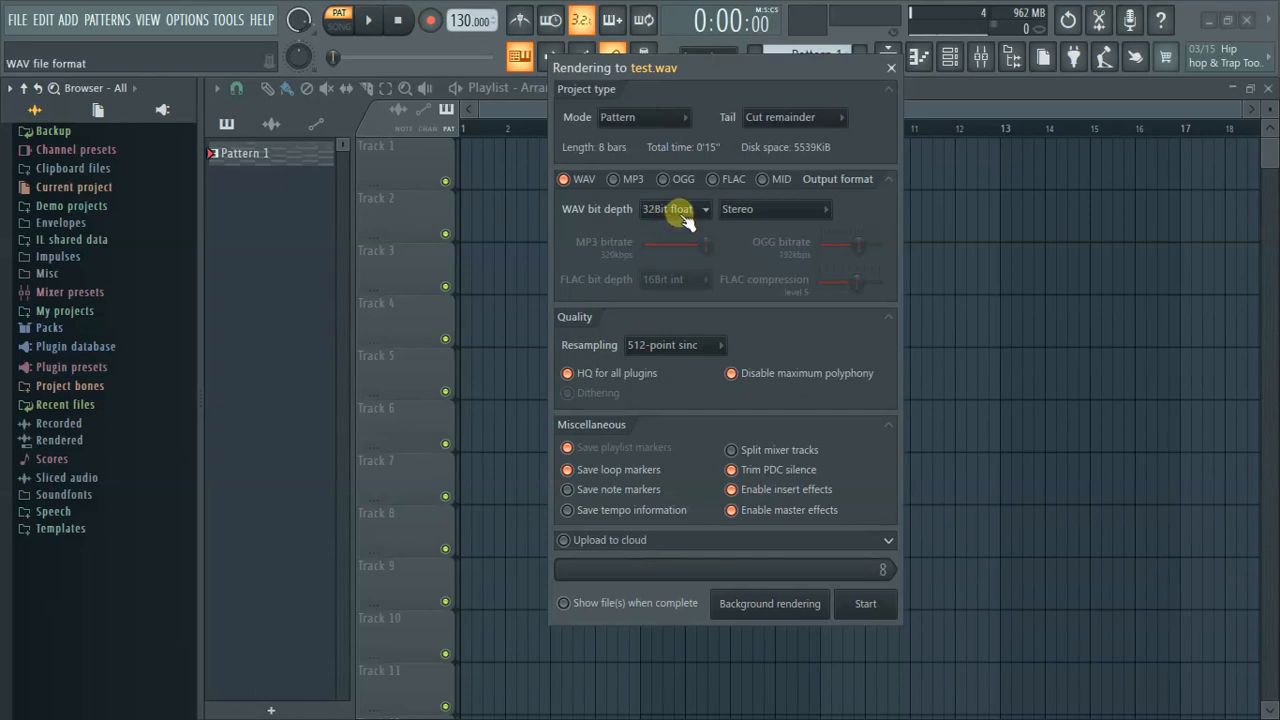
Show the resampling quality choices from 2-point linear to 512-point sinc.
left_click(676, 210)
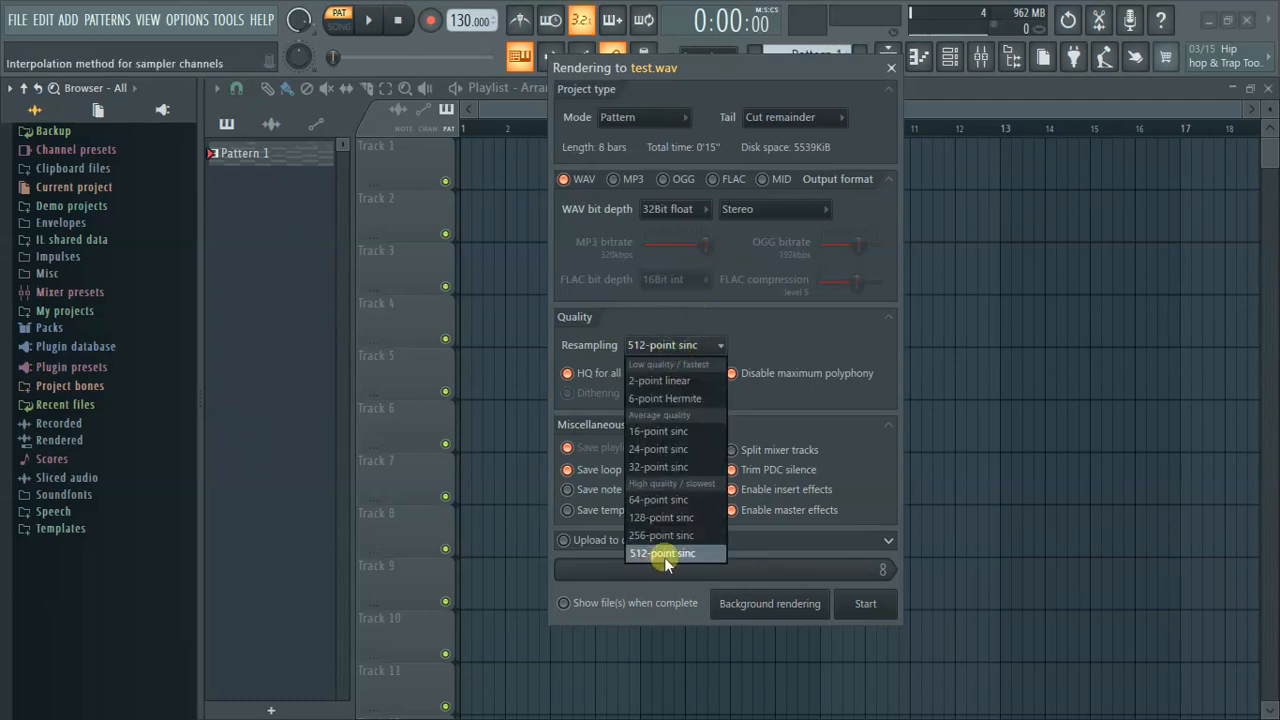
mouse_move(658, 560)
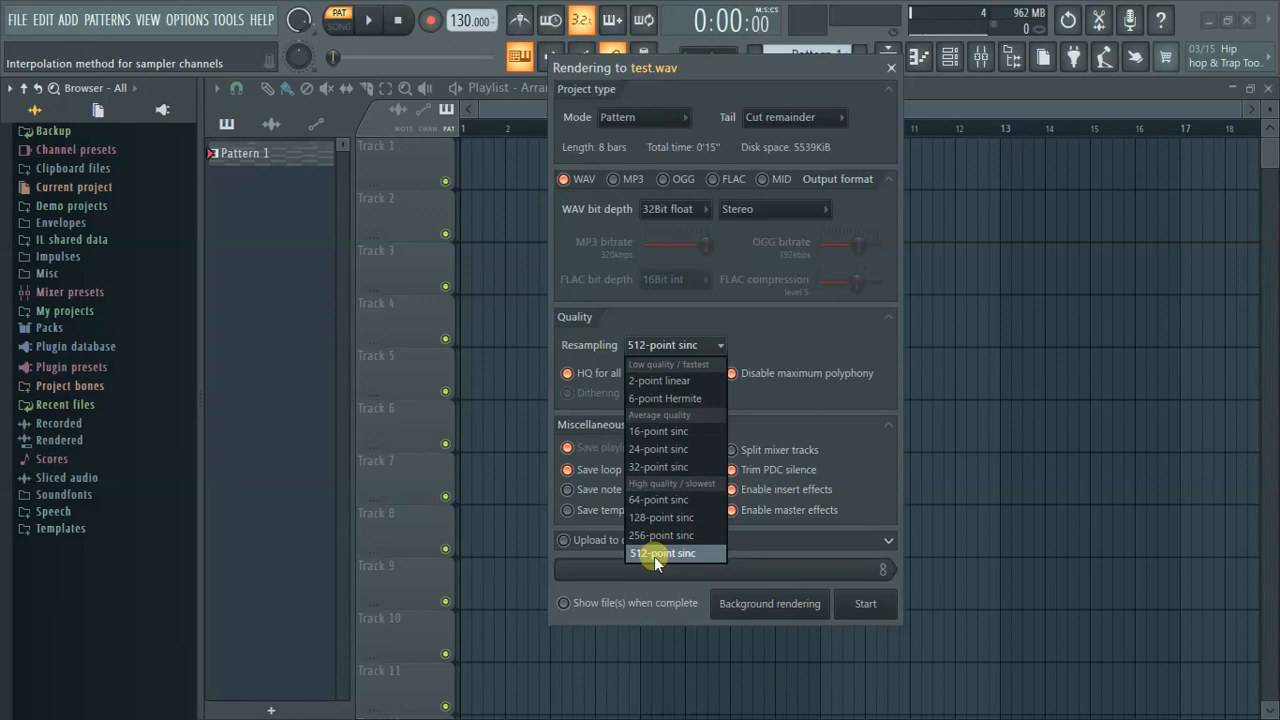
mouse_move(760, 324)
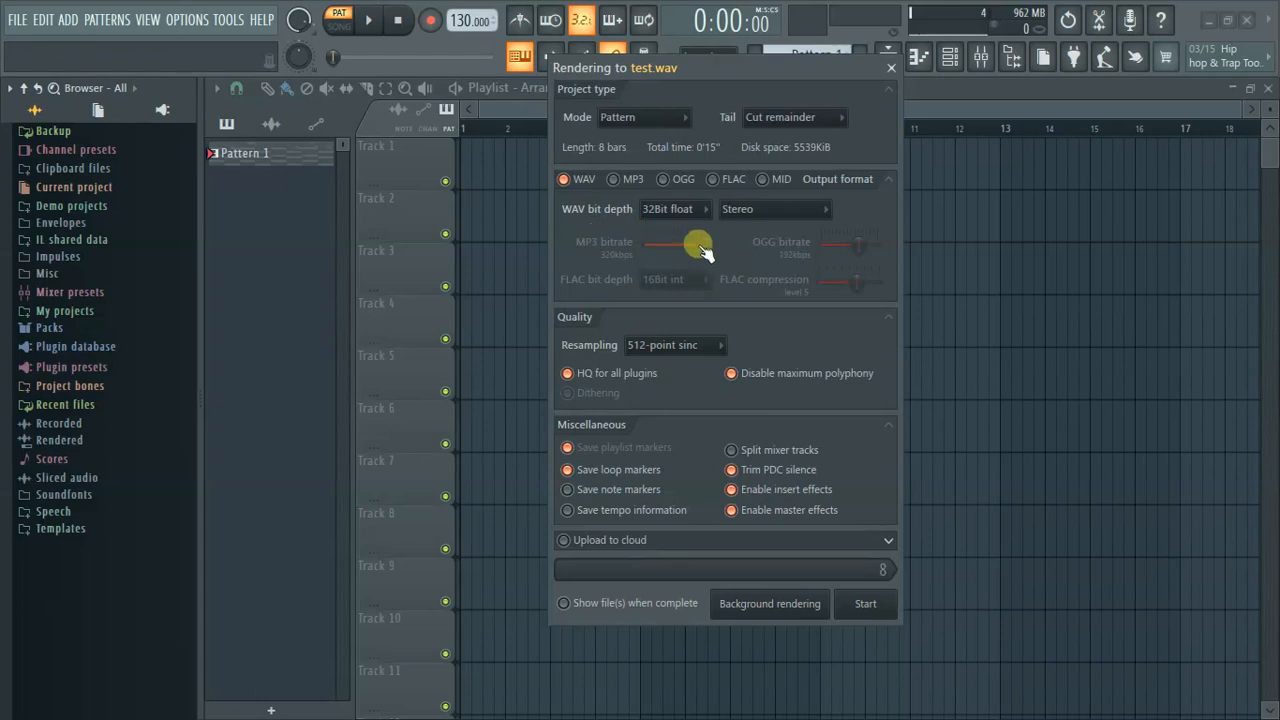
Add MP3 output alongside test.wav and settle the MP3 bitrate slider at 320 kbps.
left_click(612, 180)
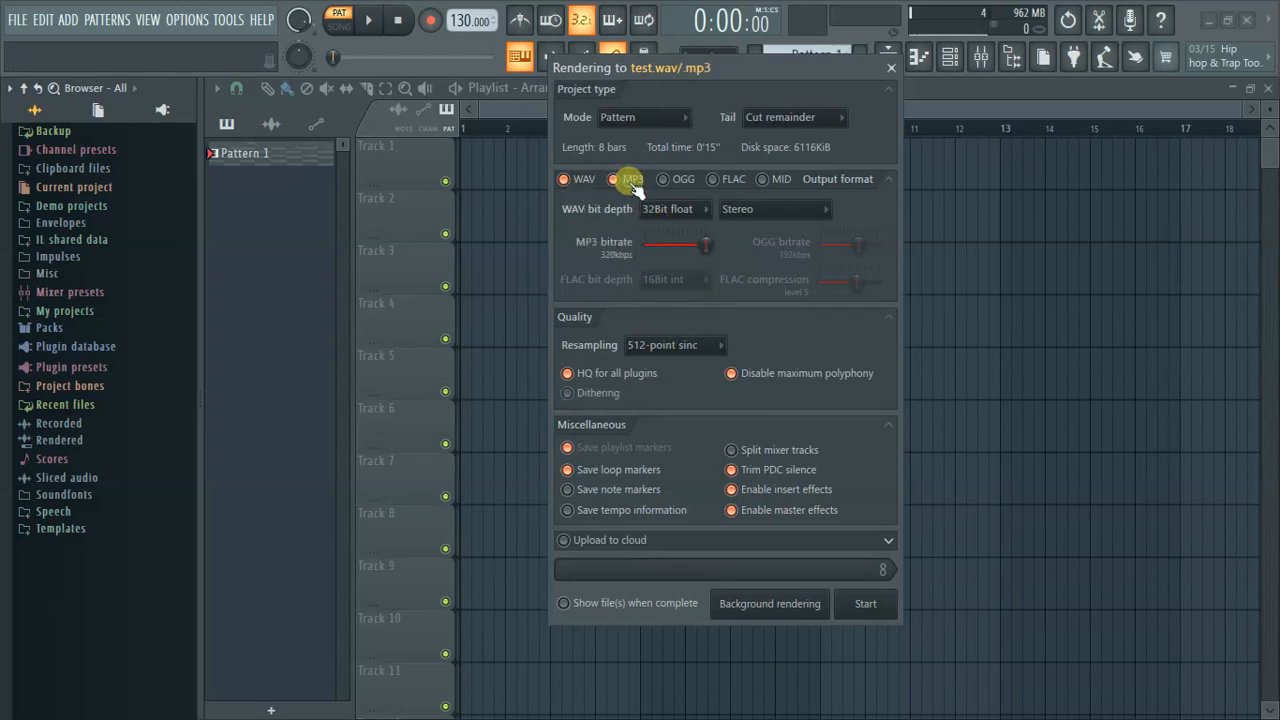
left_click_drag(704, 244, 672, 244)
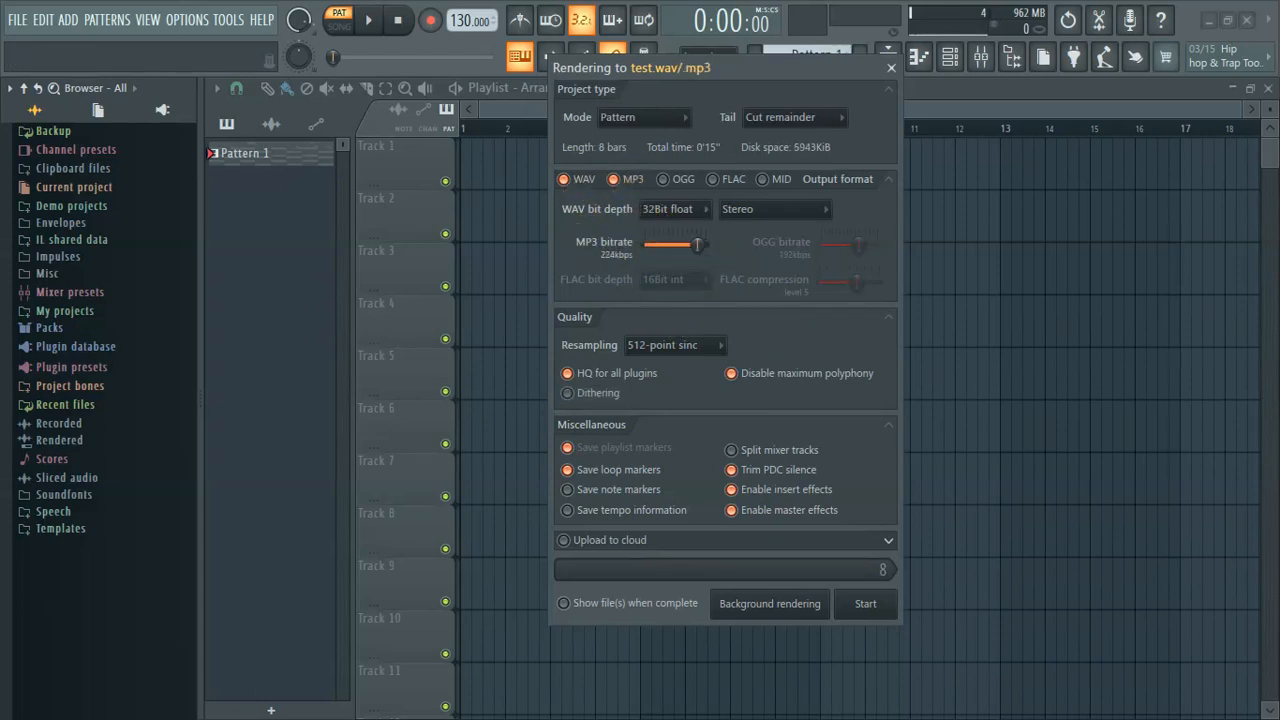
left_click_drag(696, 246, 650, 246)
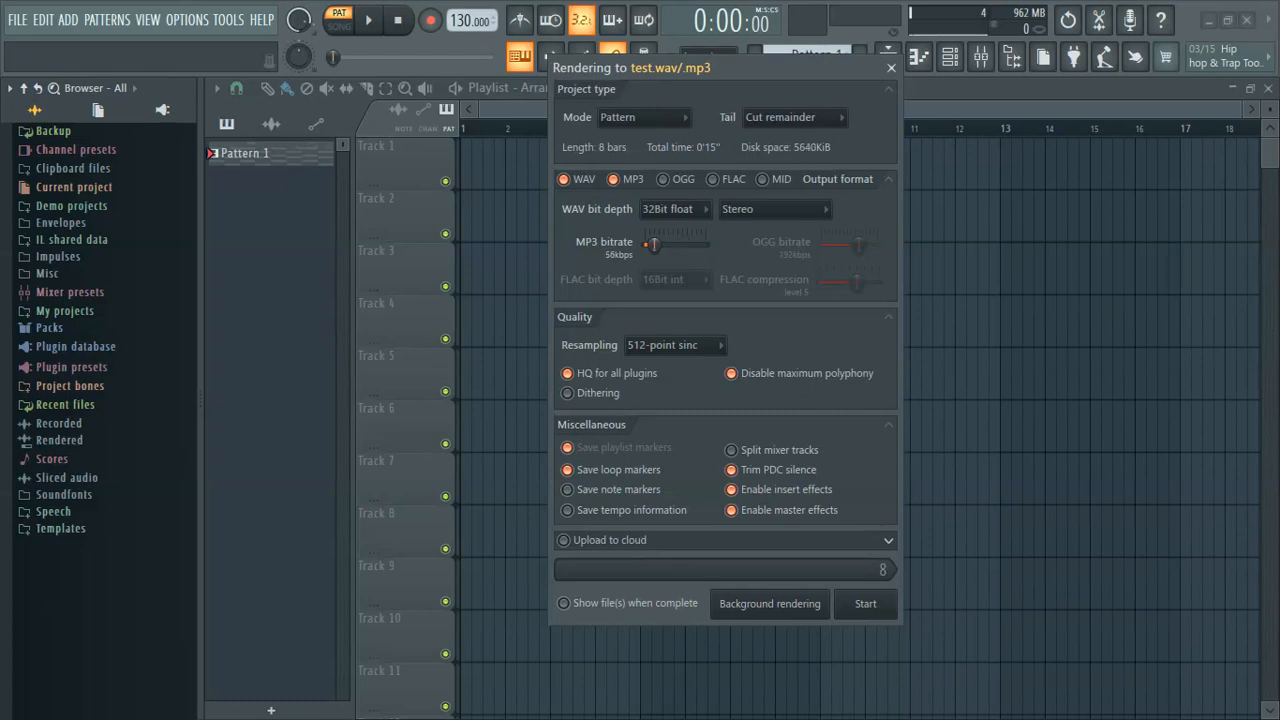
left_click_drag(650, 244, 704, 244)
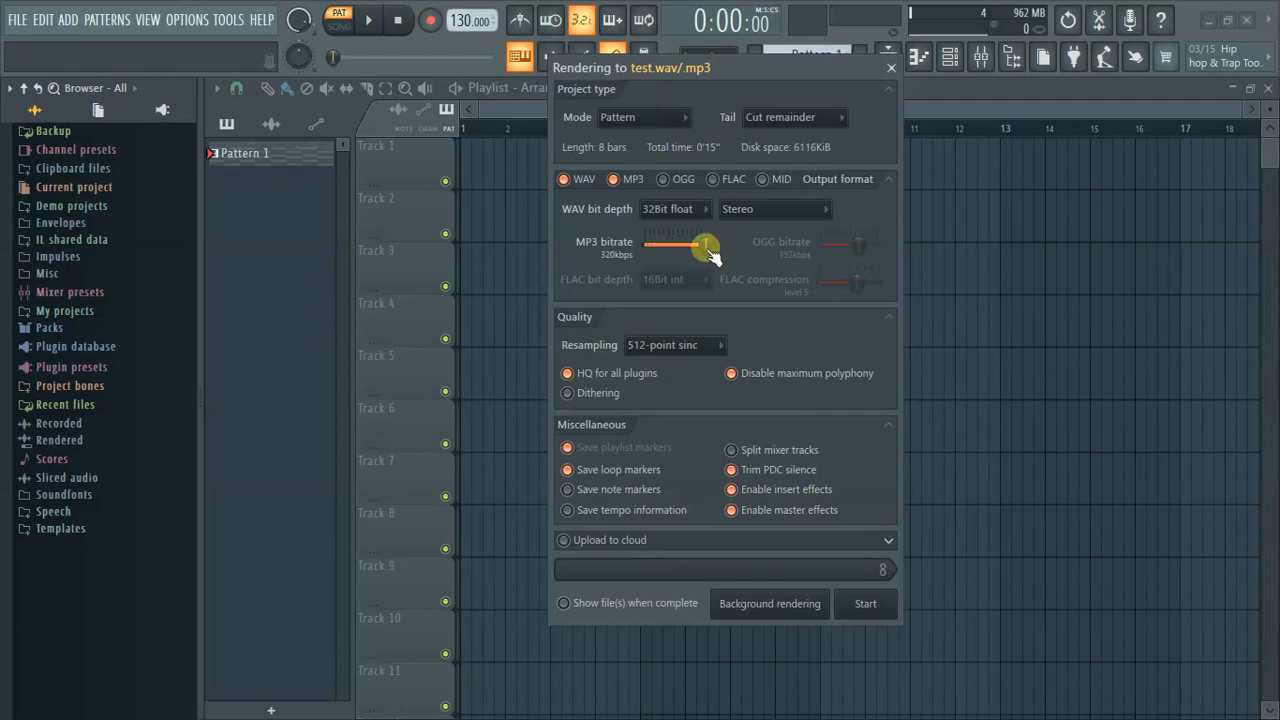
left_click_drag(704, 248, 616, 248)
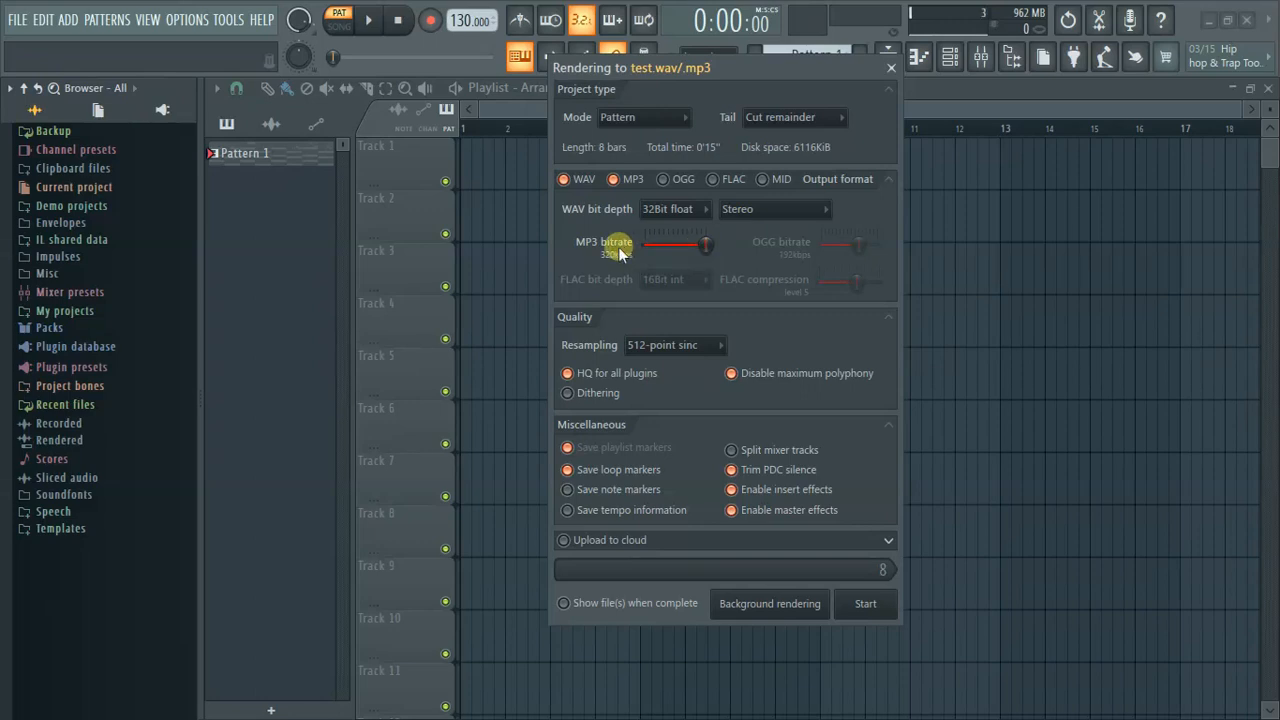
left_click_drag(620, 244, 690, 244)
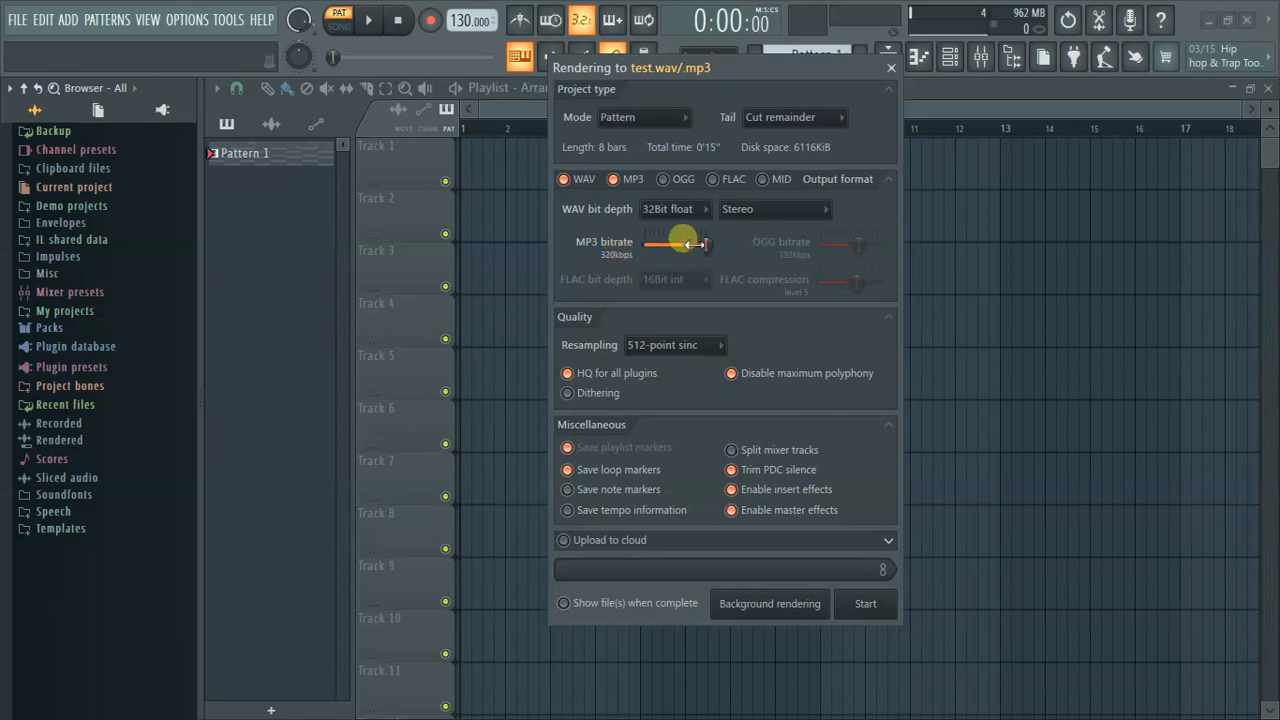
left_click_drag(696, 246, 680, 246)
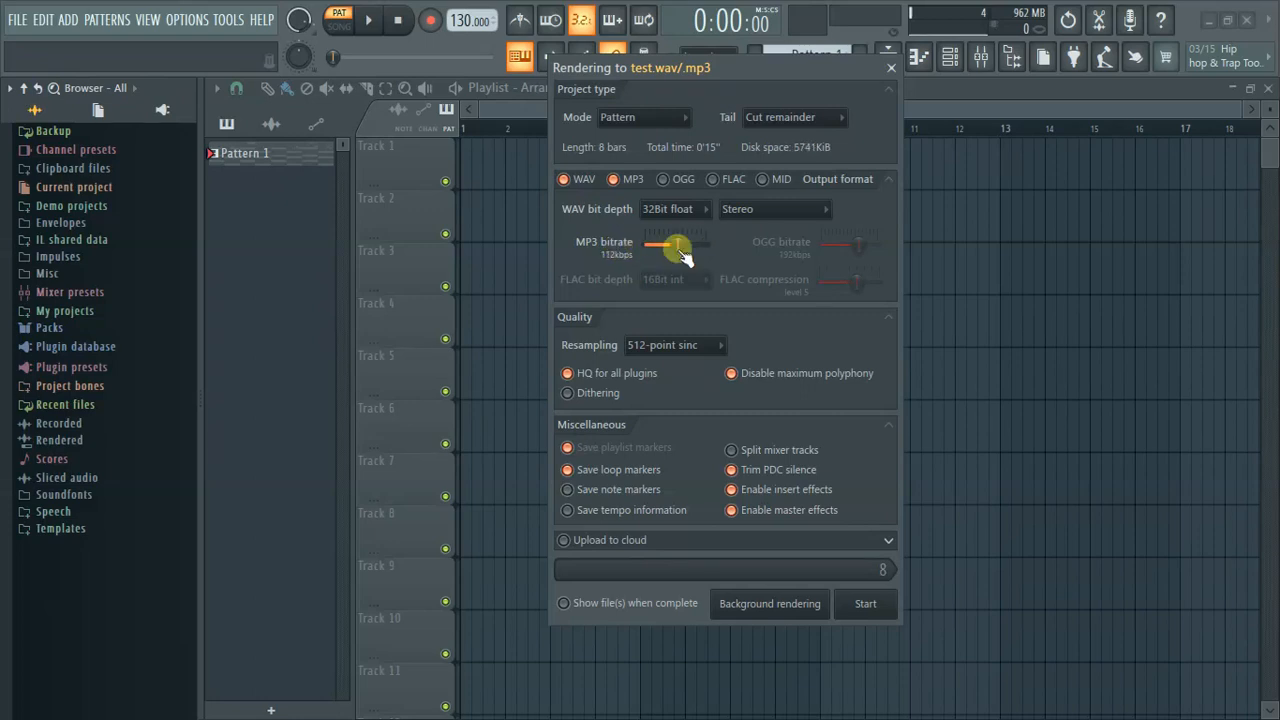
left_click_drag(676, 248, 704, 248)
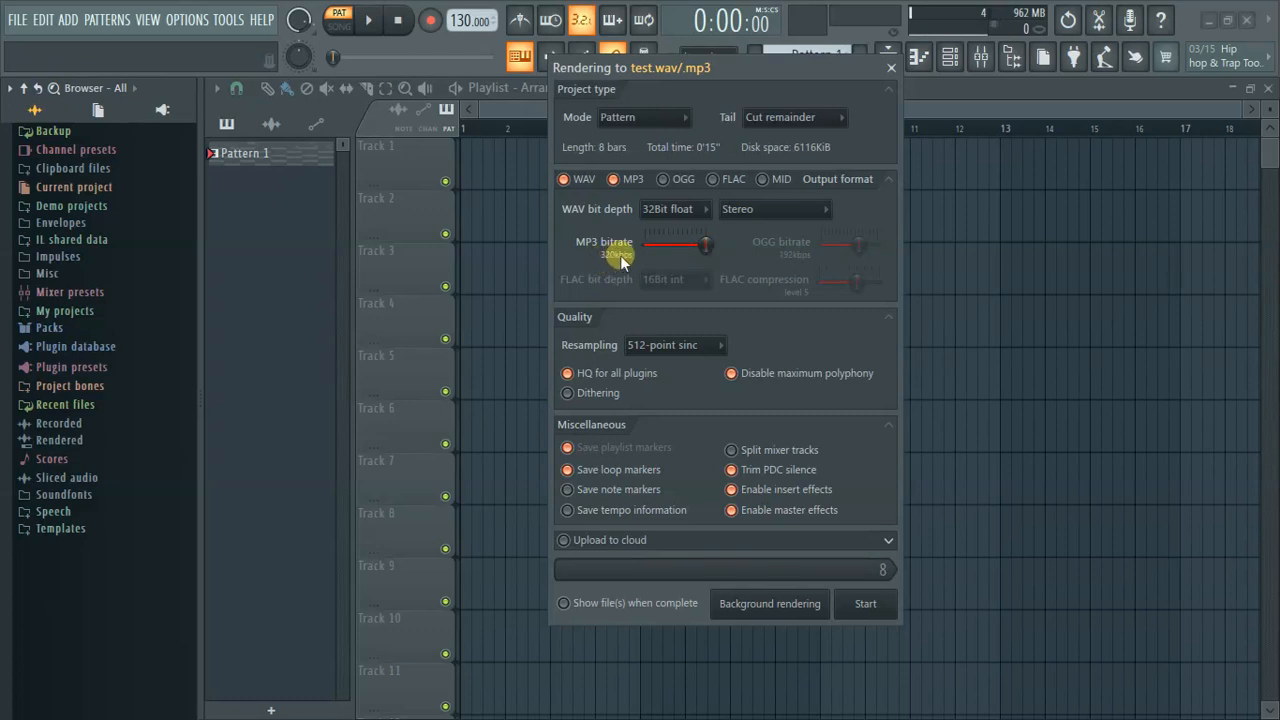
left_click_drag(620, 250, 696, 244)
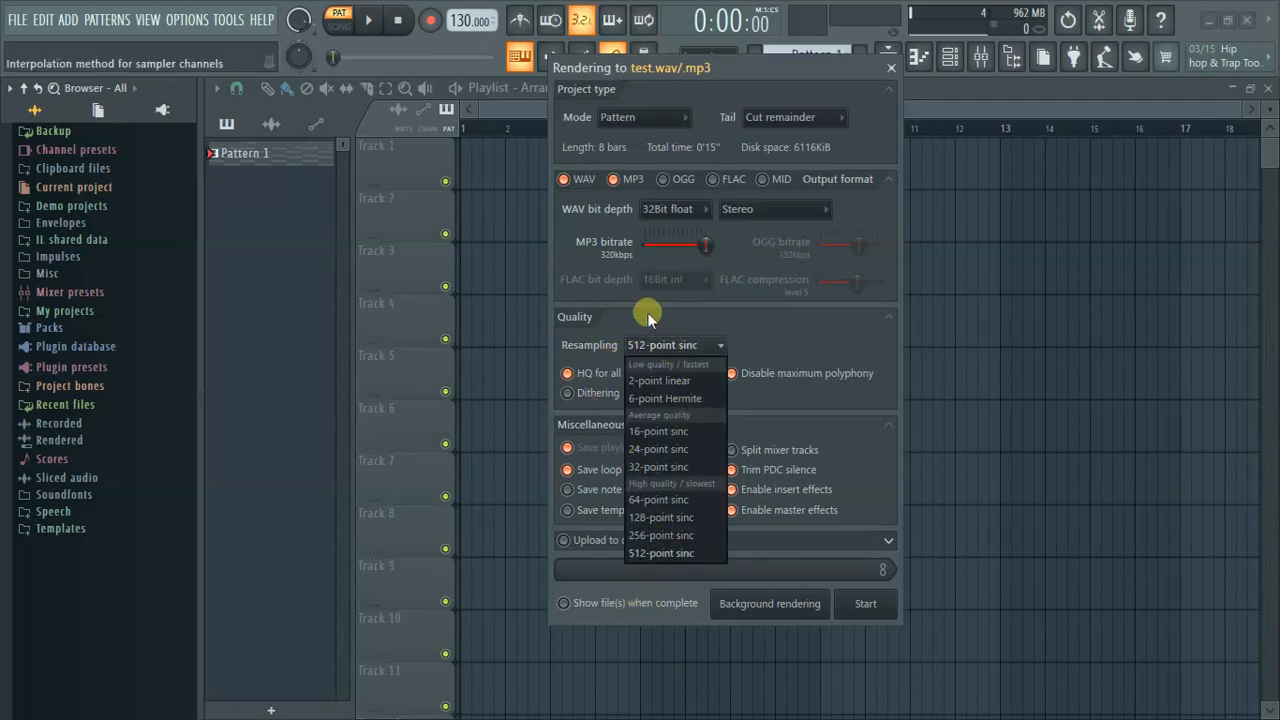
Keep 512-point sinc resampling so the WAV and MP3 render is ready to start.
left_click(660, 552)
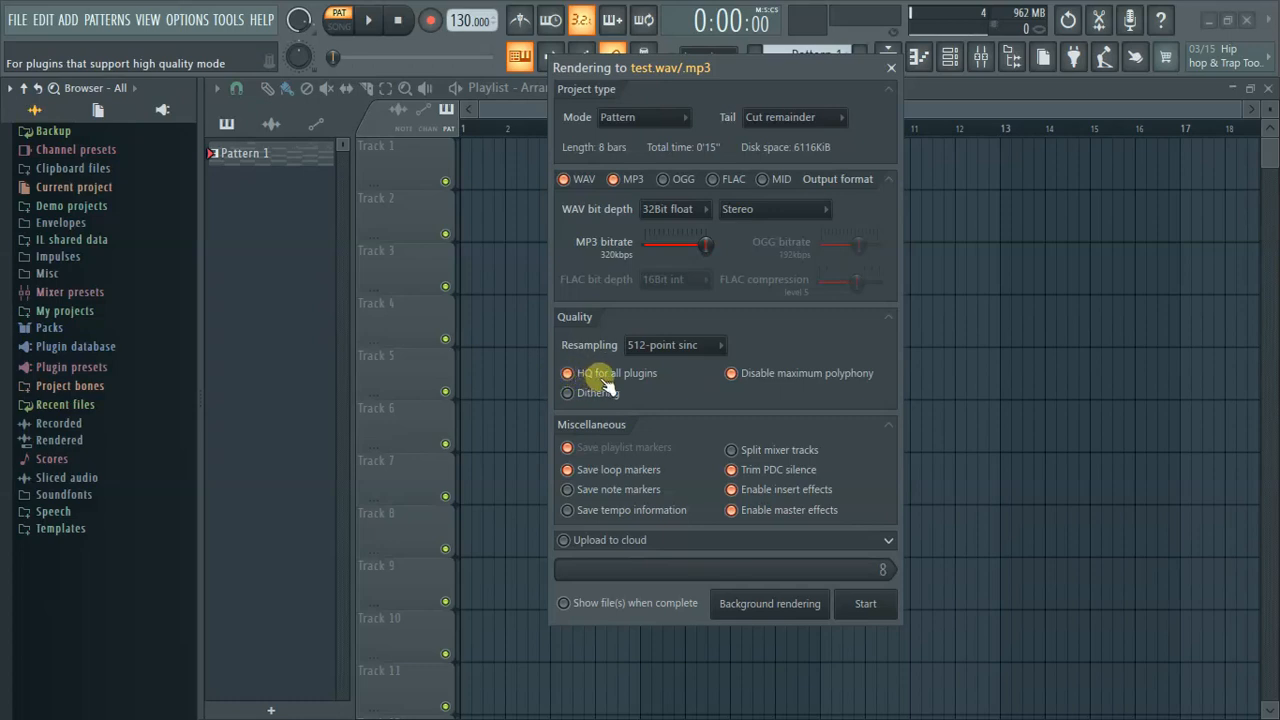
mouse_move(668, 278)
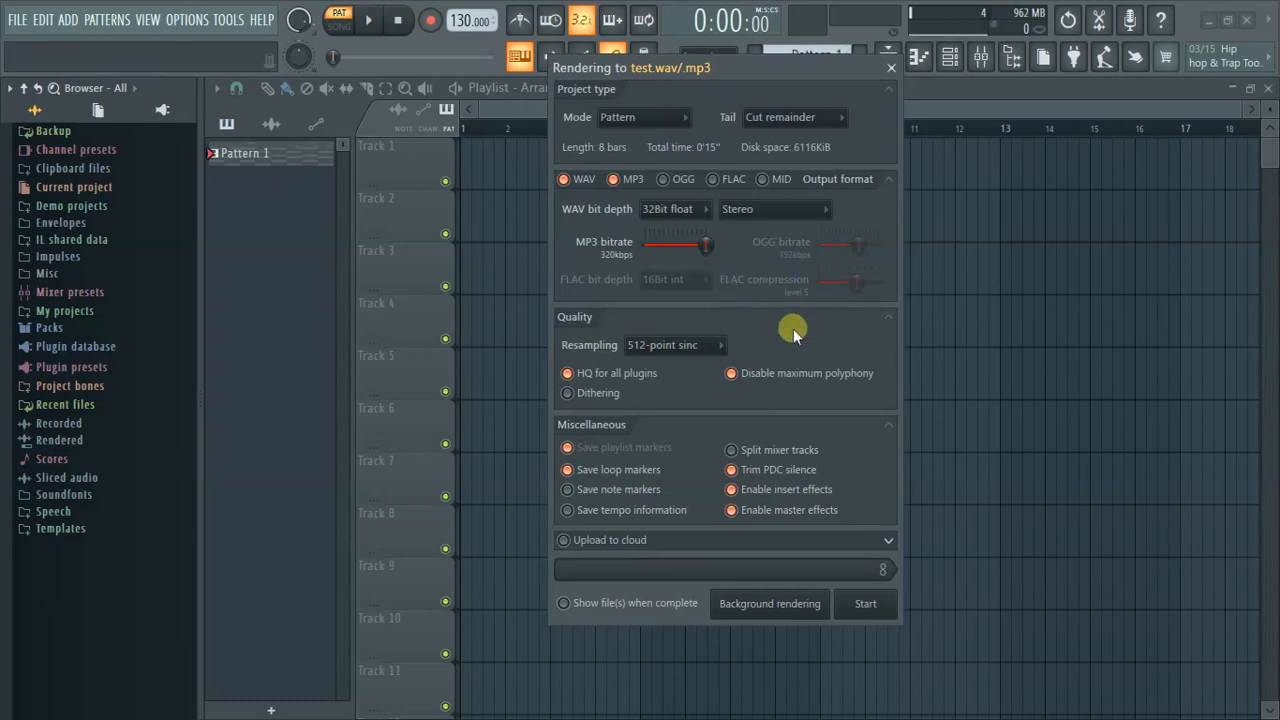
mouse_move(844, 480)
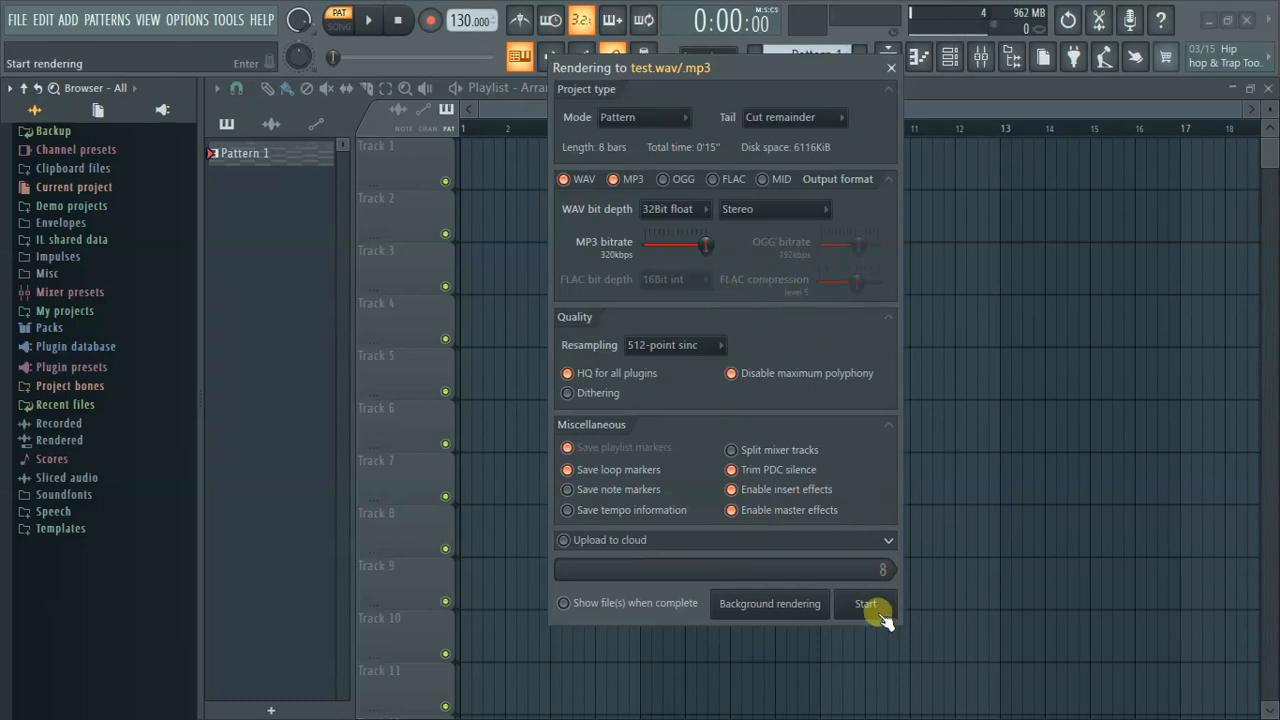
mouse_move(784, 396)
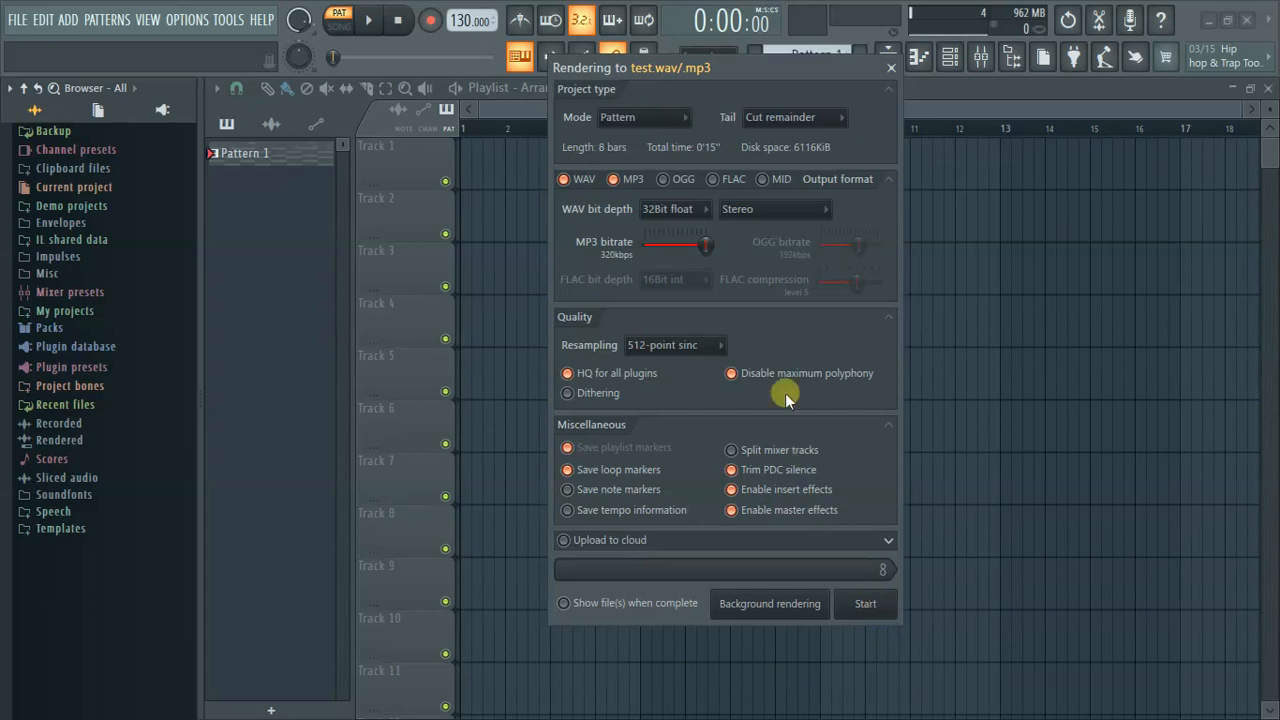